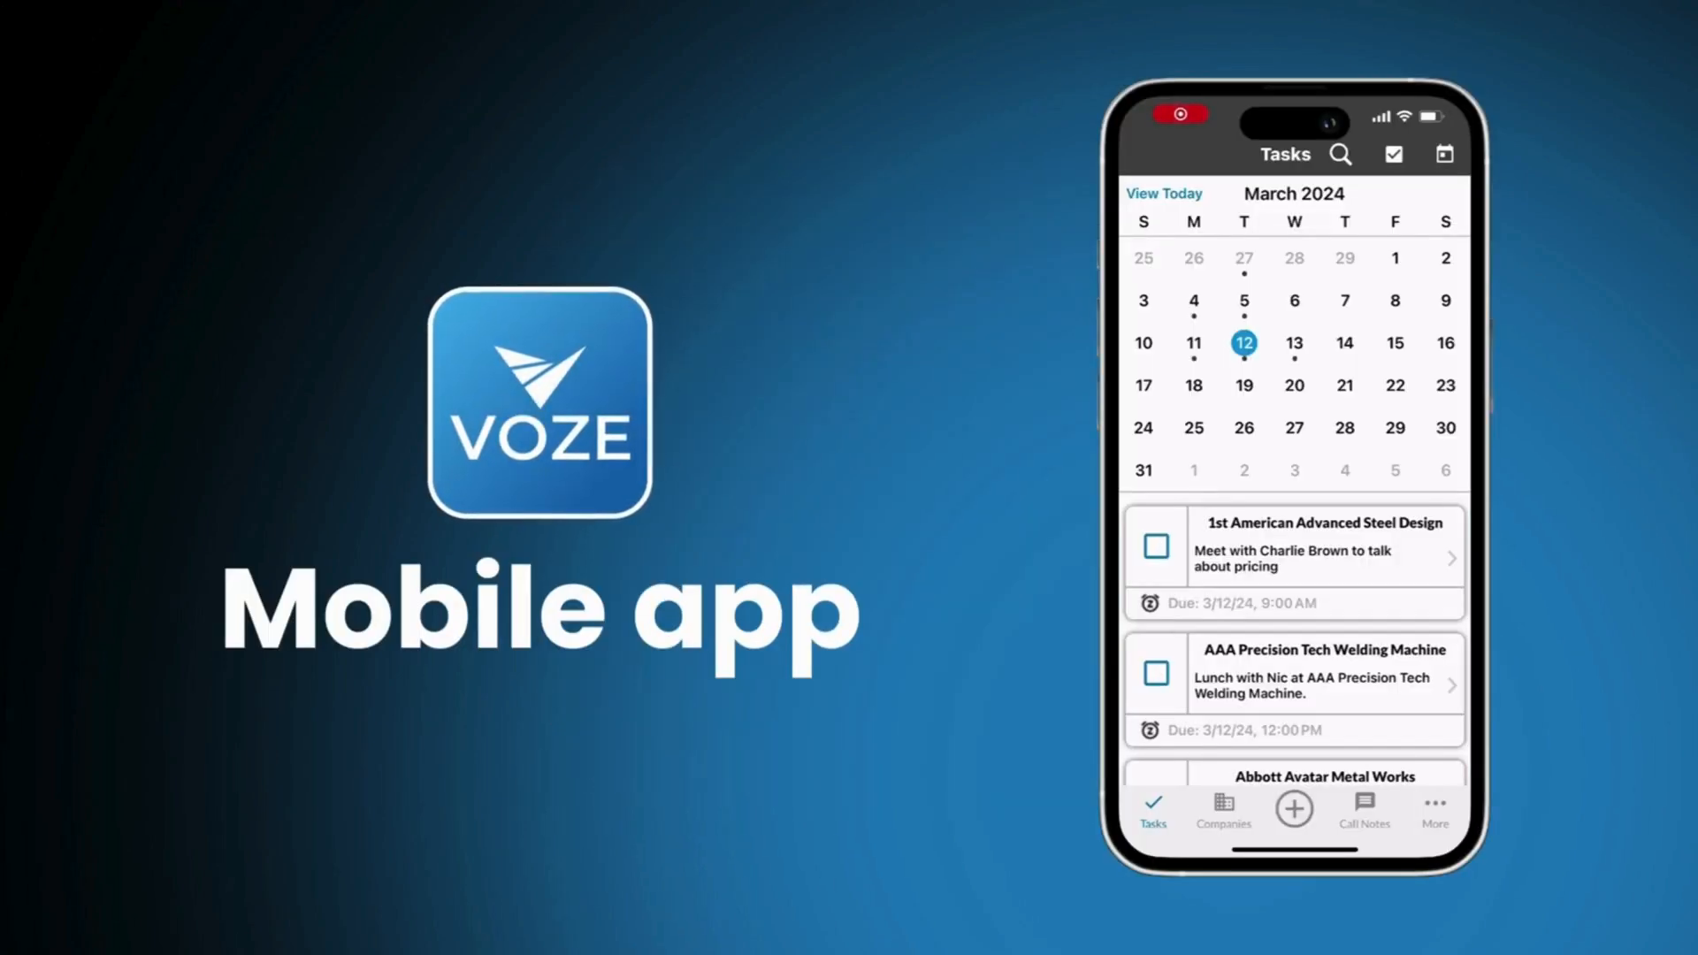
# Bring up the add menu from the Tasks calendar's + button.
pyautogui.click(1292, 810)
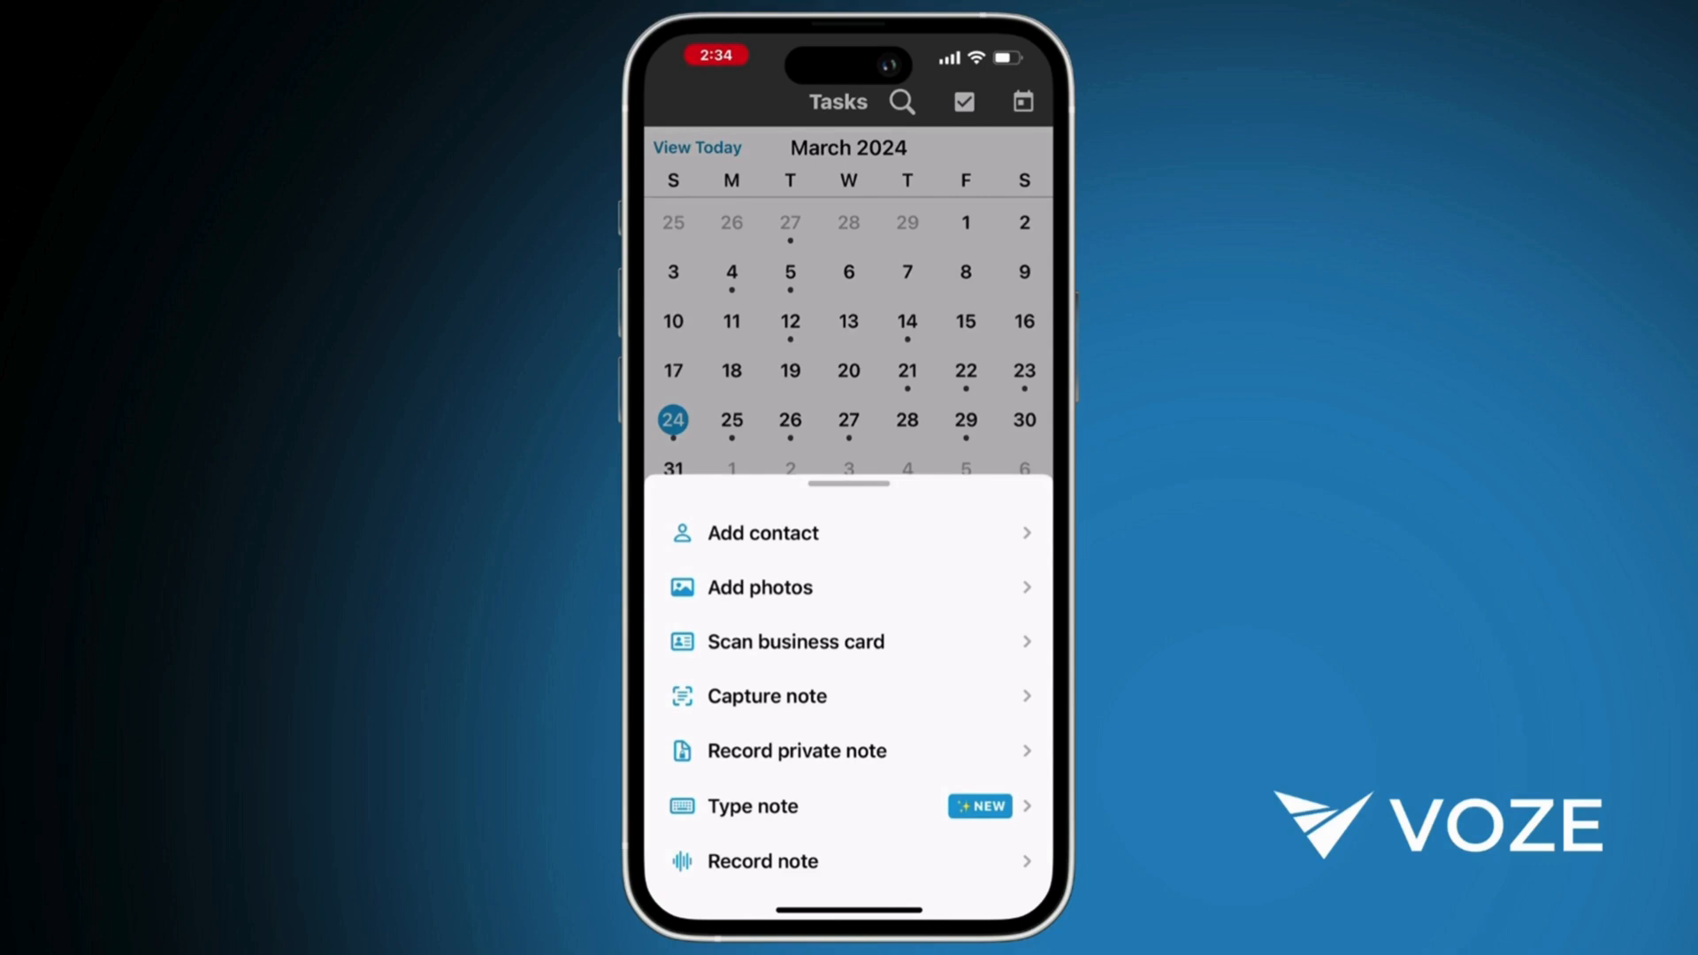
# Capture the handwritten notebook page as a note with the camera and confirm the cropped scan.
pyautogui.click(761, 532)
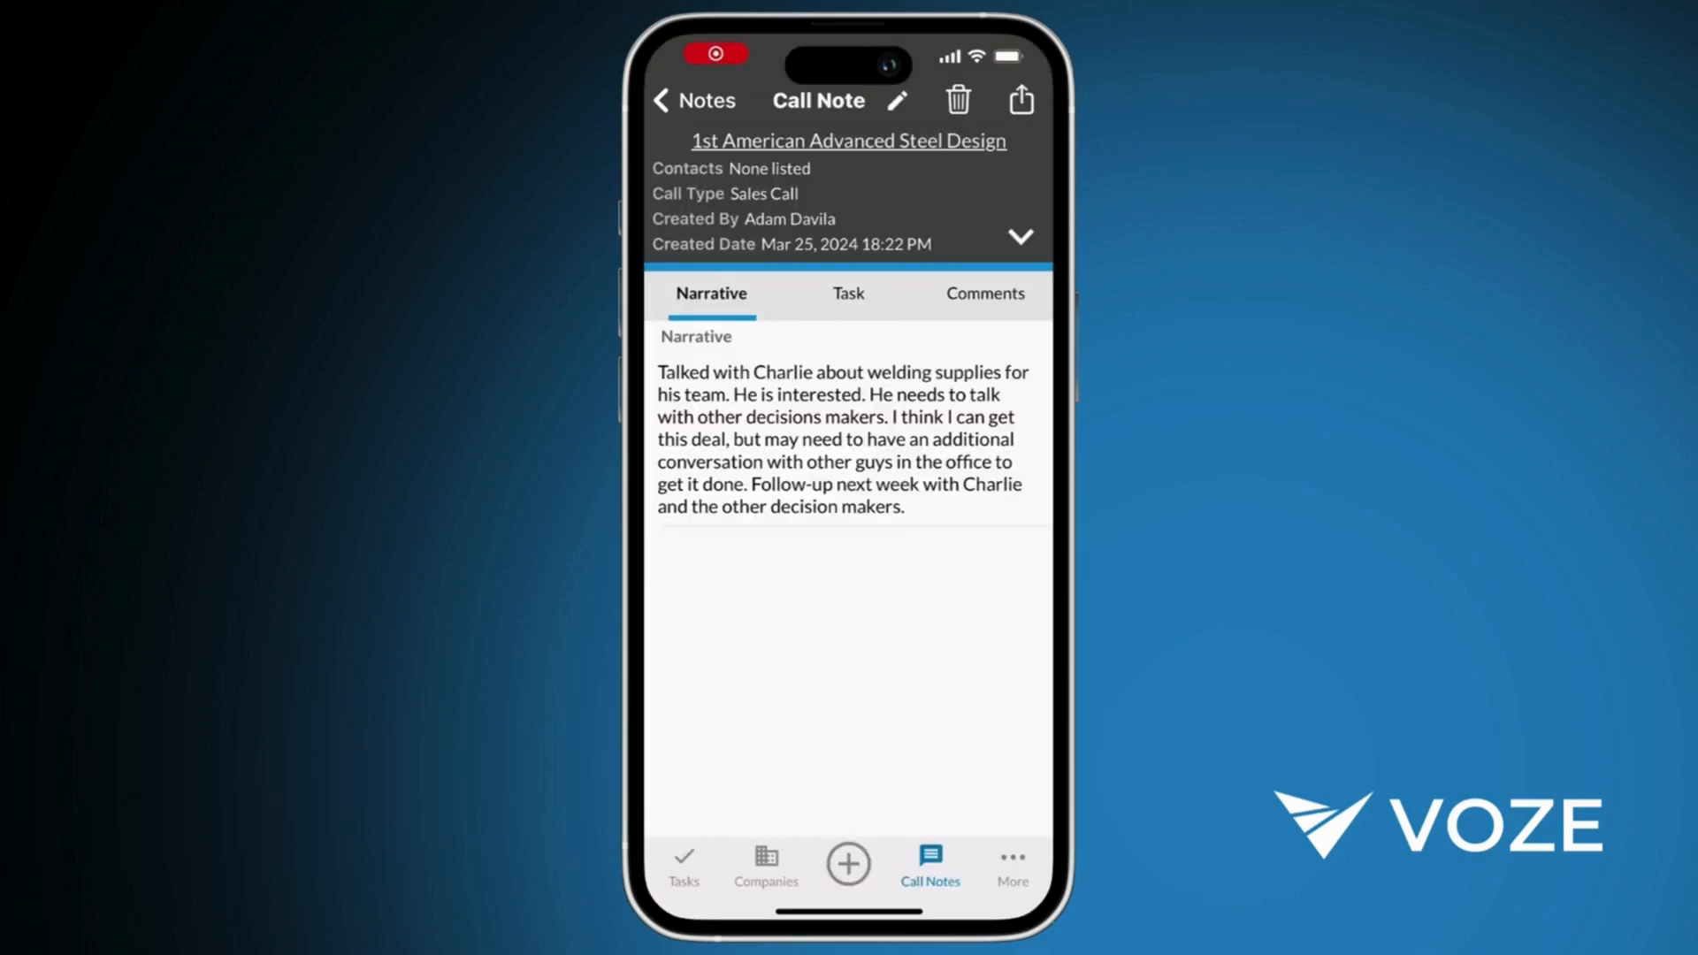
pyautogui.click(848, 294)
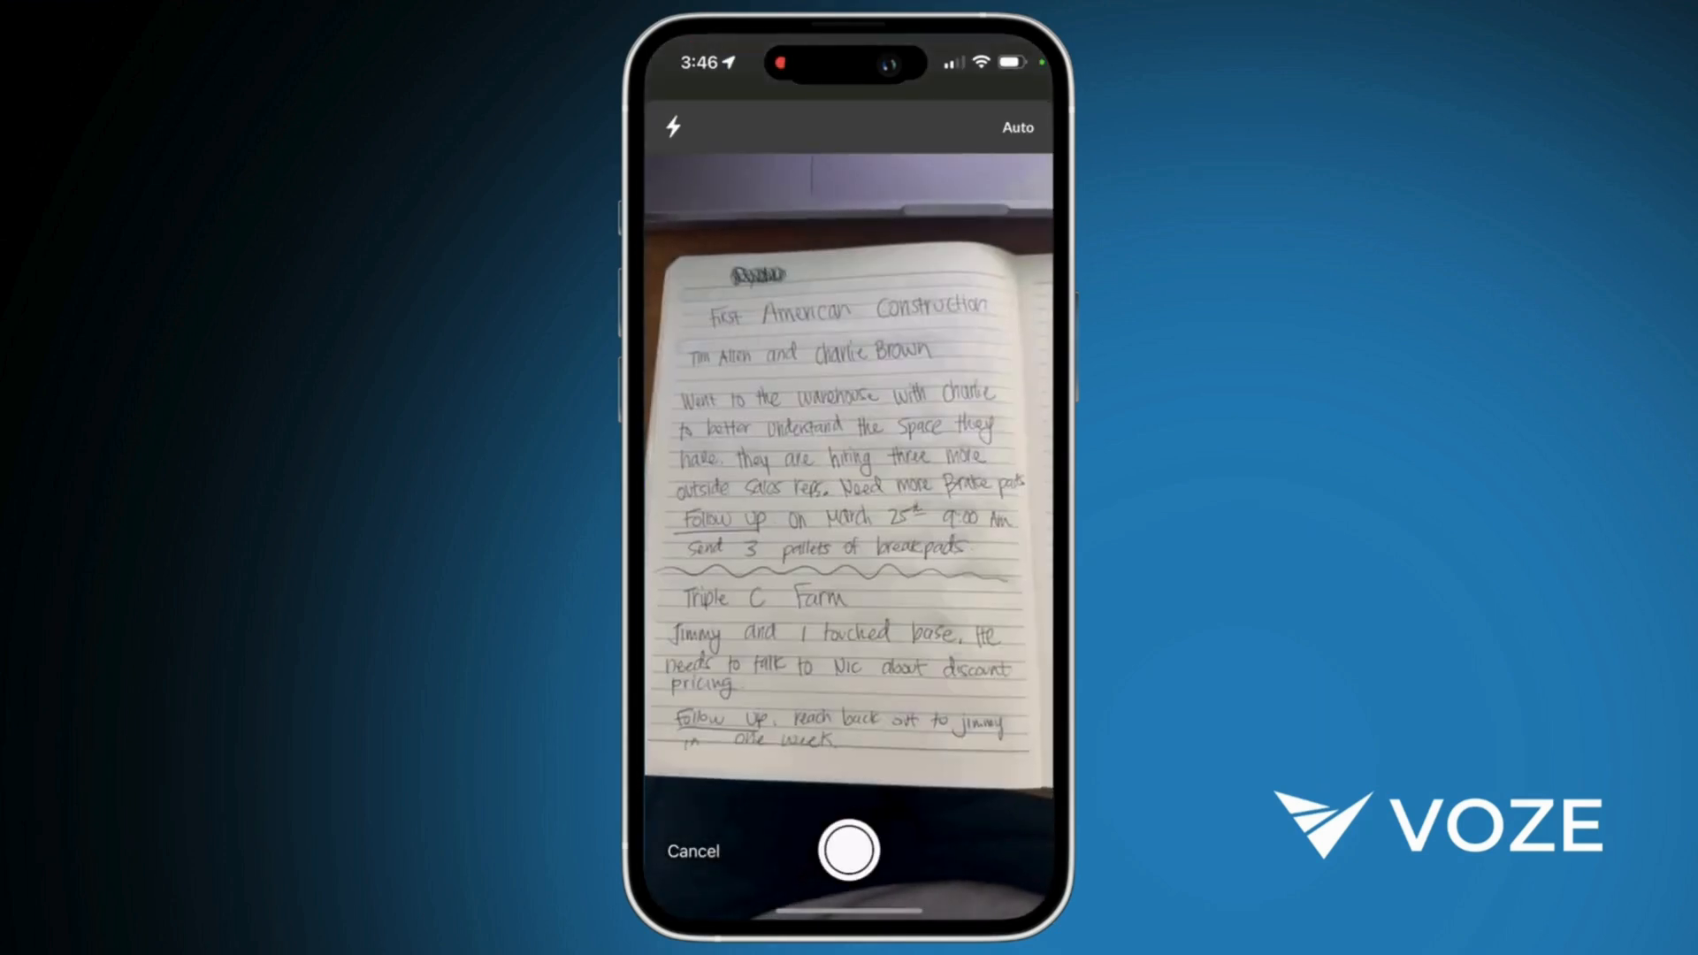
pyautogui.click(848, 850)
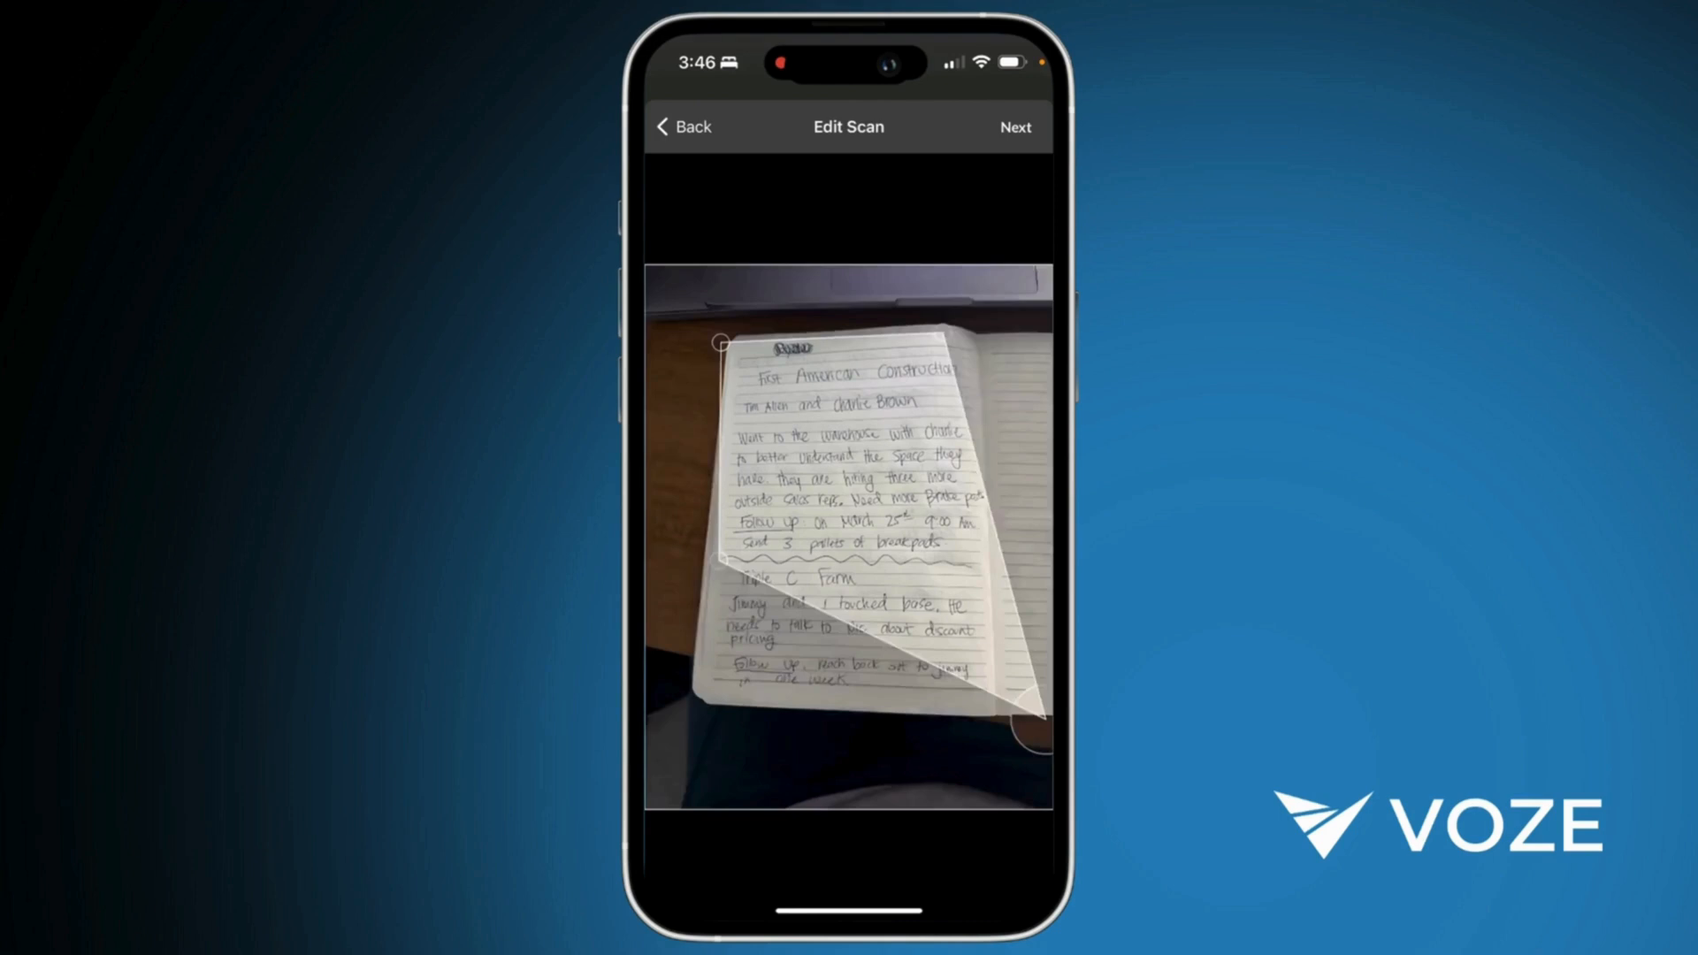
pyautogui.click(1014, 127)
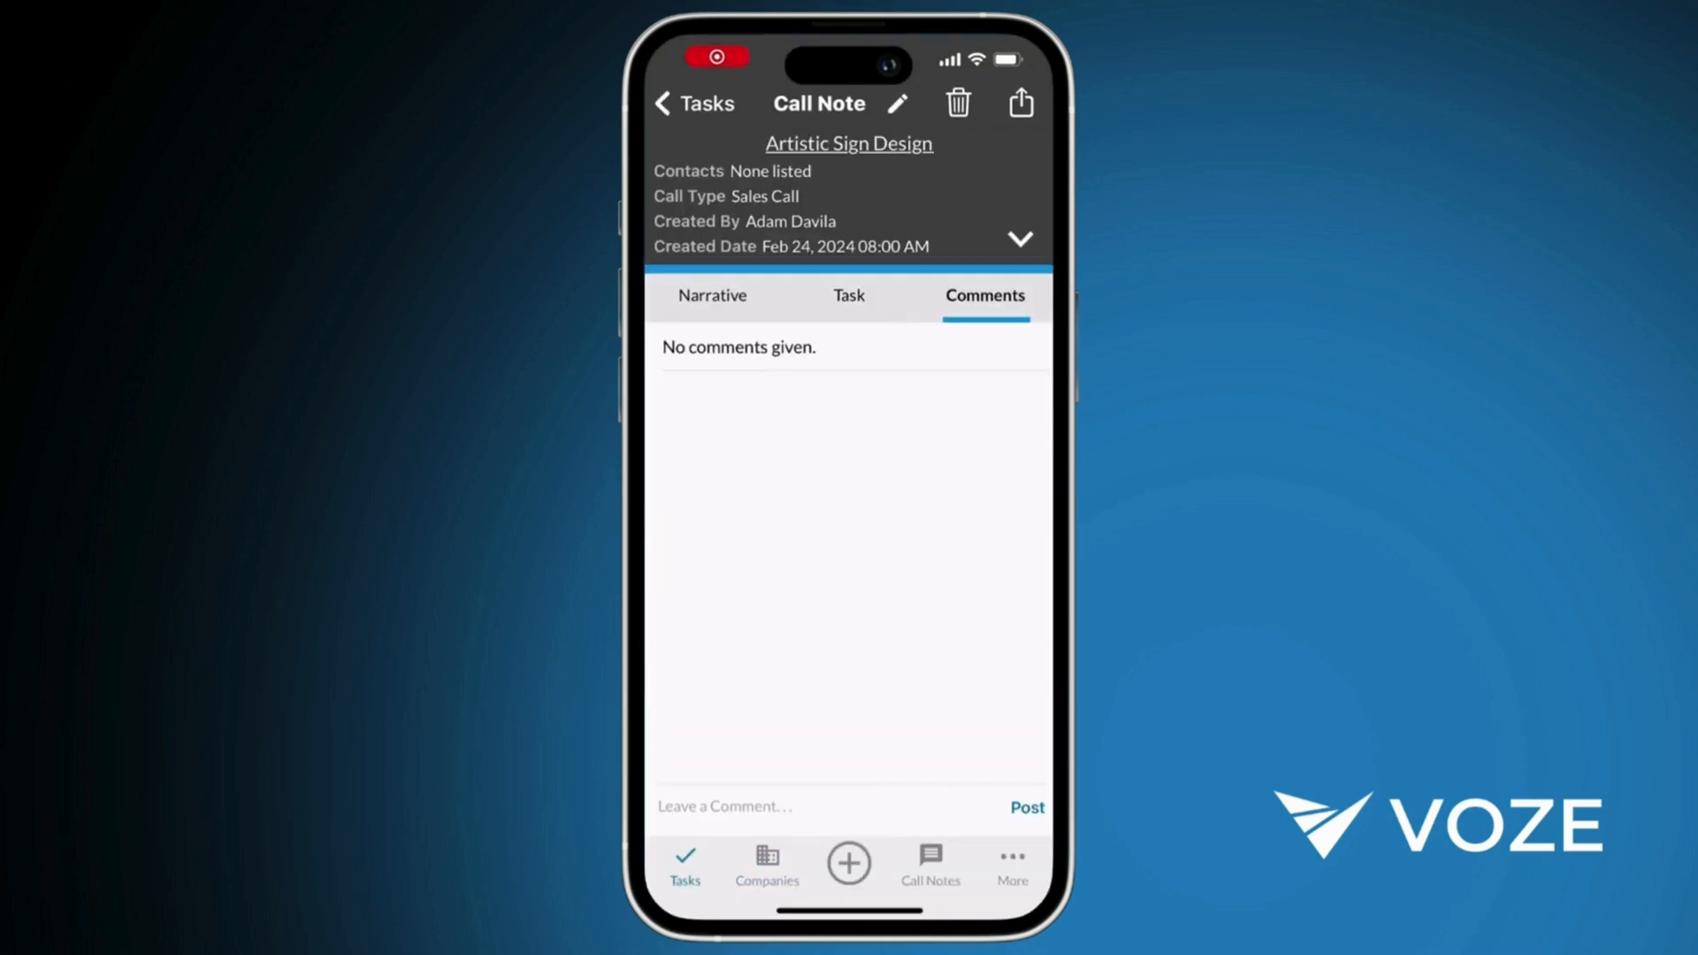
# Post the comment 'Set up an in person meet', then open the All Hours Plumbing call note from the March 25 tasks.
pyautogui.write('Set up an in person meet')
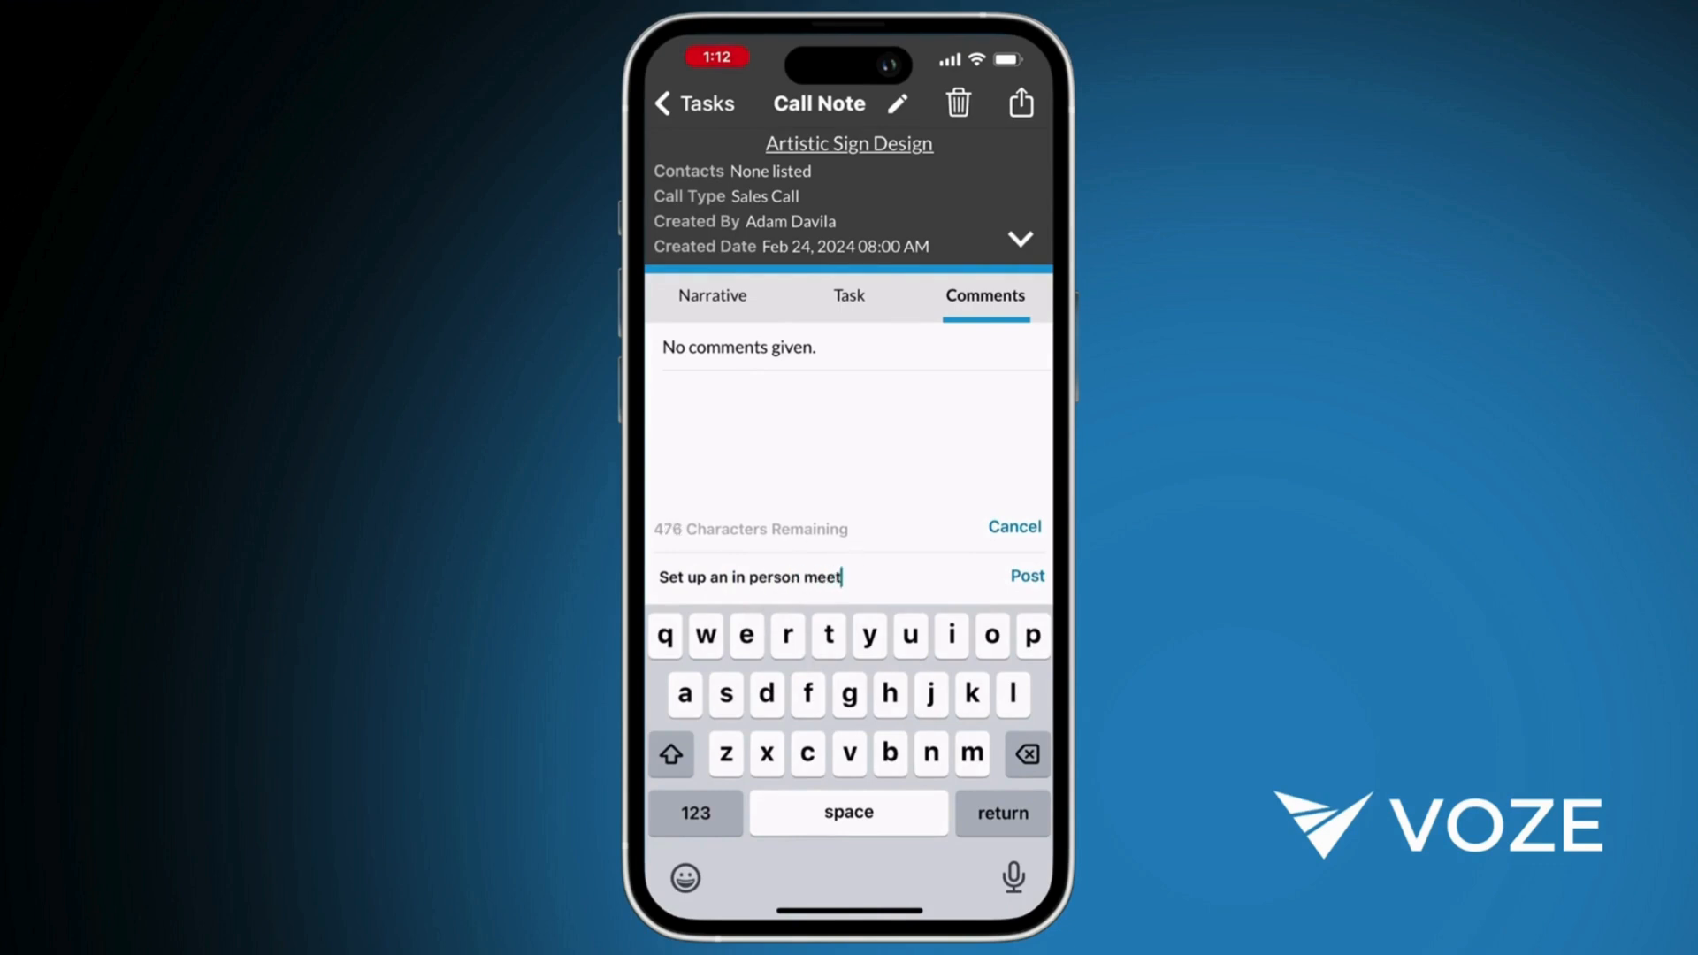
pyautogui.click(1018, 101)
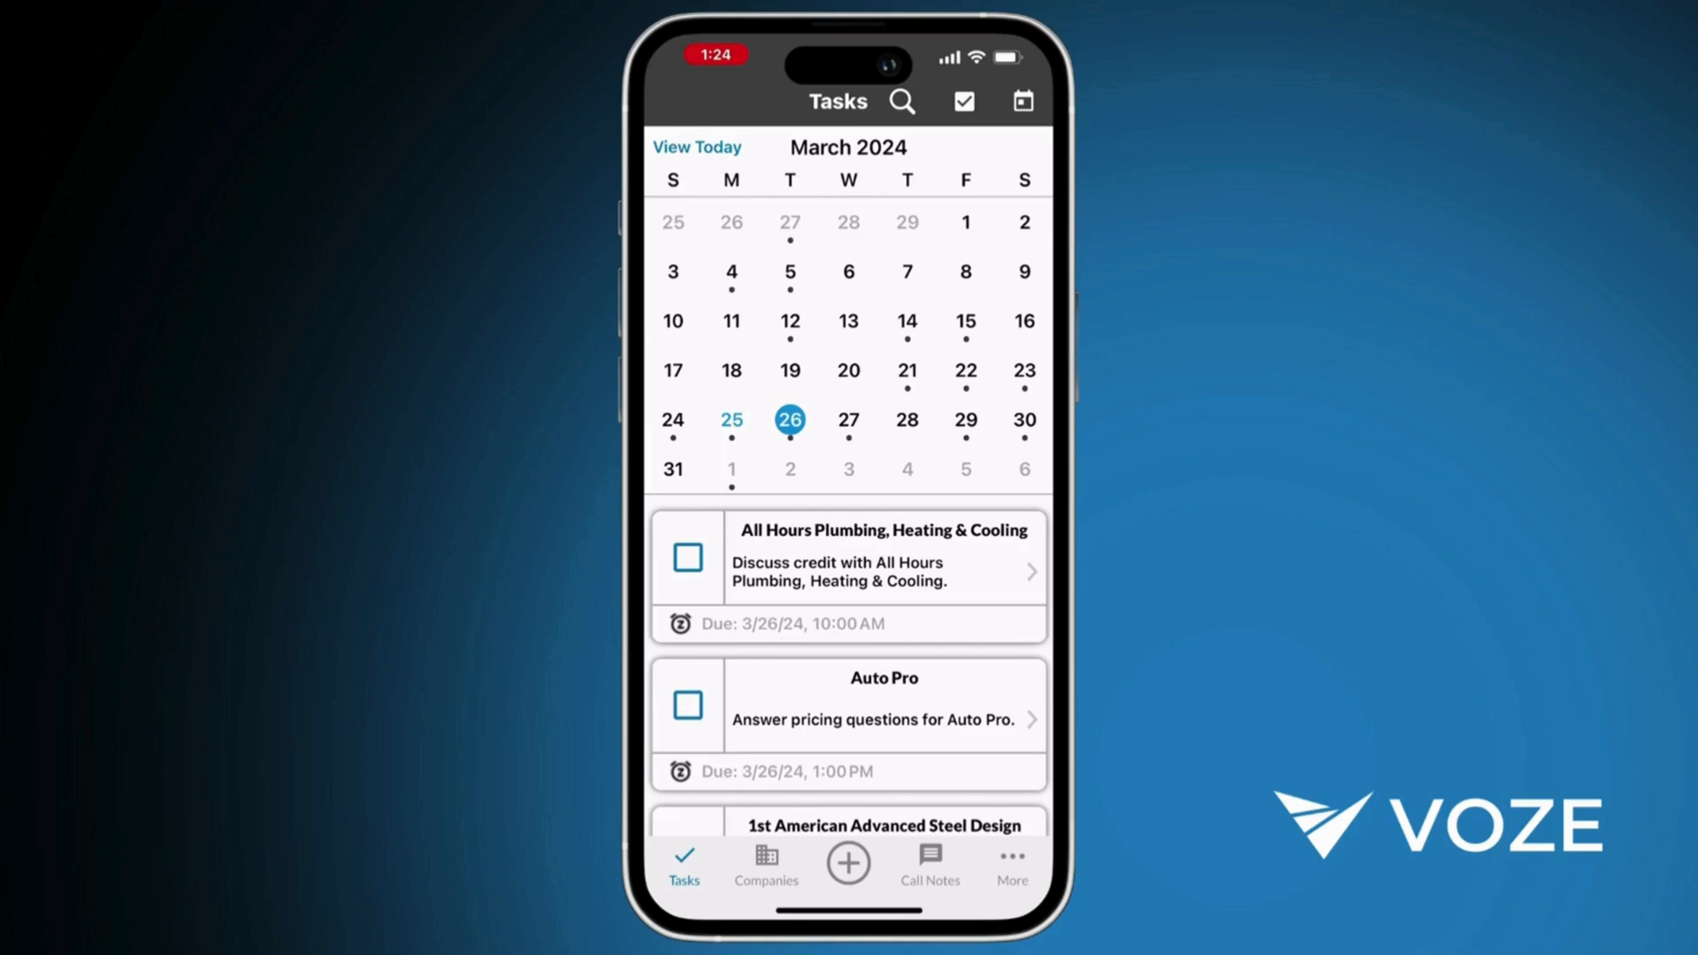
pyautogui.click(731, 420)
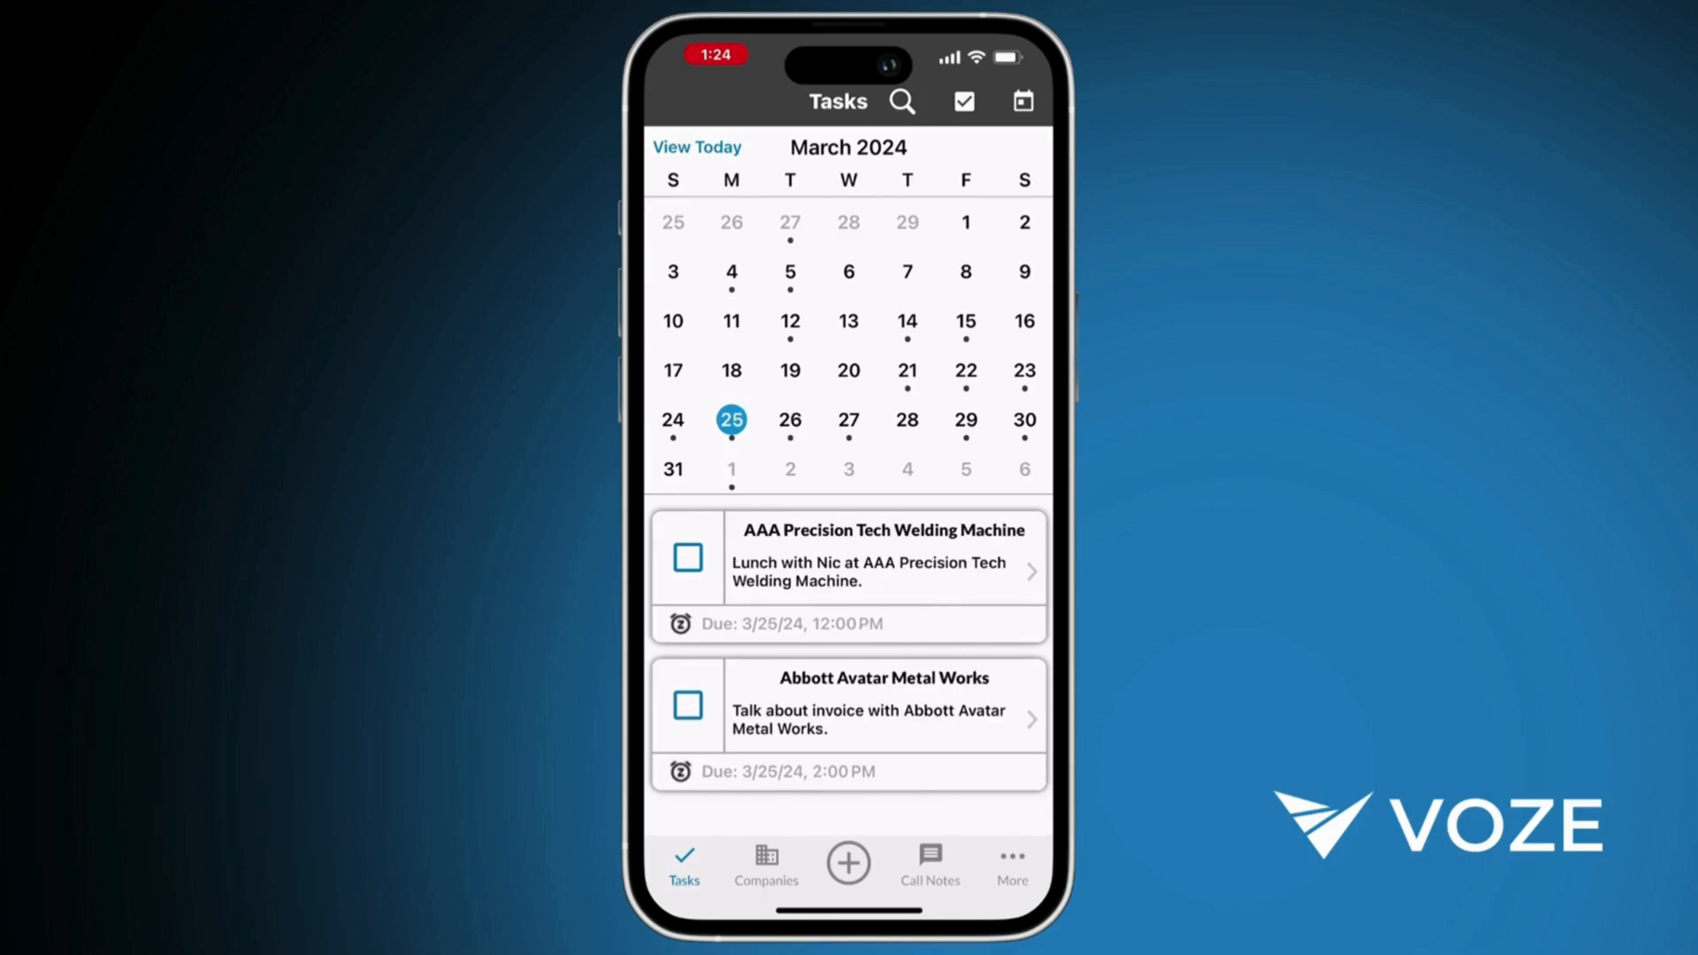
pyautogui.click(848, 572)
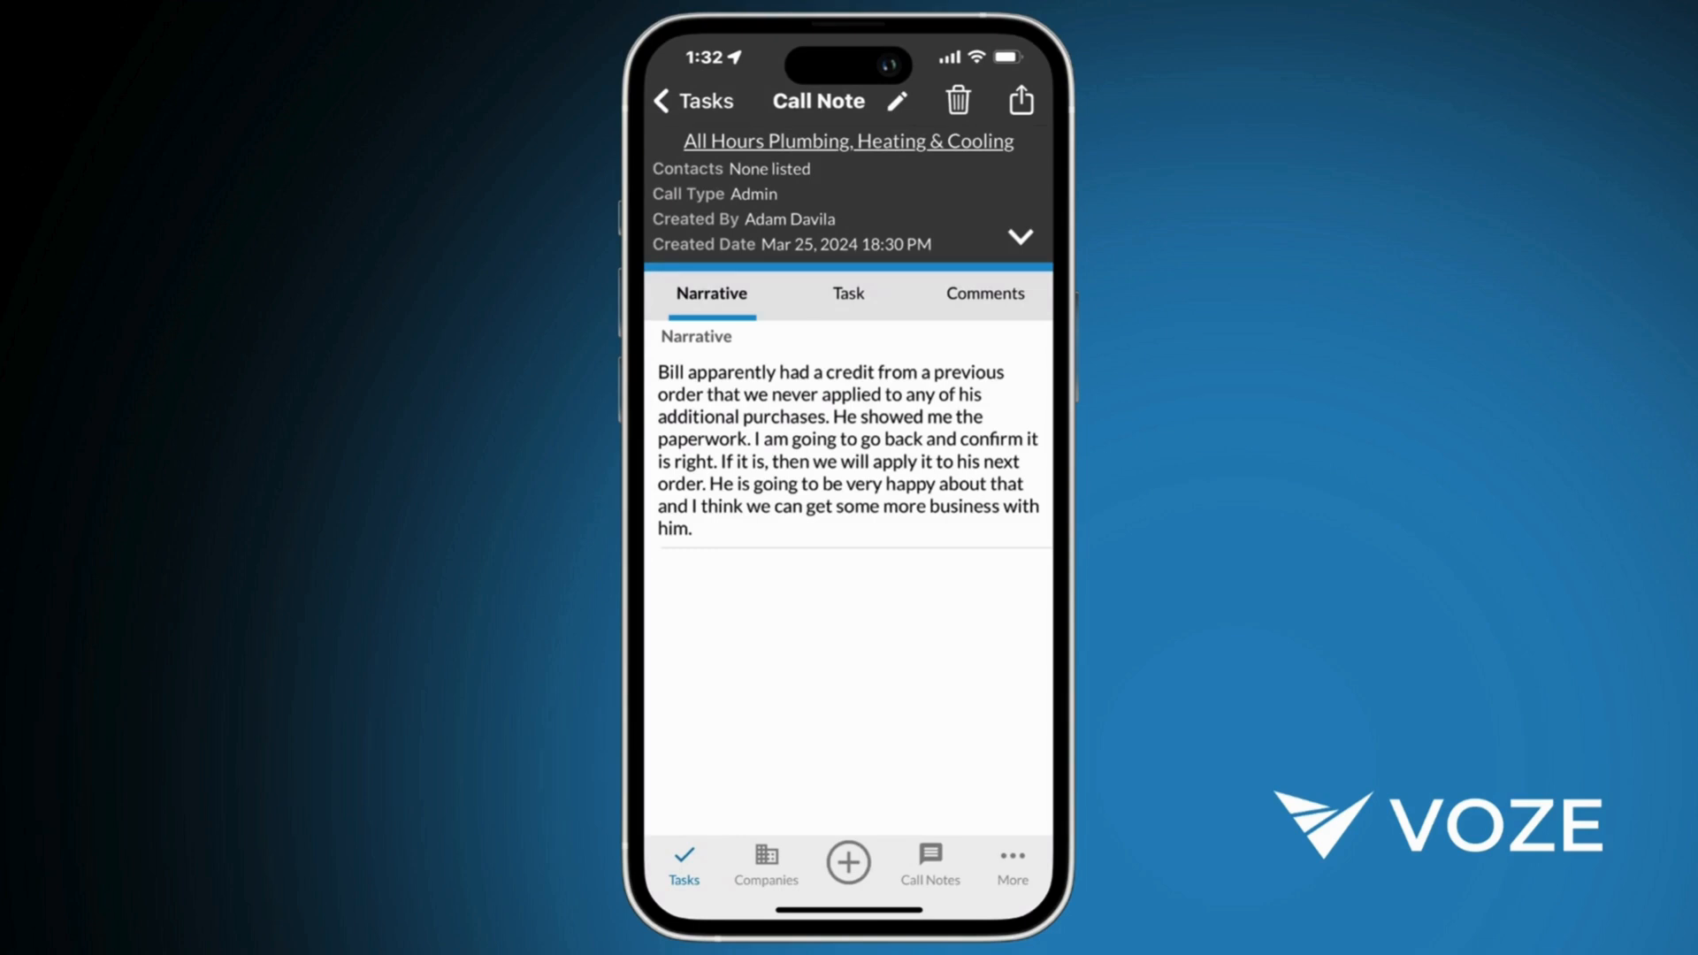
# Sort companies by Mine (Near Me) and filter the list to the Prospect type.
pyautogui.click(766, 863)
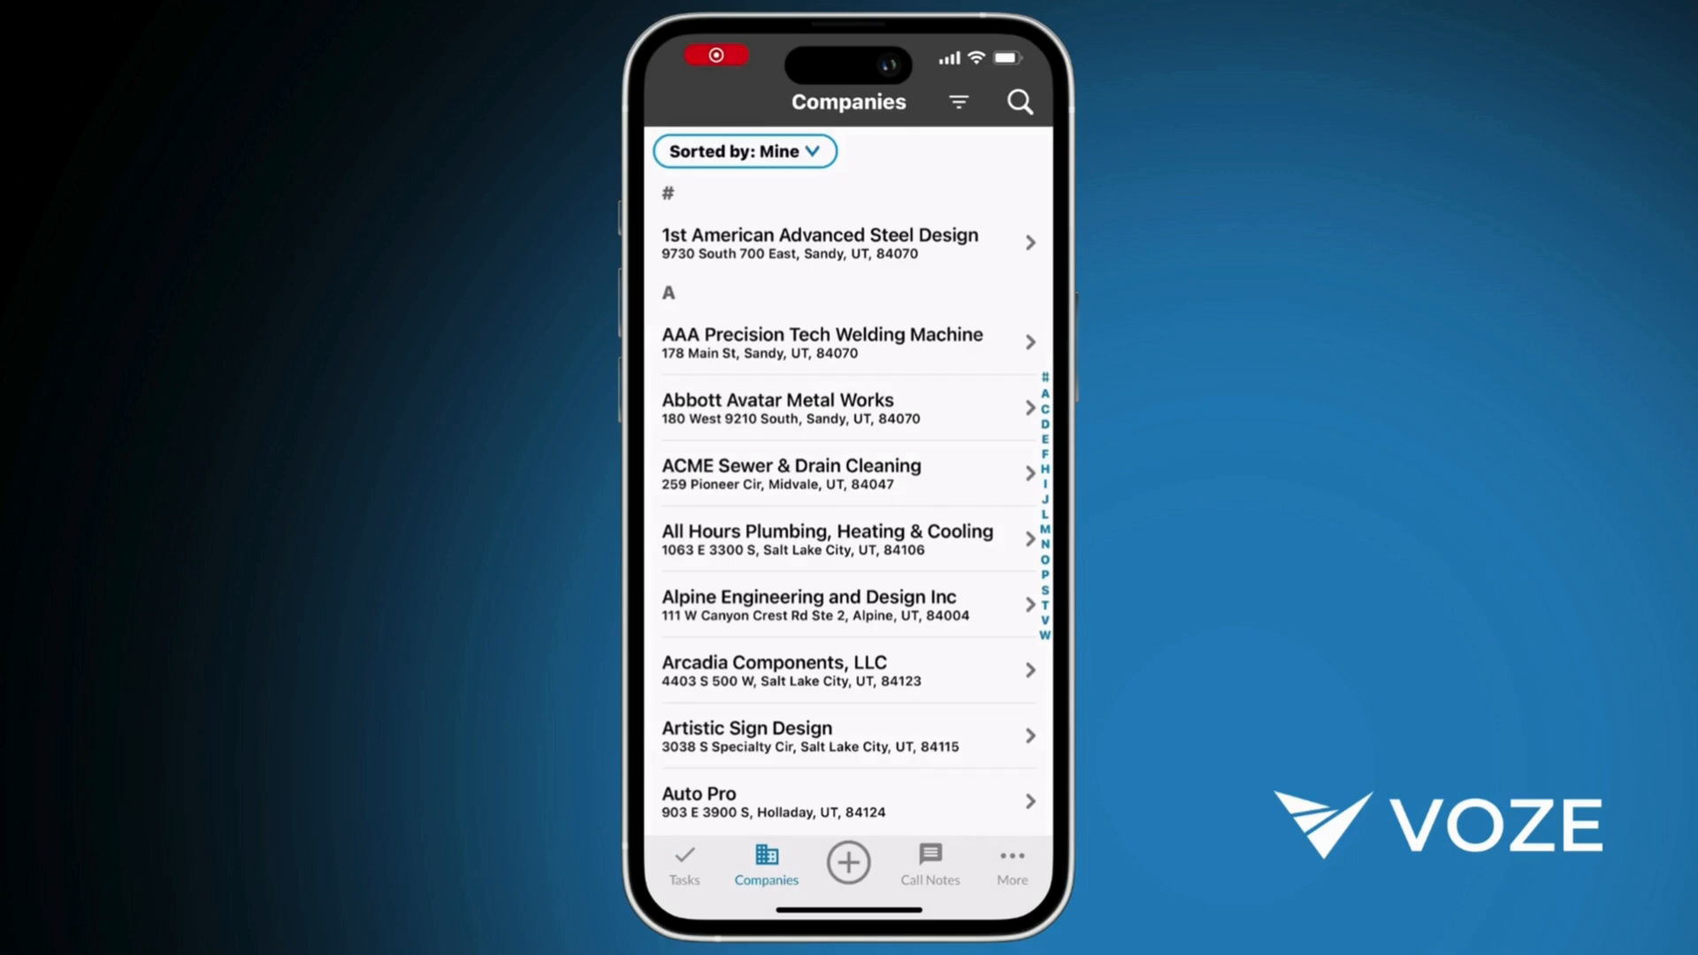
pyautogui.click(743, 151)
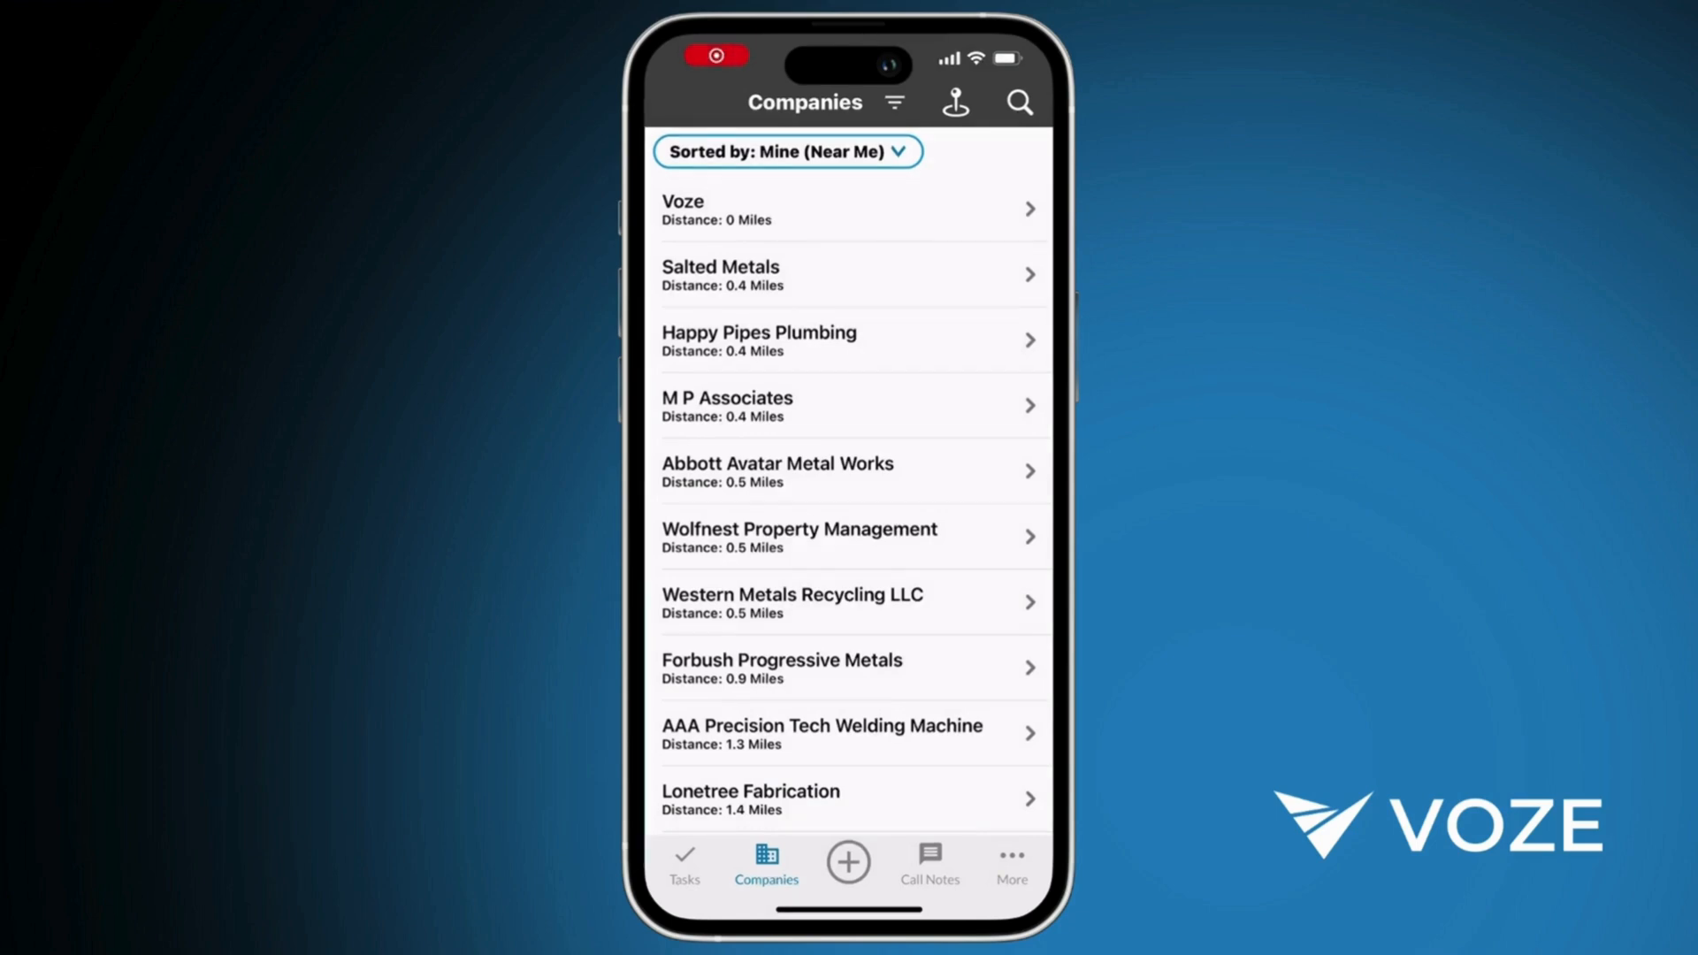
pyautogui.click(895, 101)
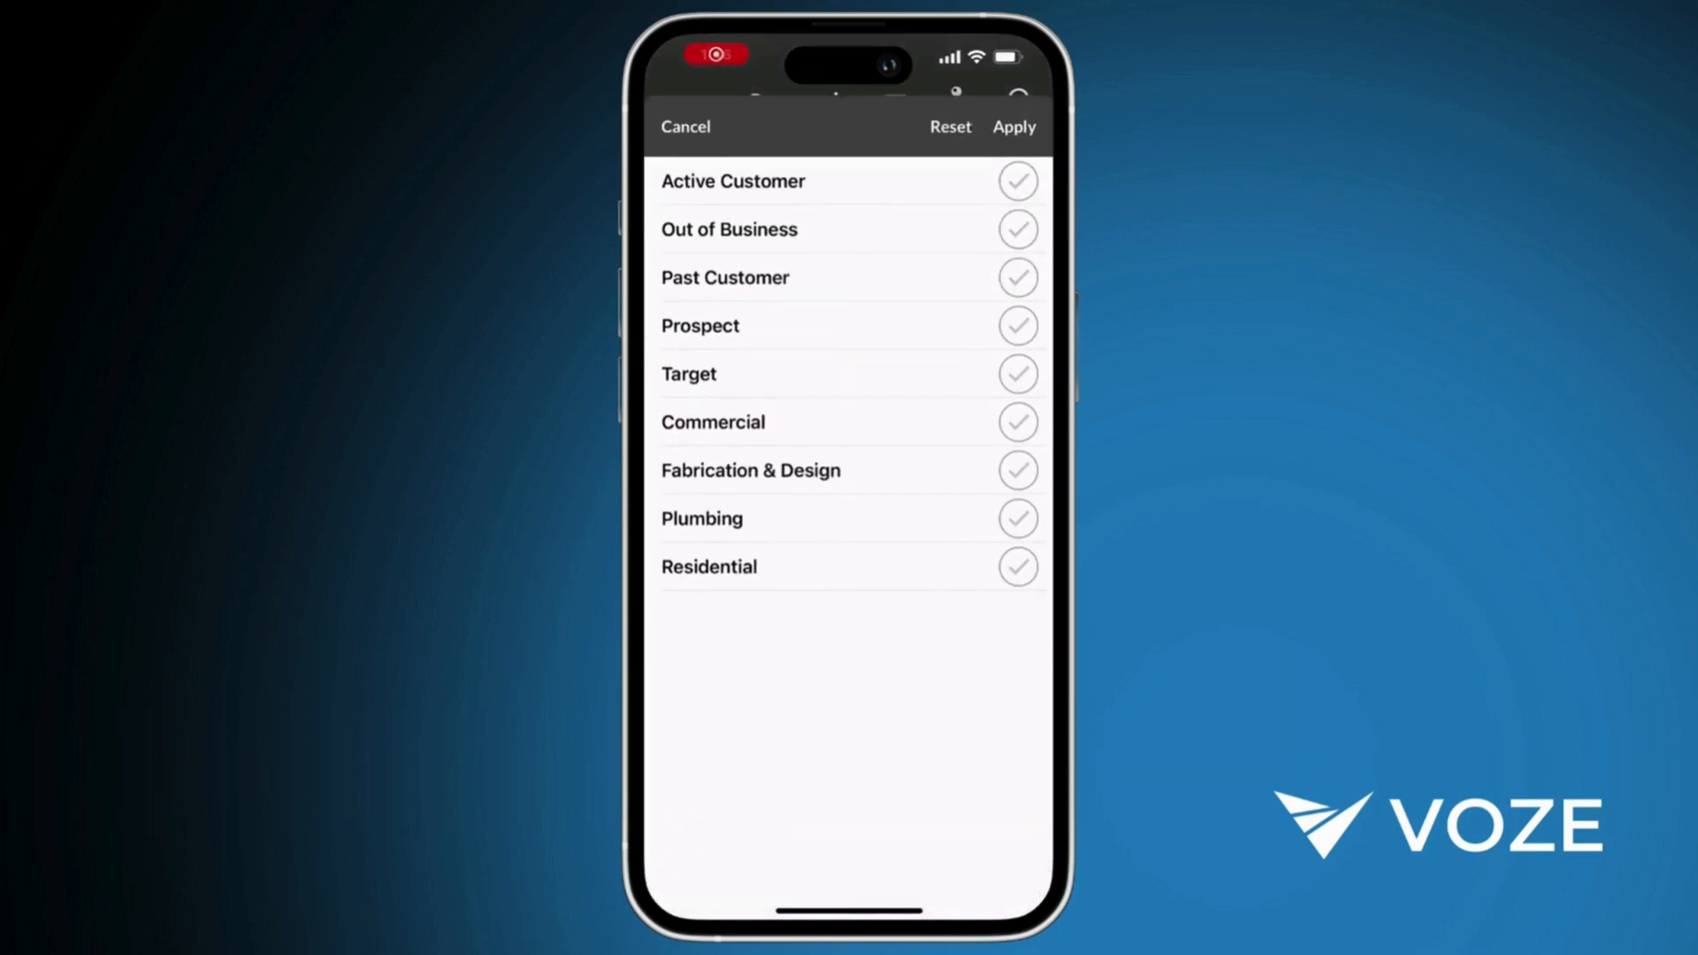
pyautogui.click(1016, 324)
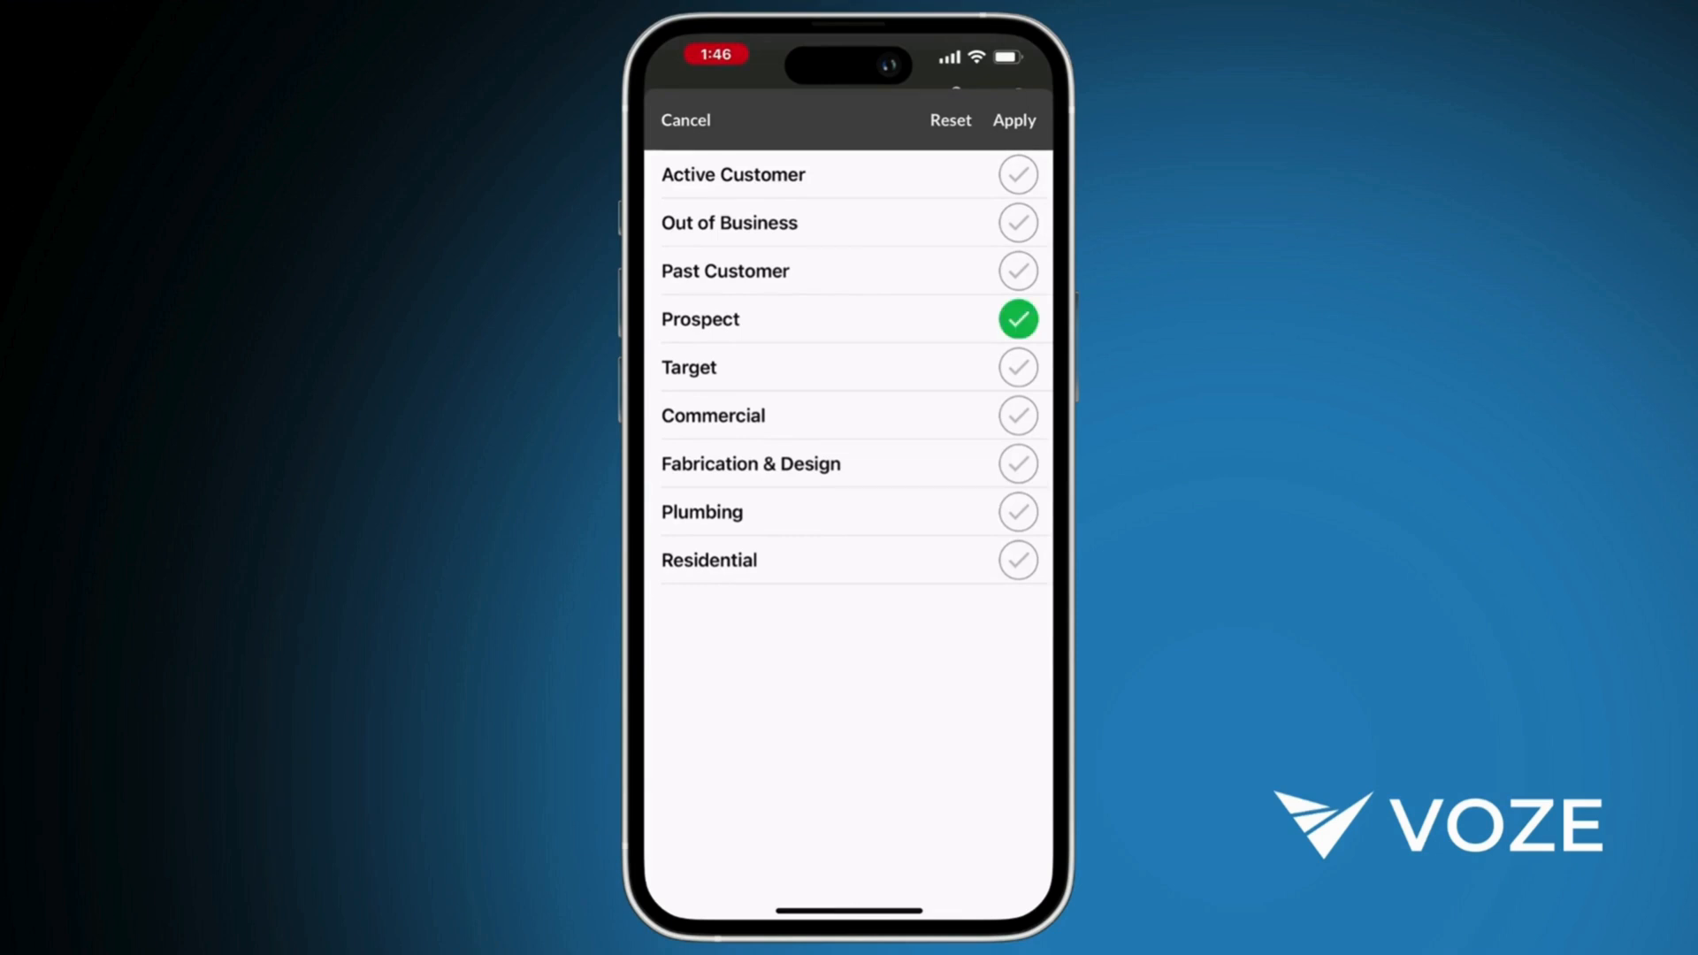
pyautogui.click(1013, 120)
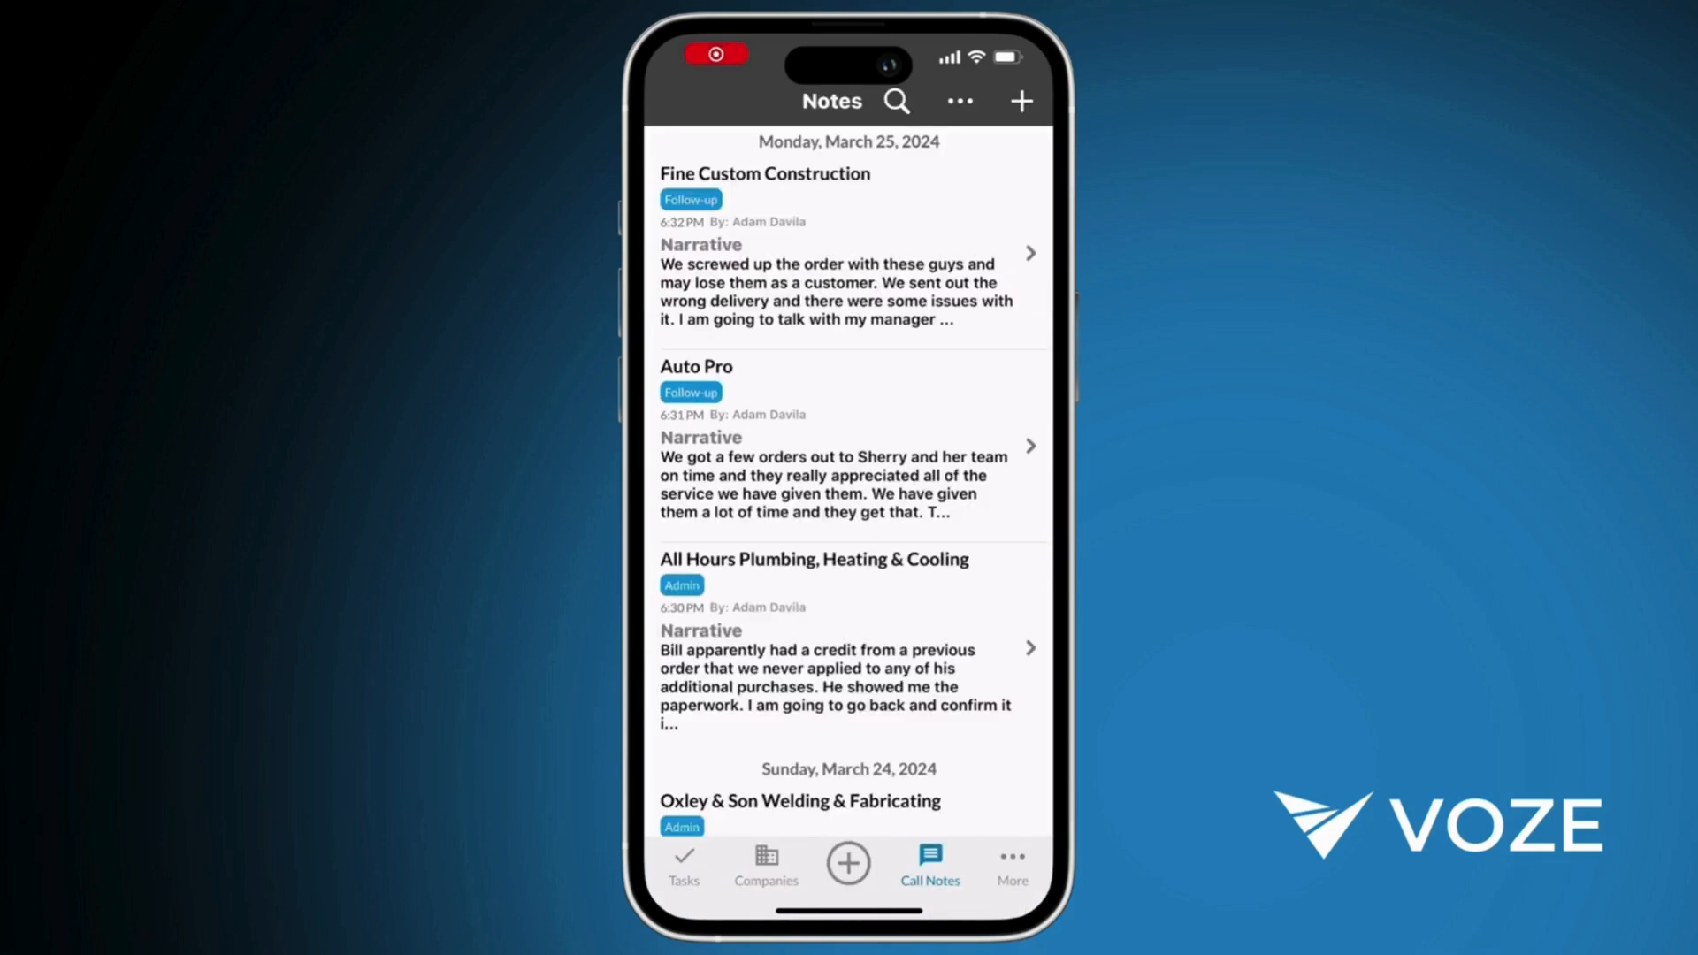
# Search the call notes for 'pricing' and pick from the results.
pyautogui.click(896, 101)
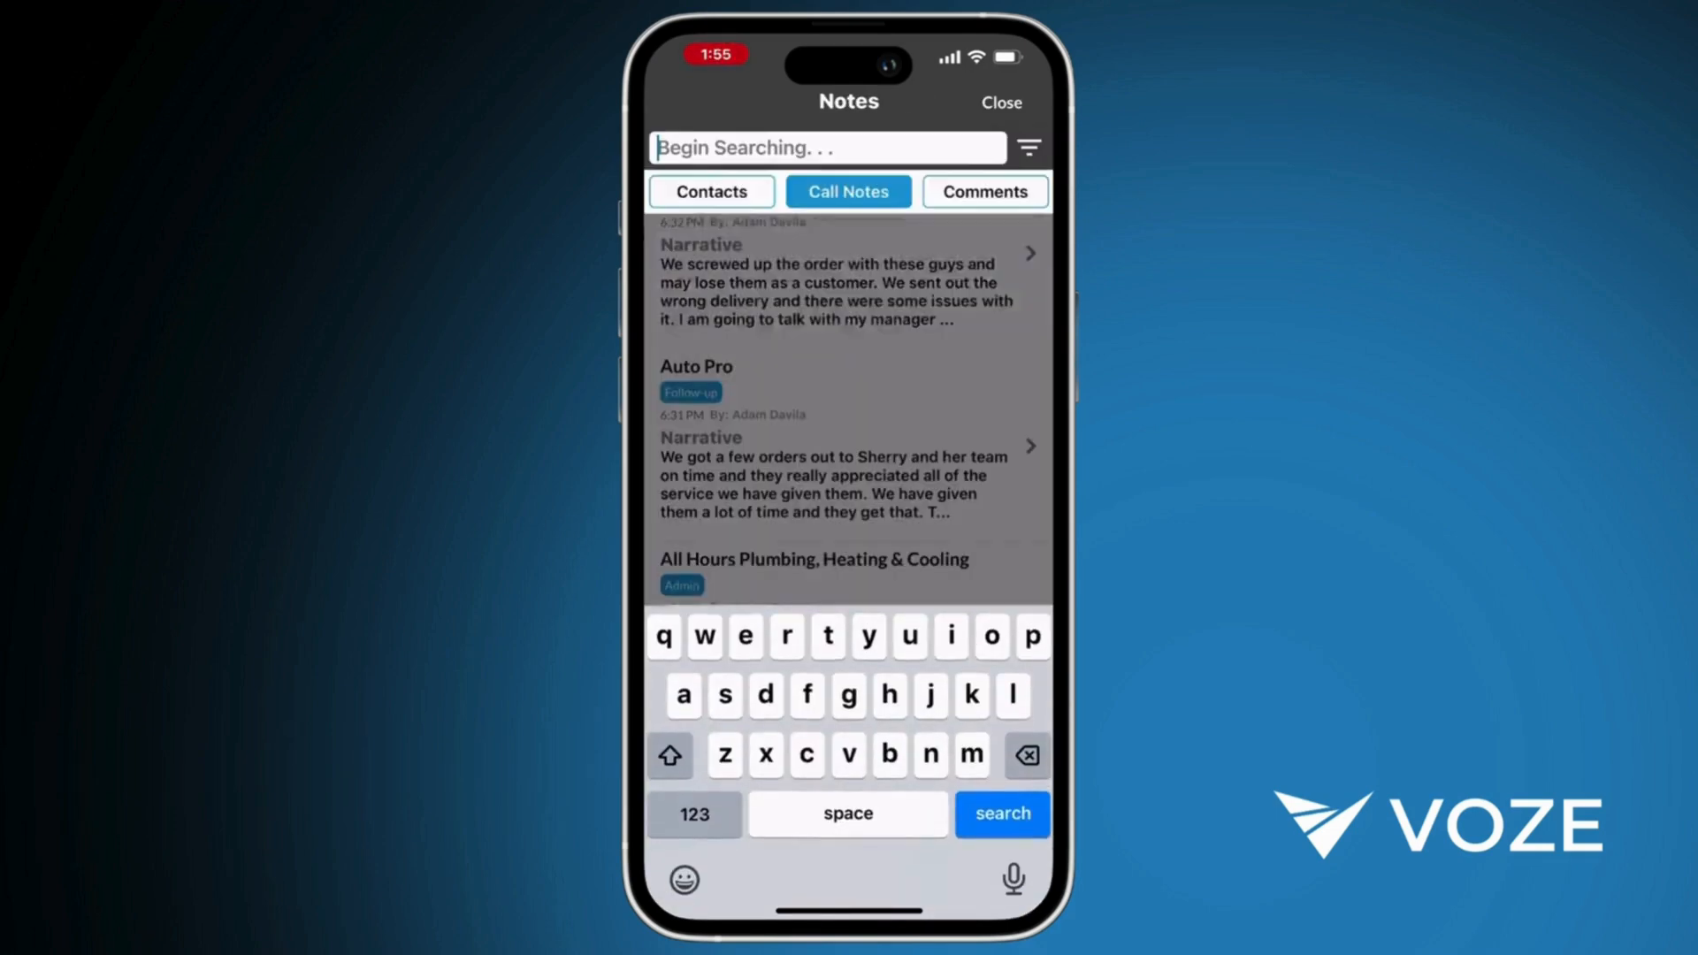
pyautogui.write('pricing')
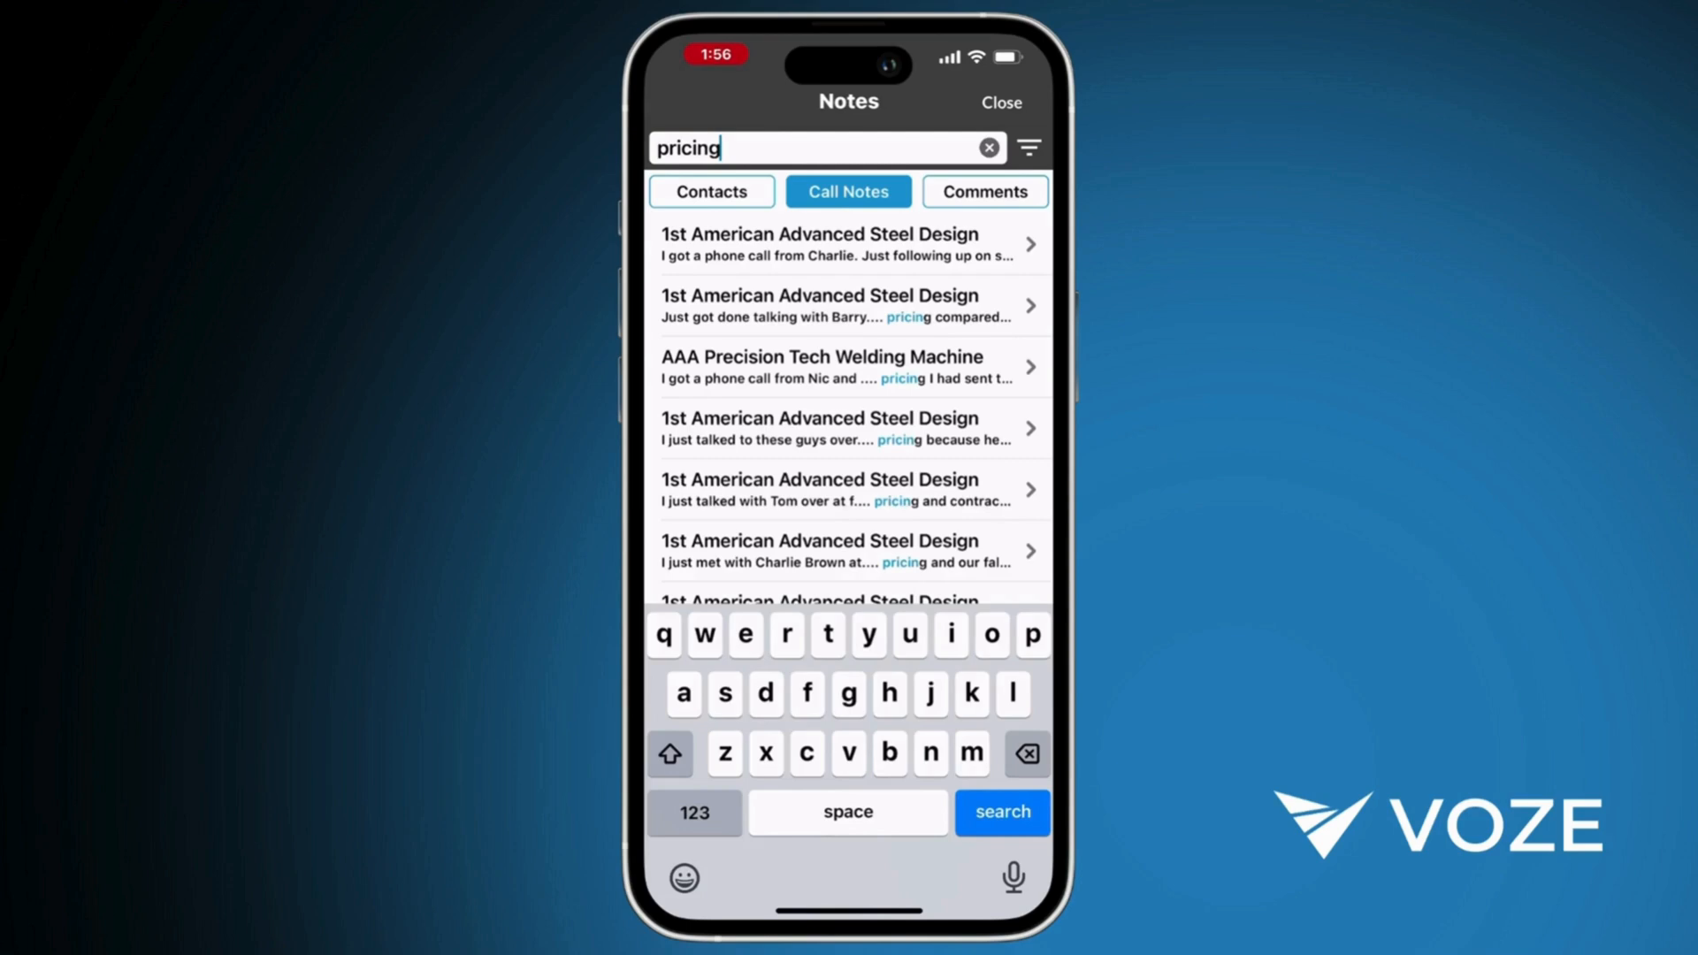
pyautogui.click(848, 305)
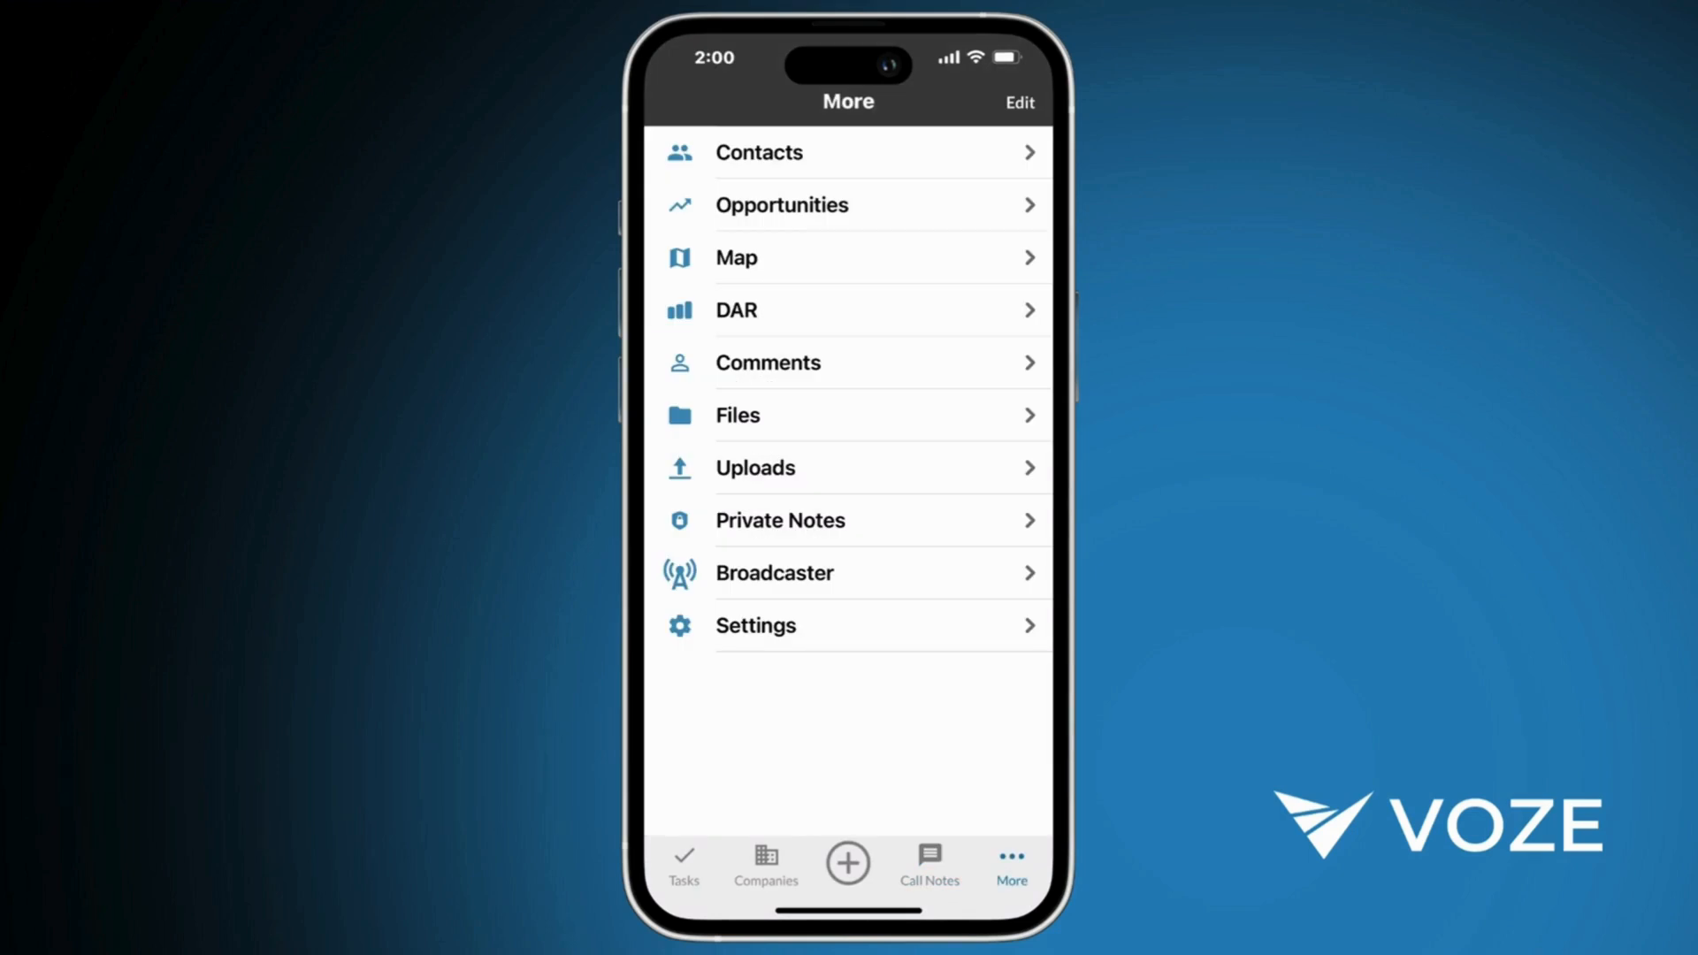
# On the map of my companies, view a company's details and make Prospect pins green.
pyautogui.click(735, 256)
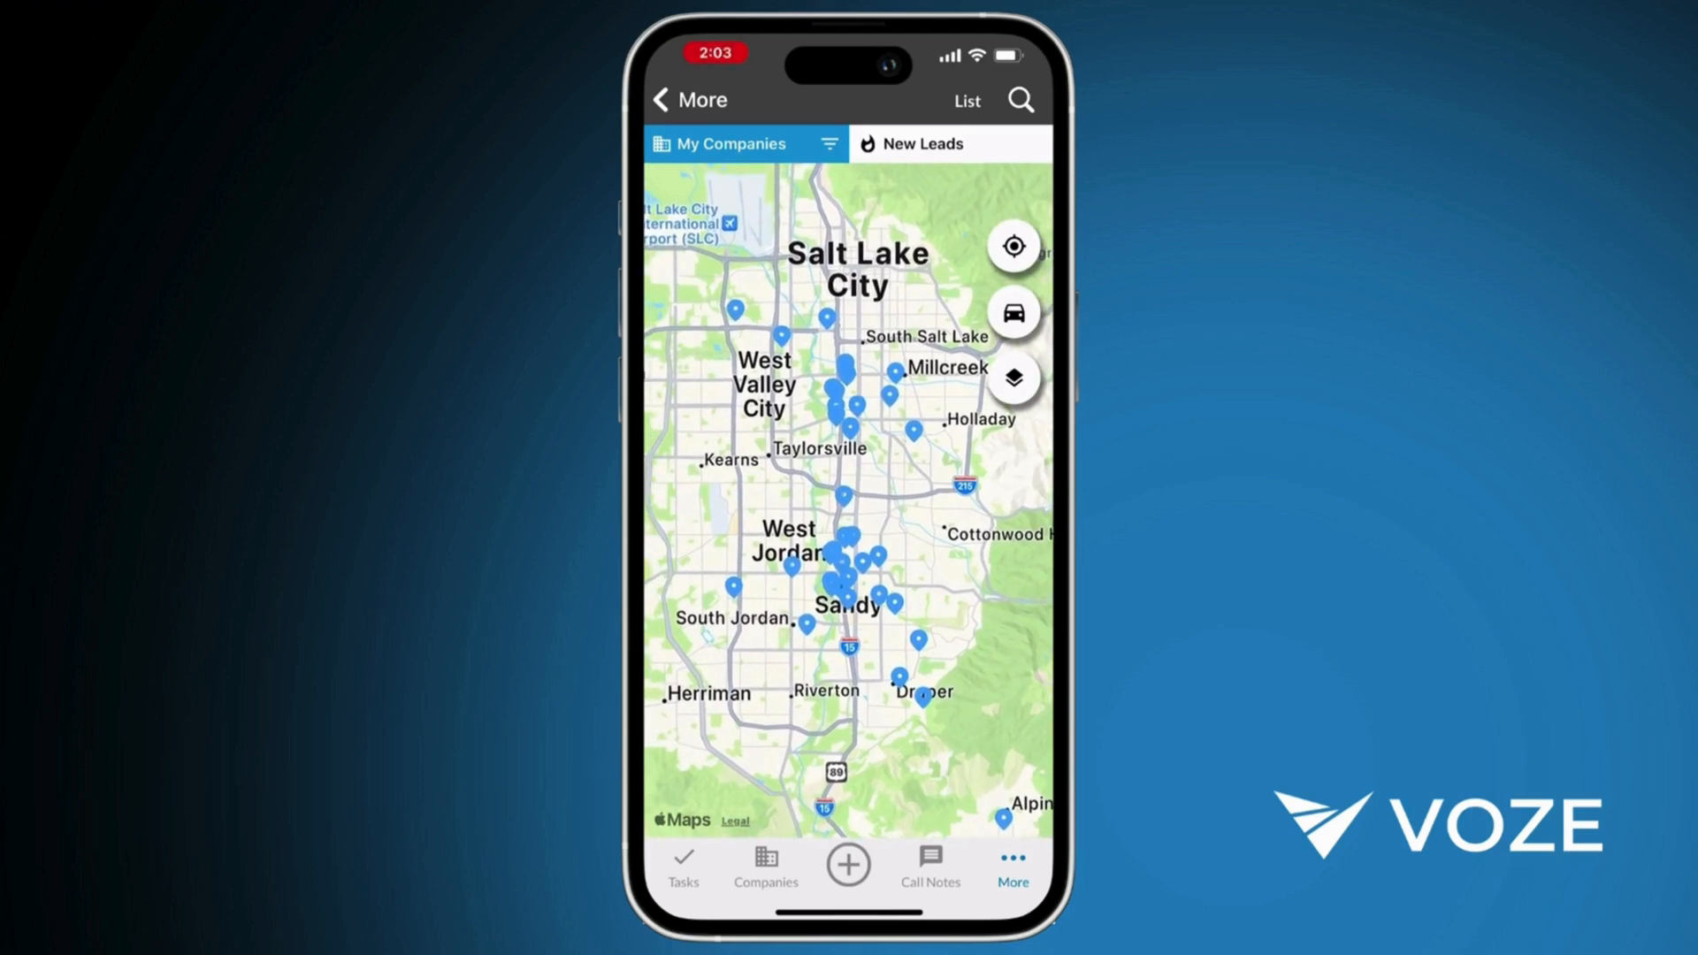
pyautogui.click(733, 588)
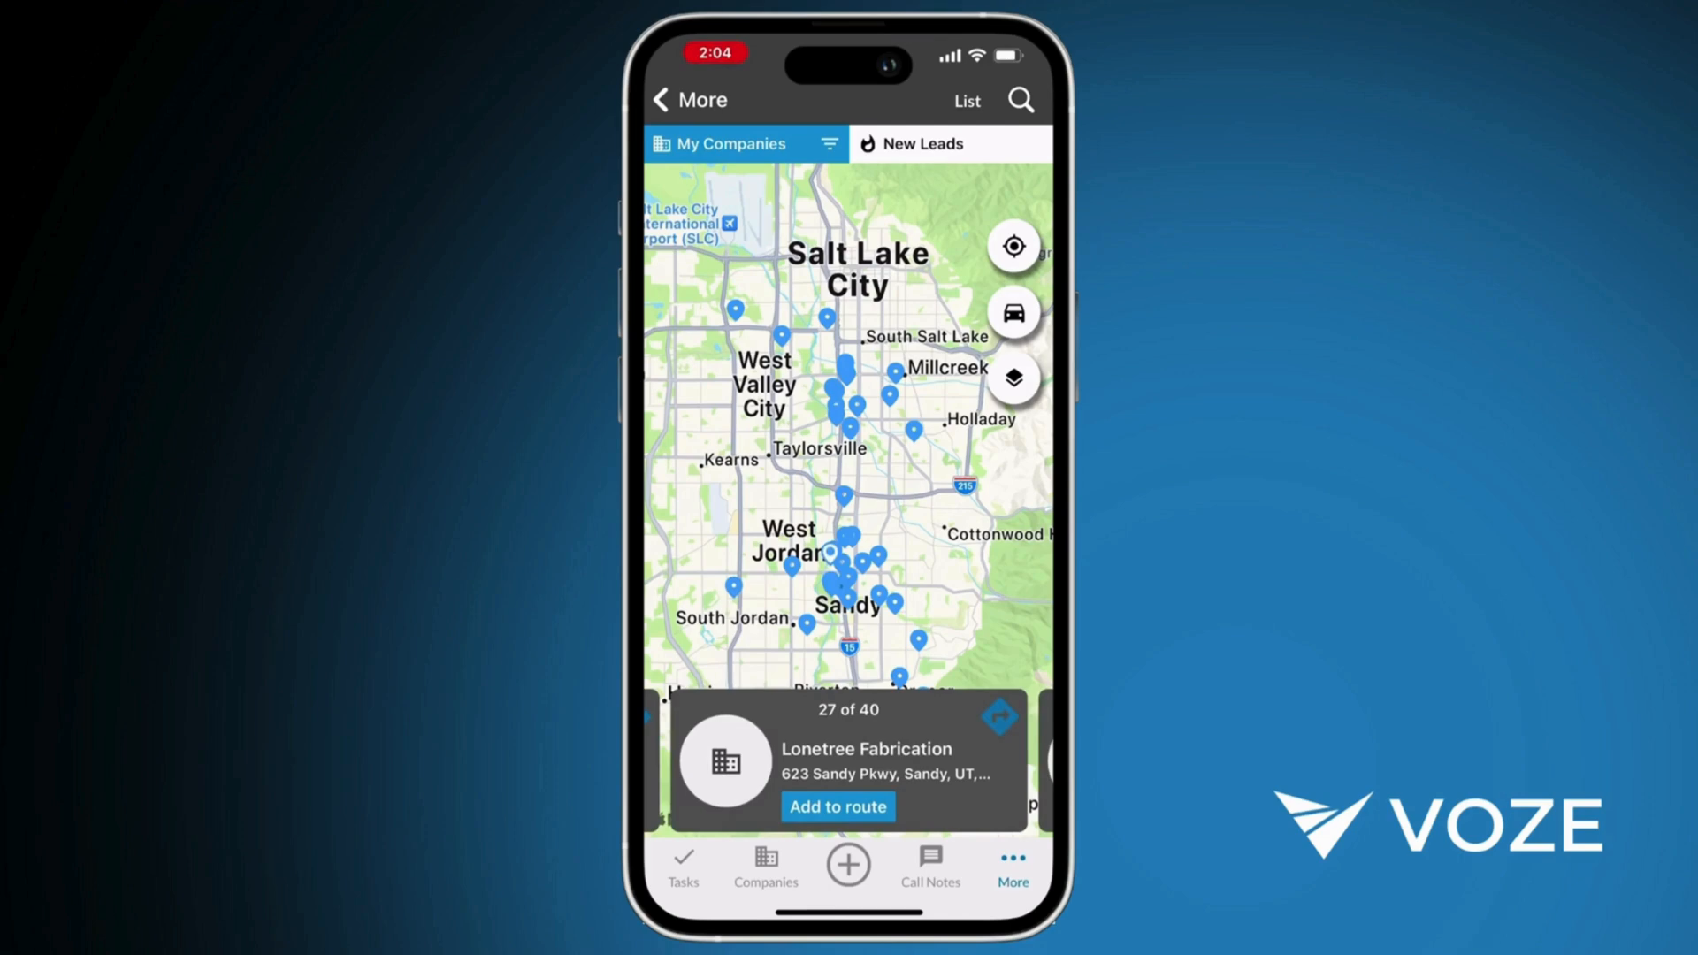
pyautogui.click(830, 143)
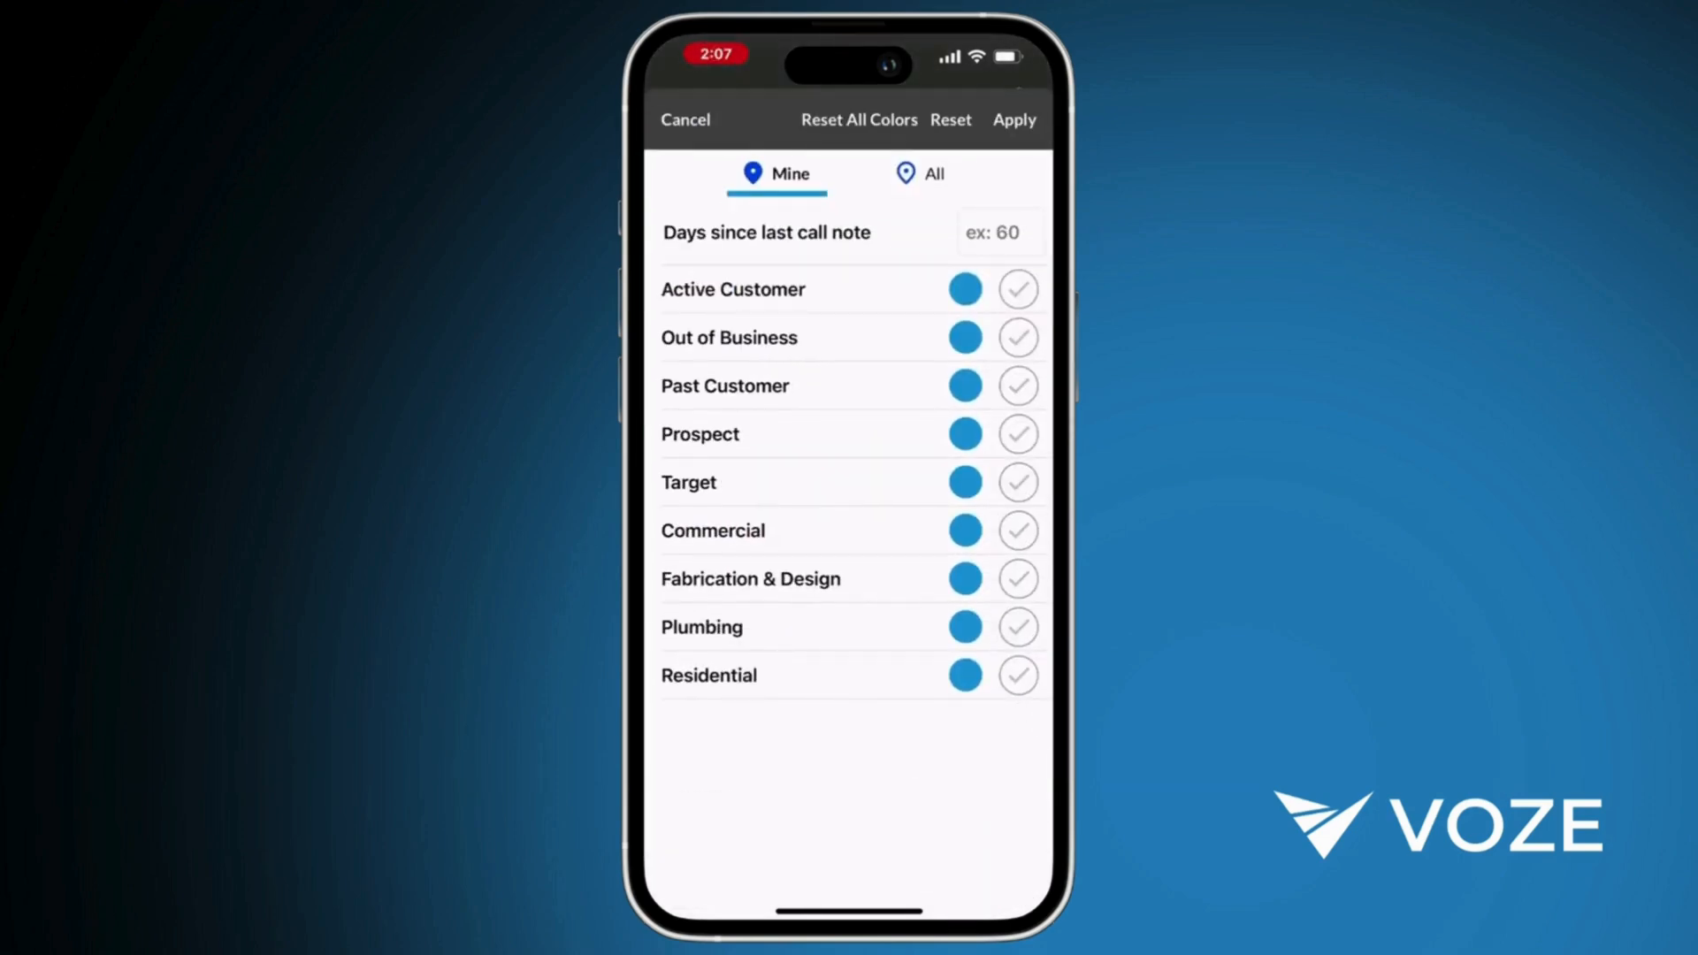
pyautogui.click(964, 434)
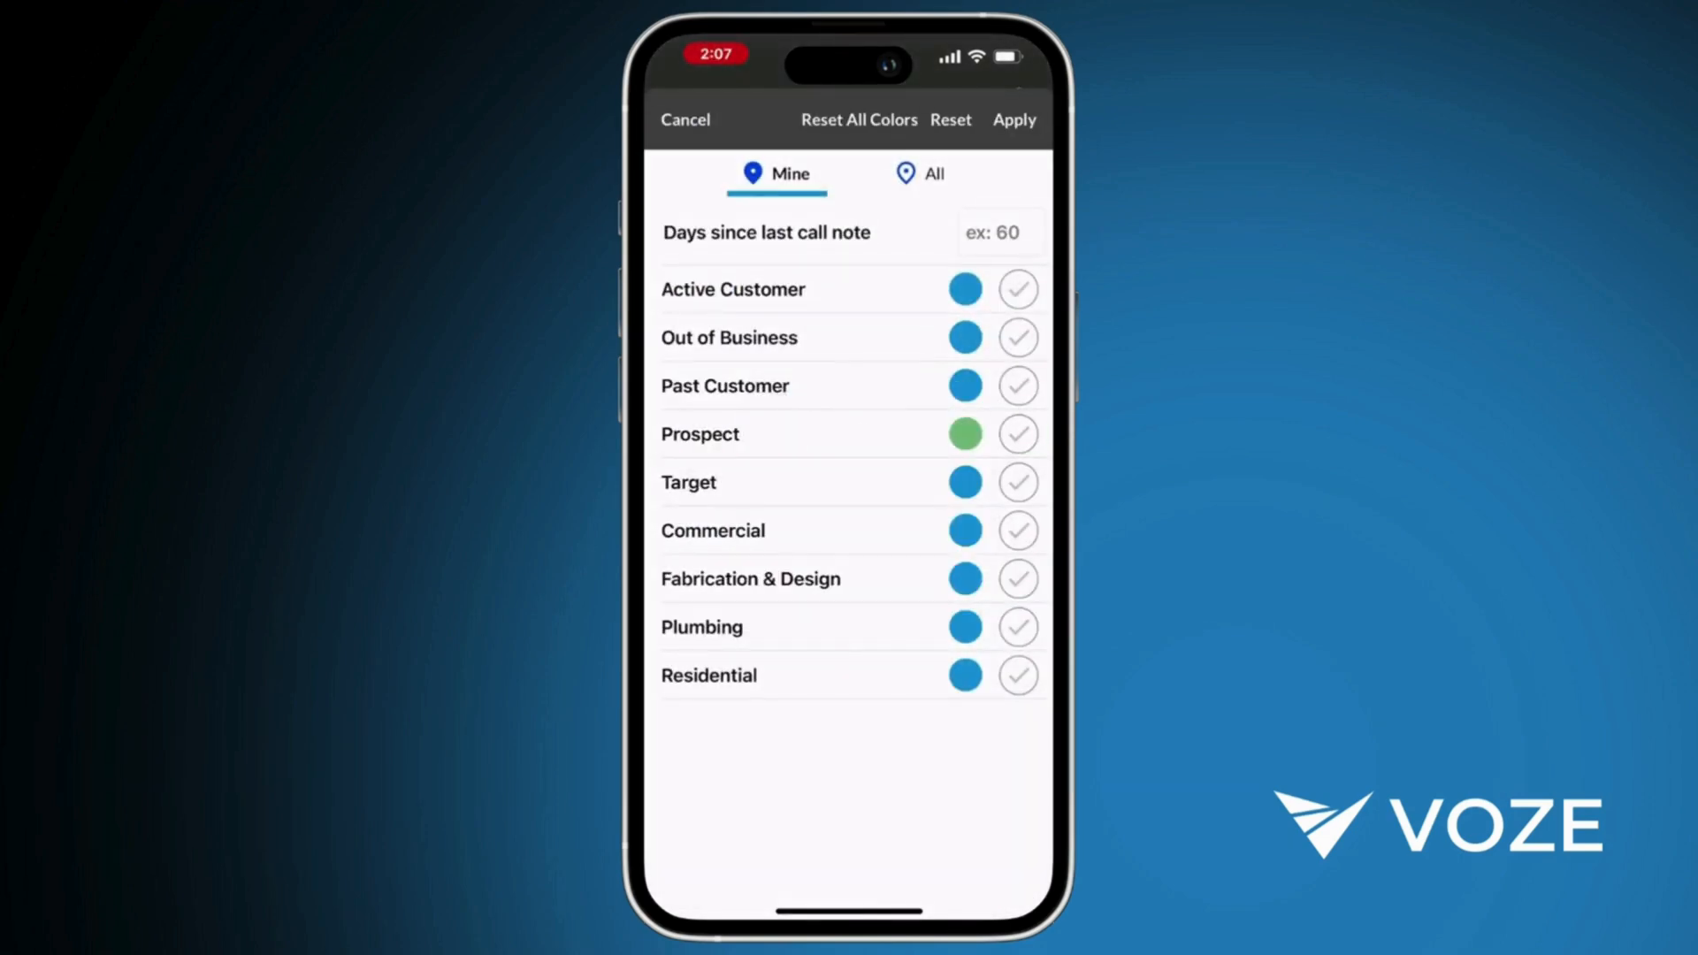
pyautogui.click(1012, 120)
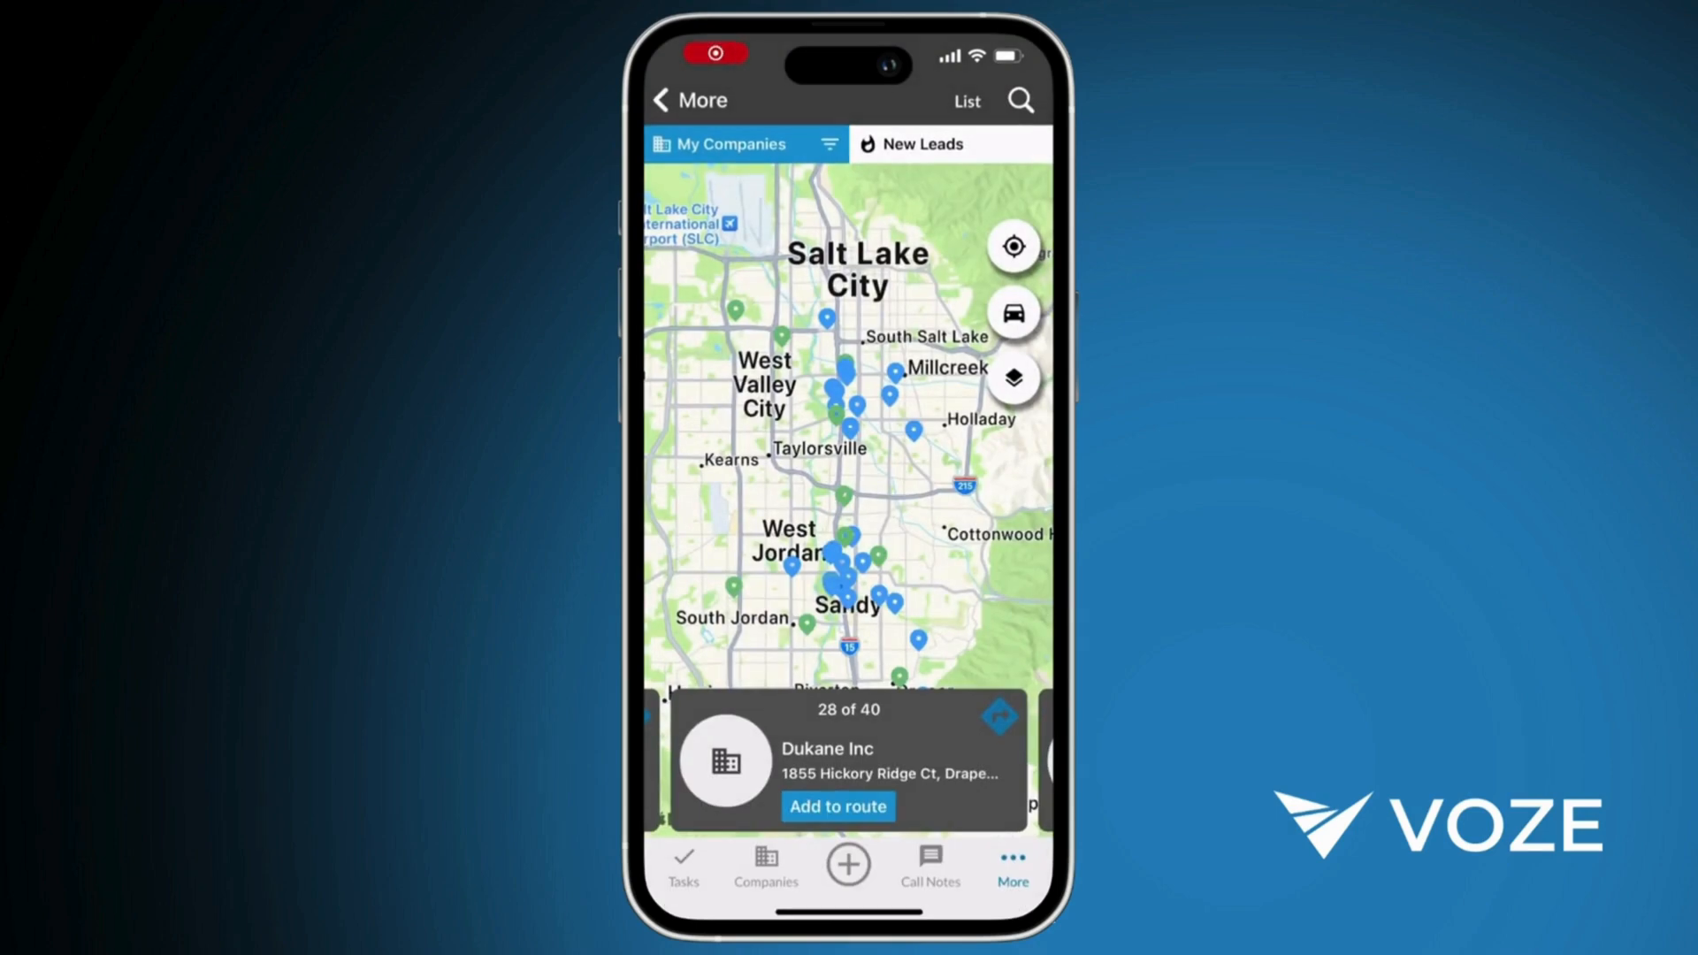
# Limit the map to companies with a call note in the last 60 days.
pyautogui.click(829, 144)
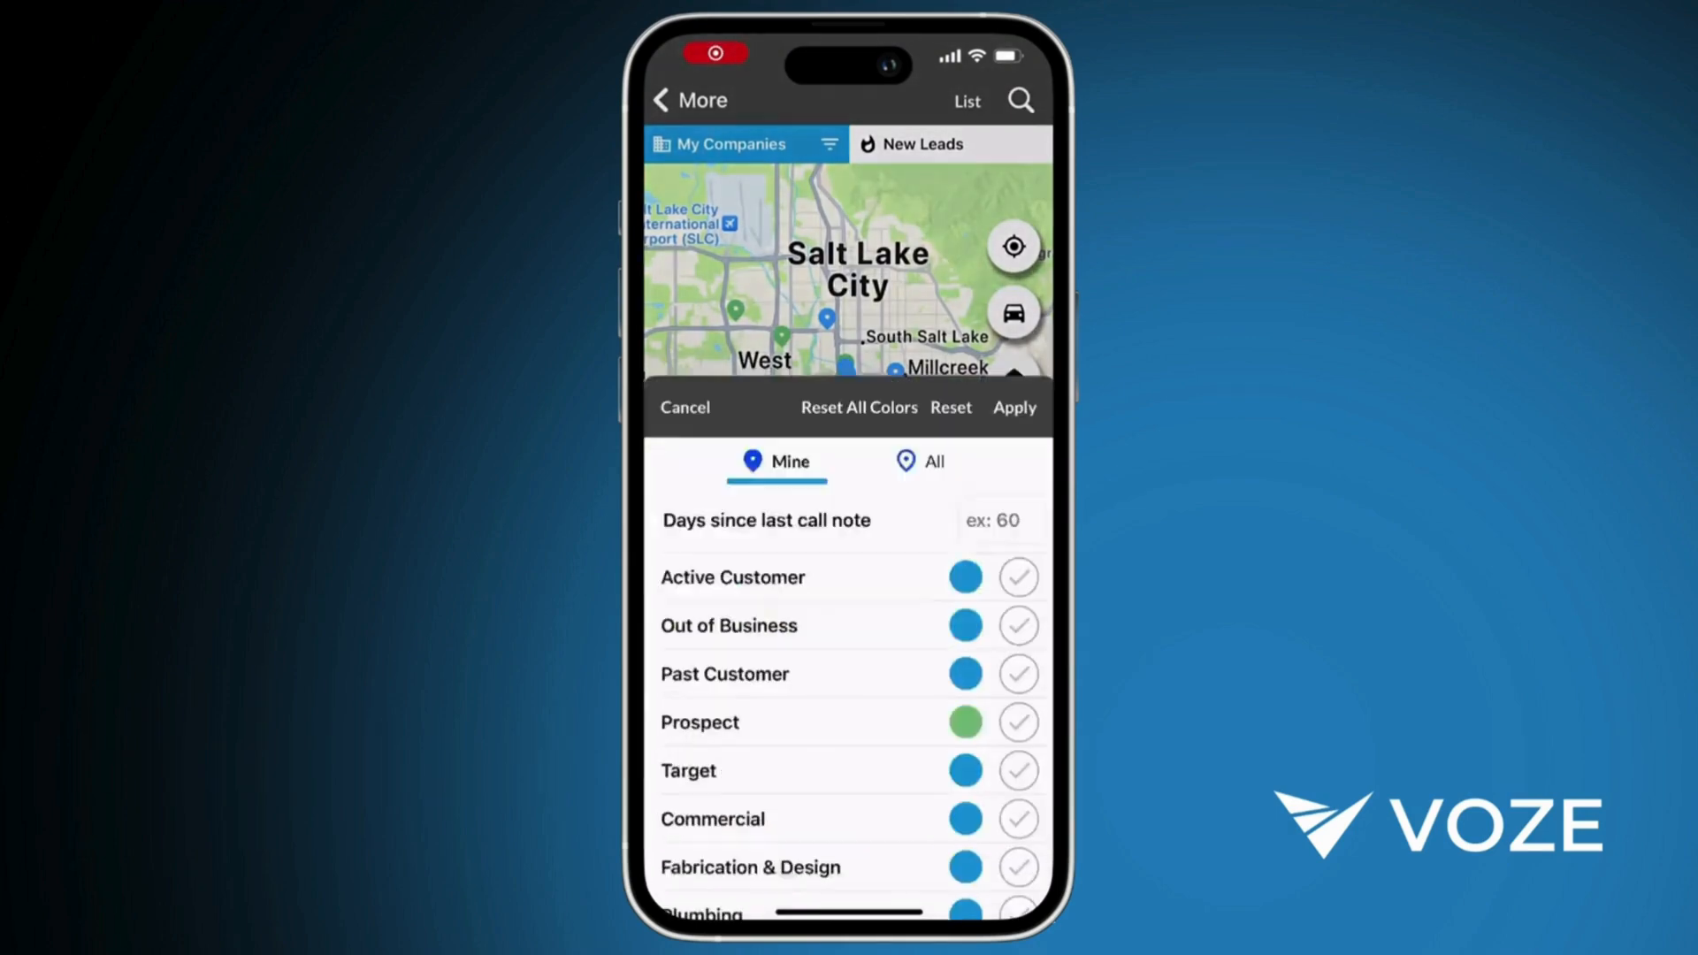
pyautogui.click(994, 520)
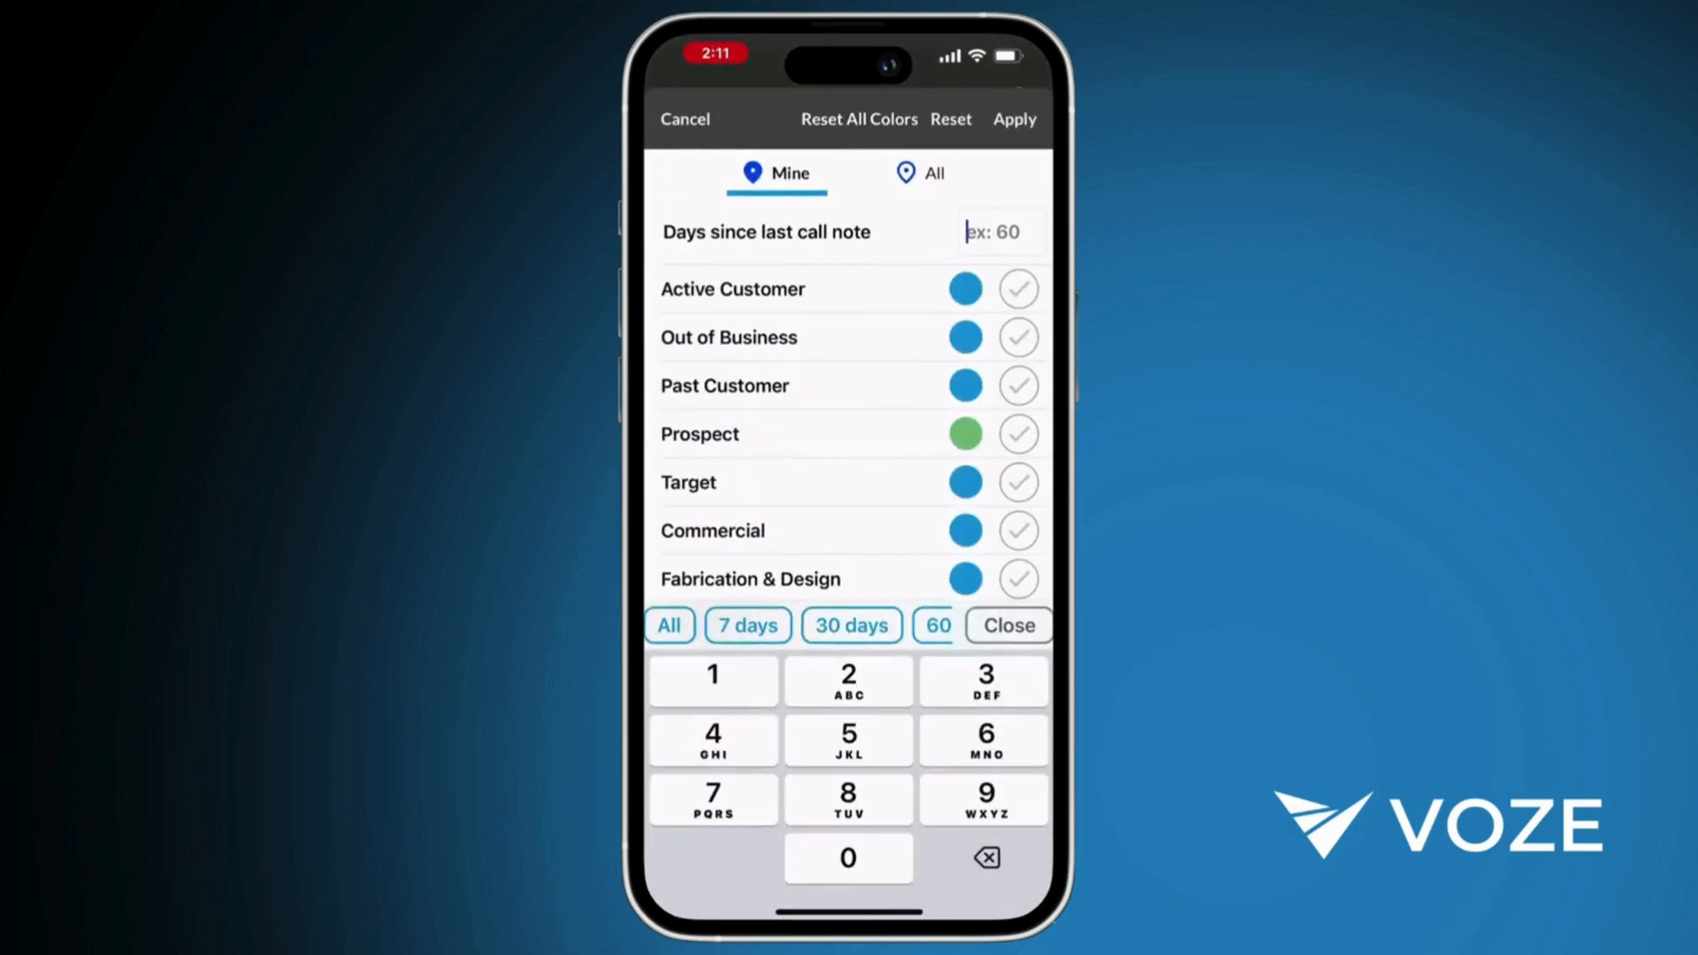
pyautogui.click(935, 625)
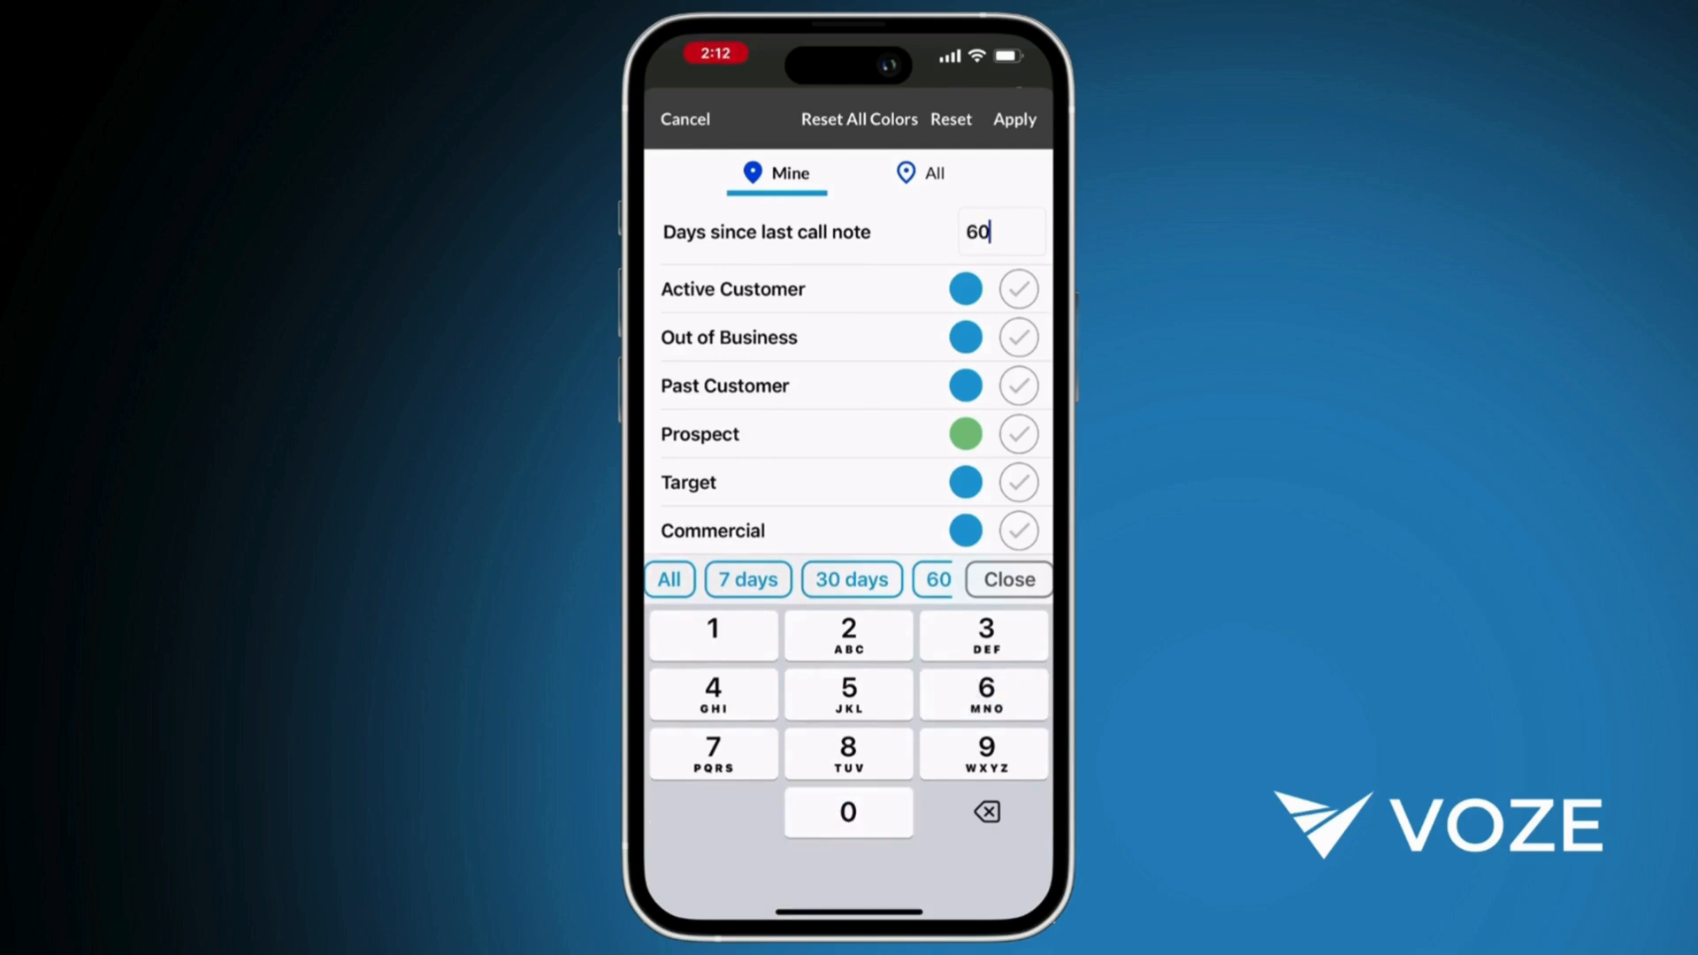
pyautogui.click(1013, 120)
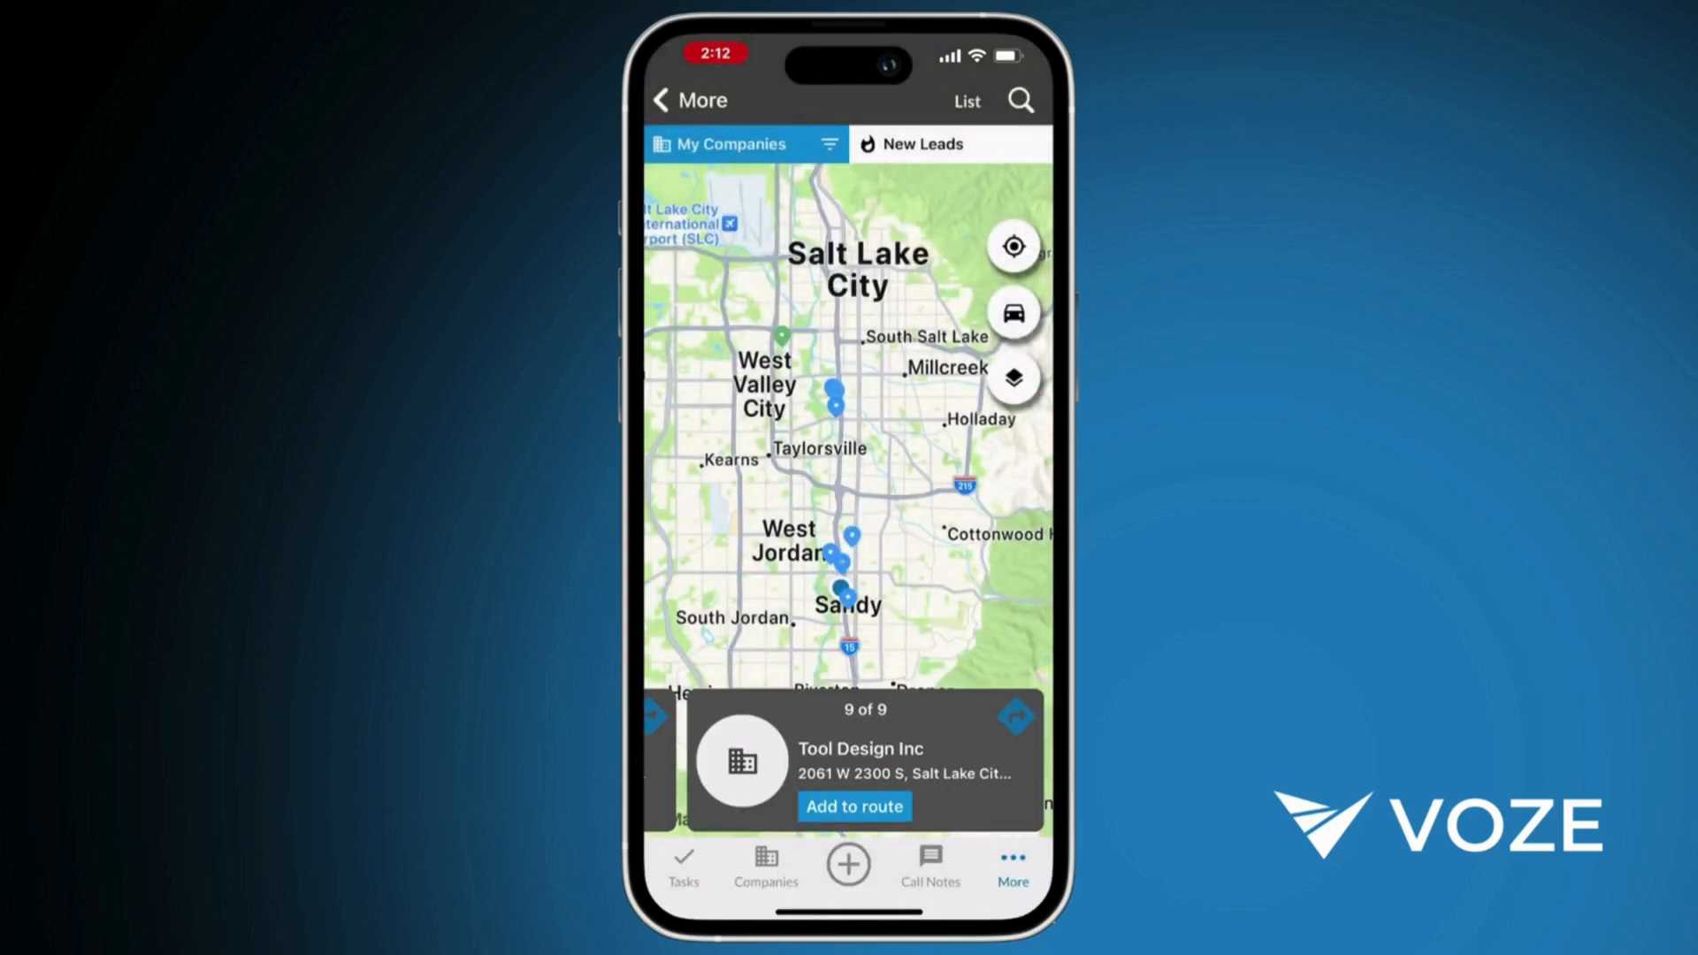
pyautogui.click(828, 145)
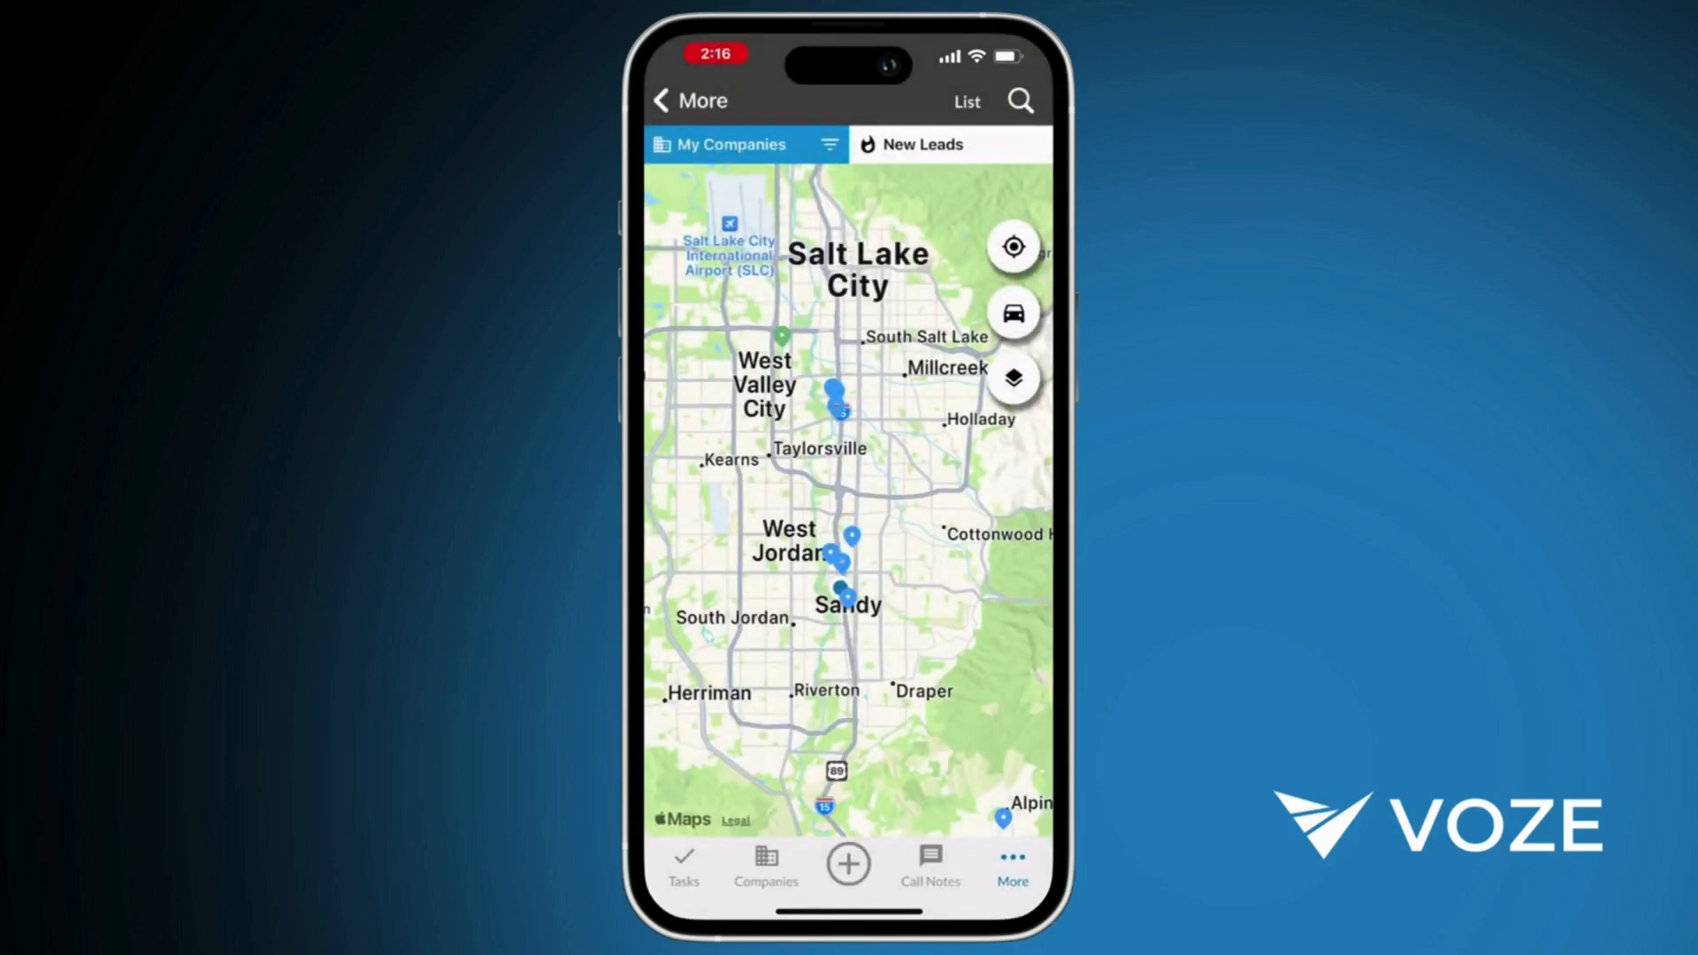
# Save a new lead search named 'Heavy equipment' and apply it.
pyautogui.click(922, 144)
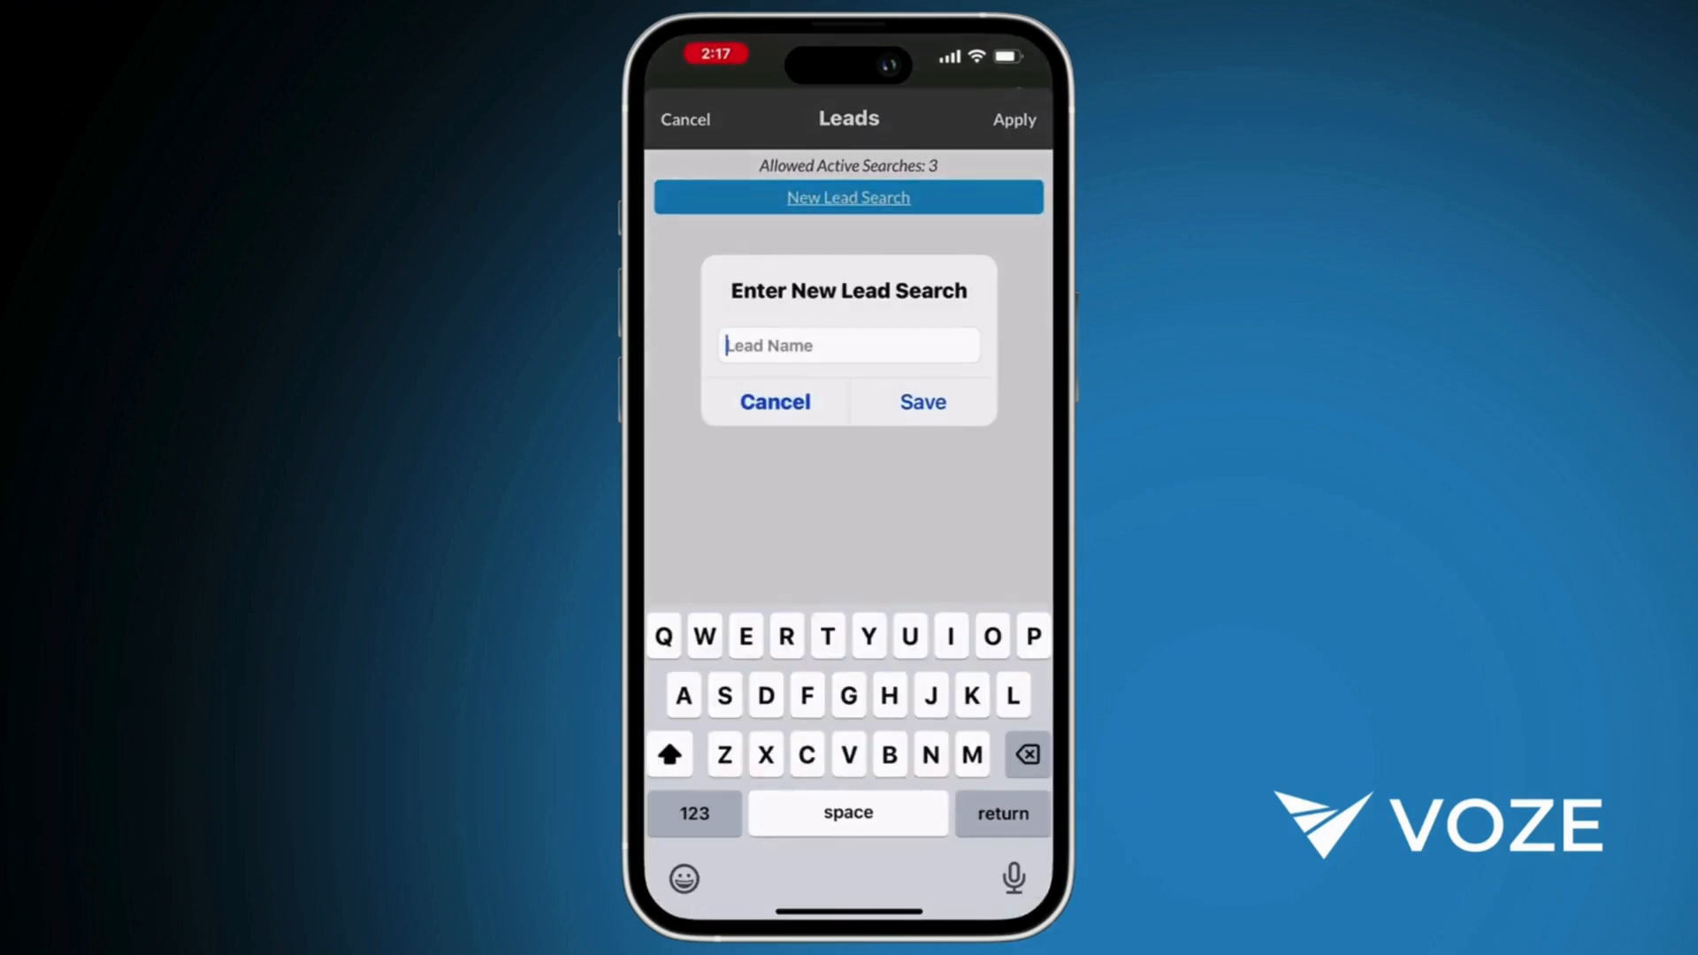
pyautogui.write('Heavy equipme')
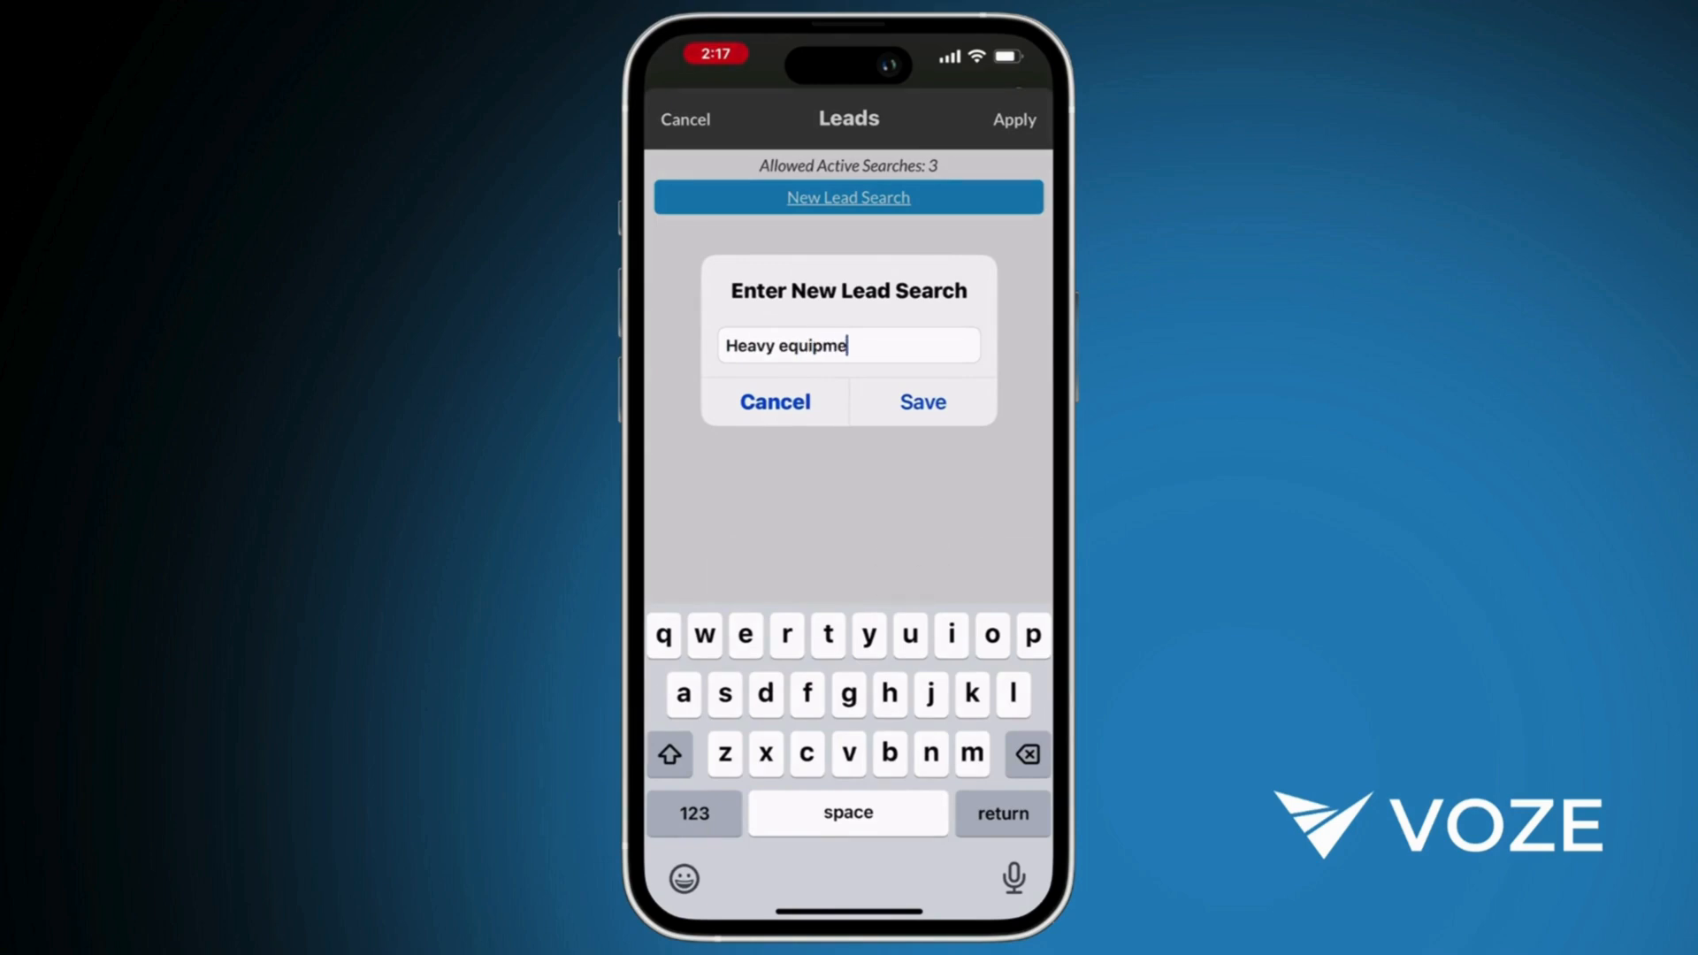
pyautogui.click(921, 401)
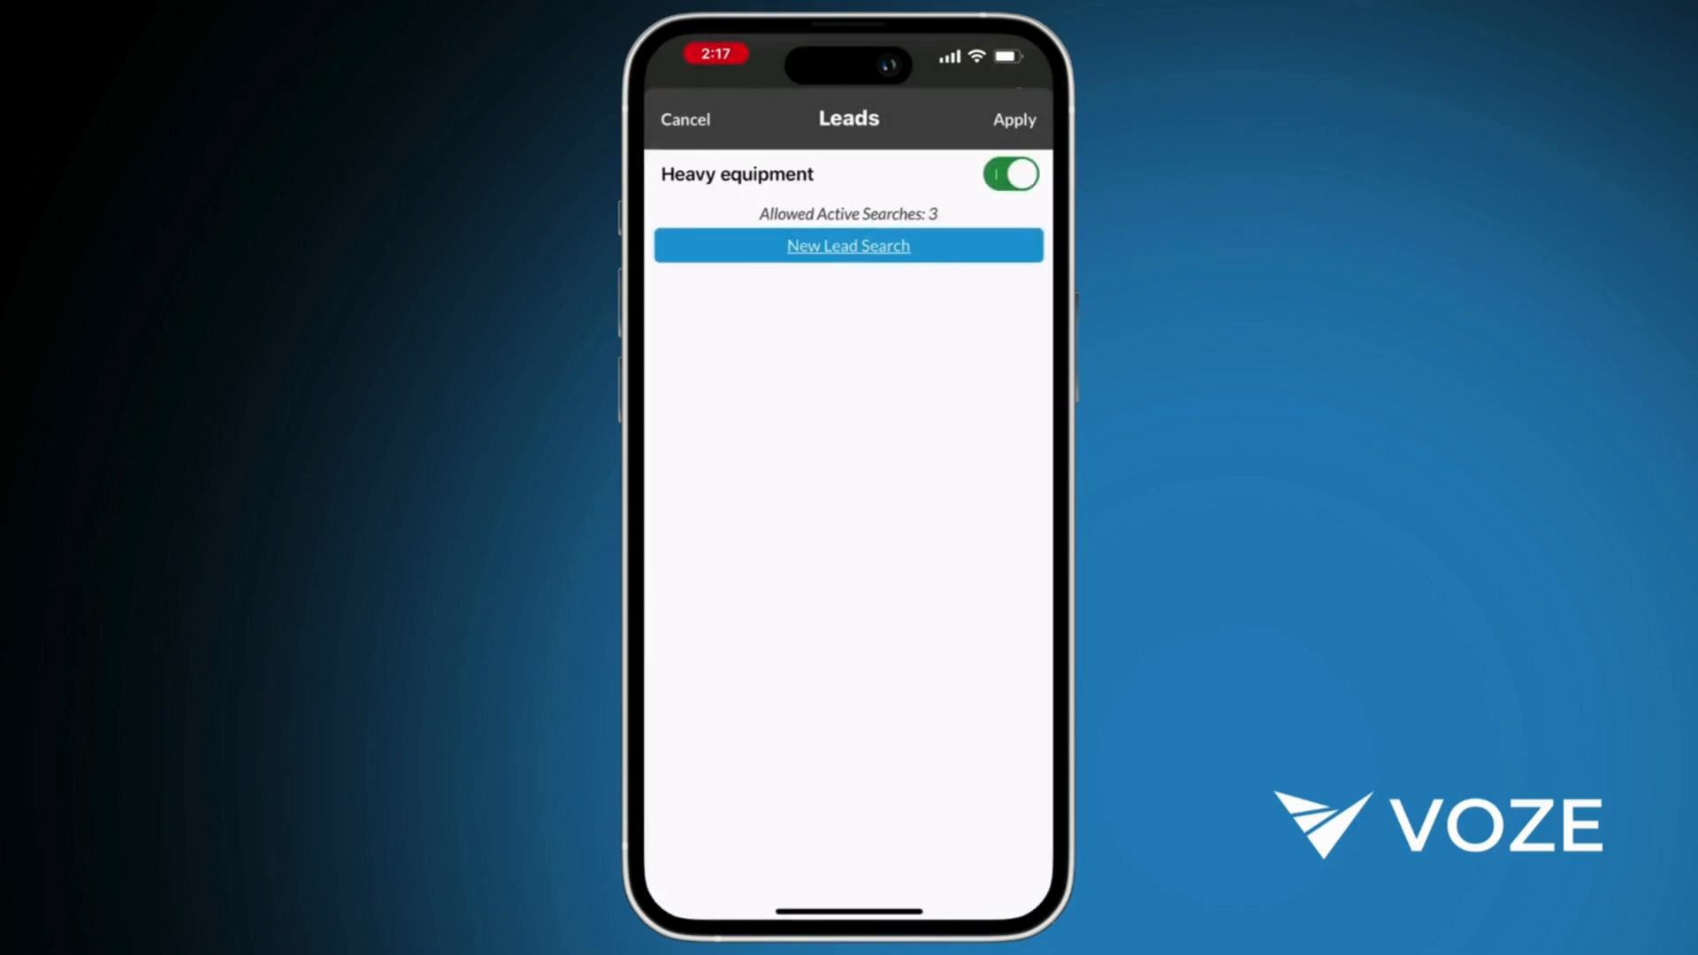
pyautogui.click(1013, 120)
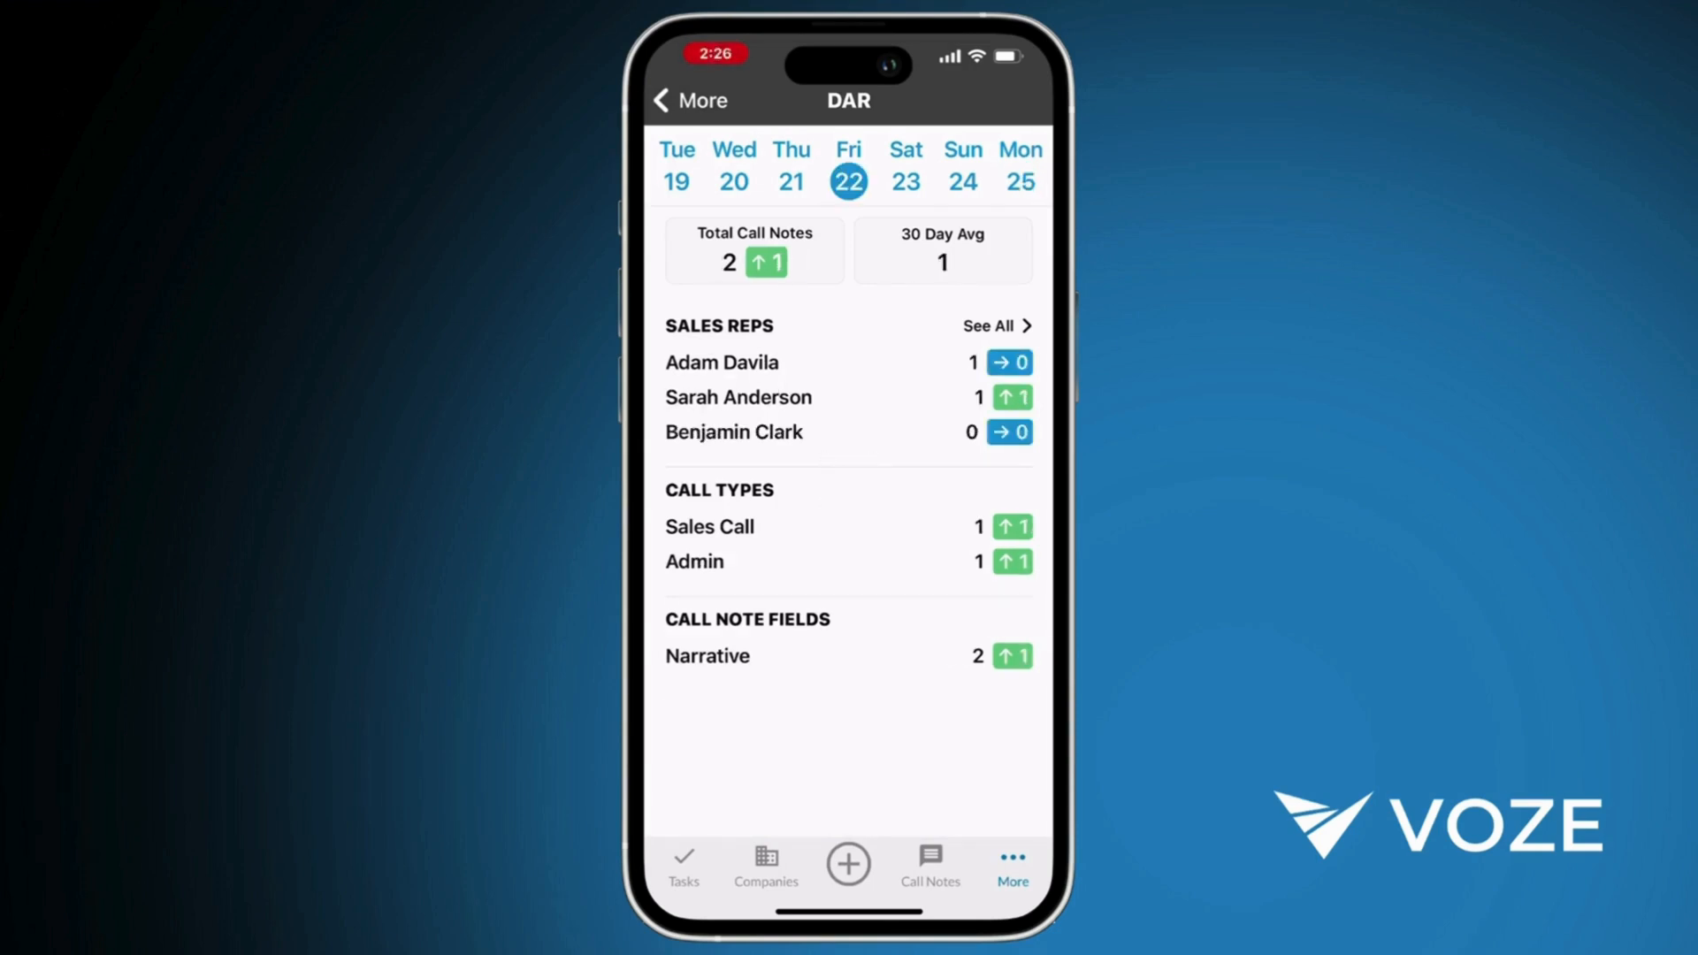
# Open the DAR daily activity report of call-note counts.
pyautogui.click(733, 168)
pyautogui.write('Remember')
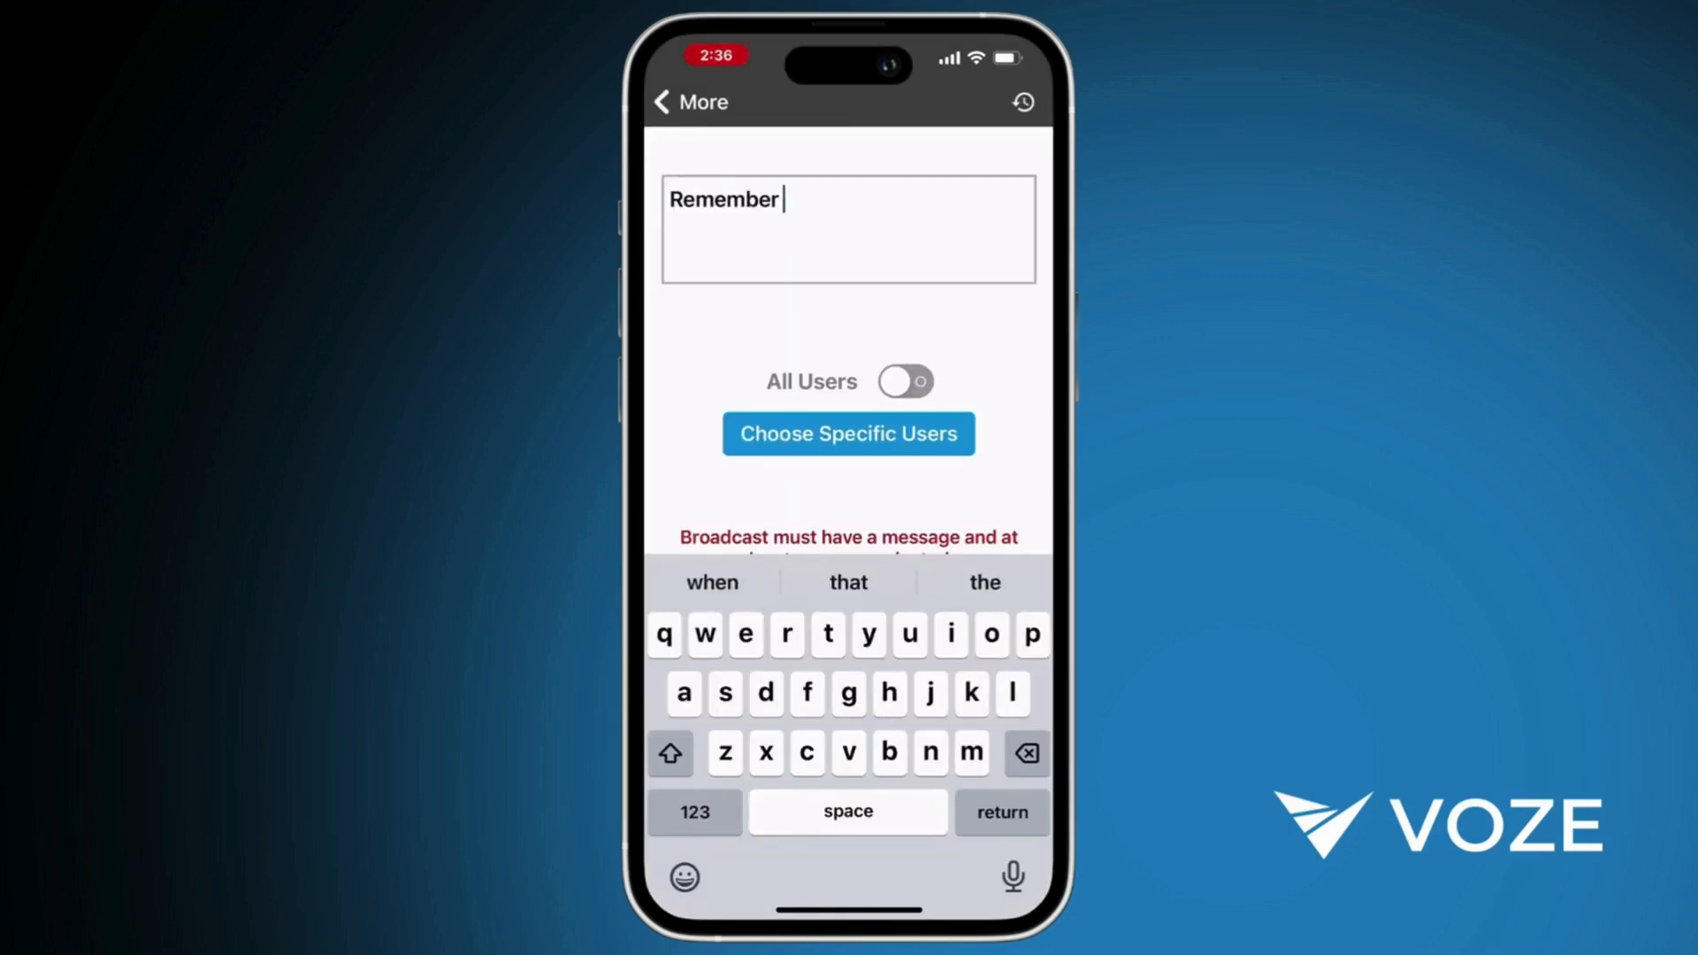
# Write the broadcast reminder 'our Spring promotion- 20% off Kodiak Ge...' in the message box.
pyautogui.write('our Spring promotion- 20% off Kodiak Ge')
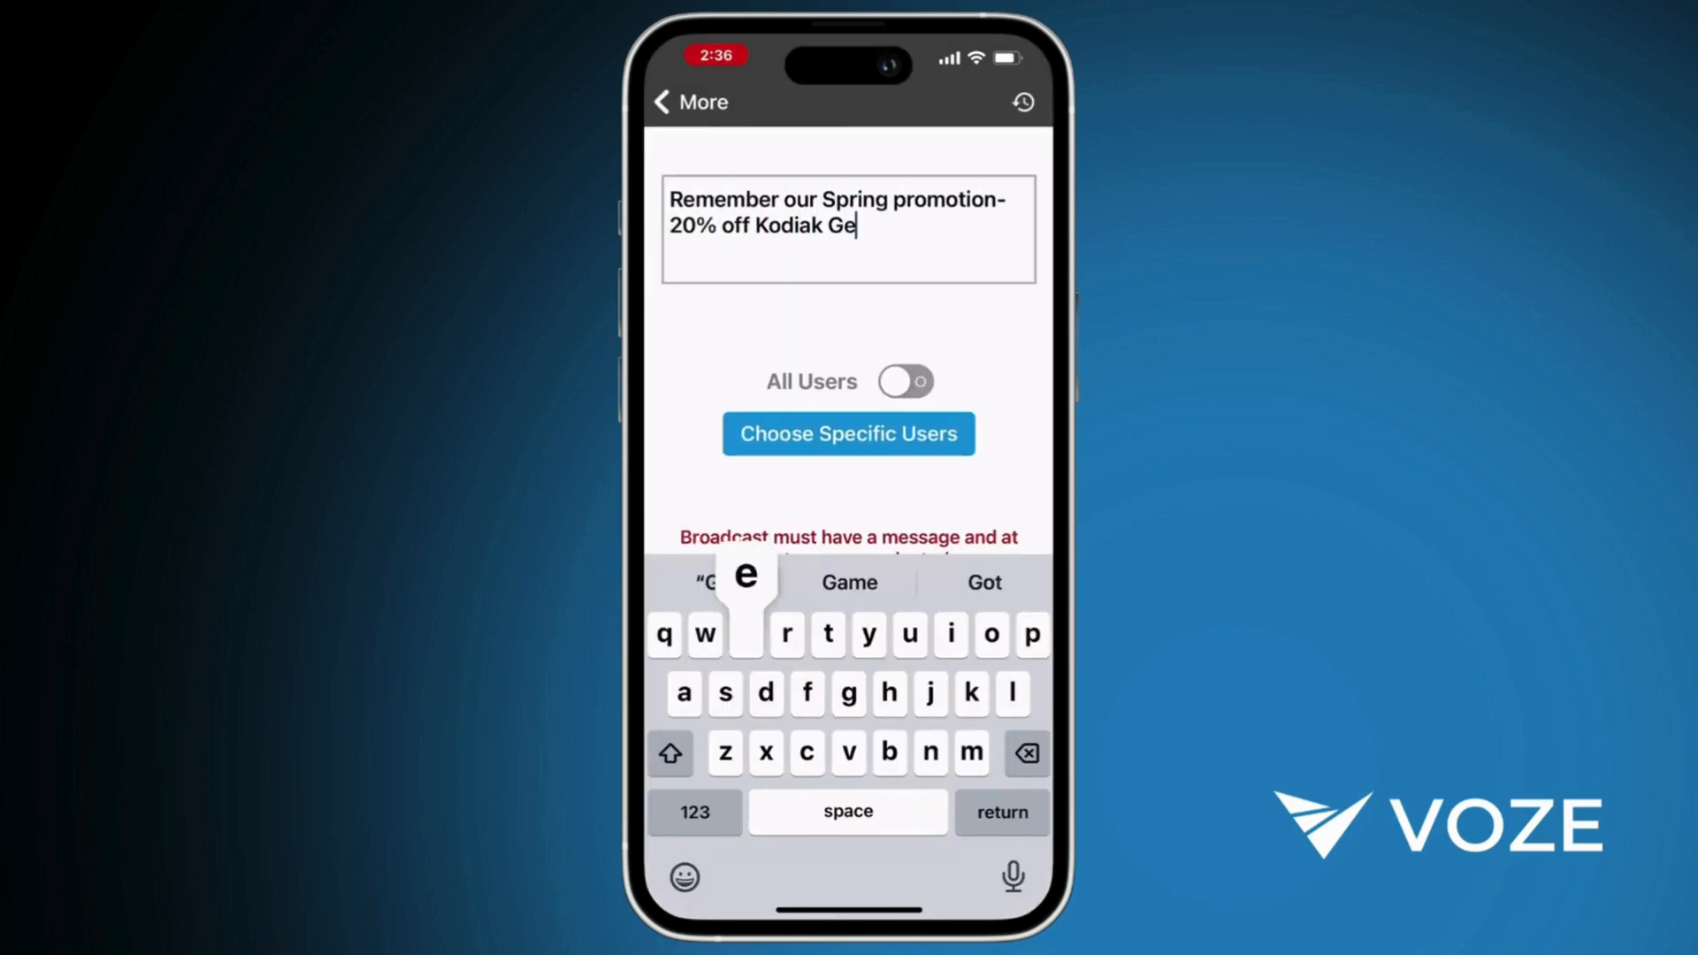
pyautogui.click(848, 433)
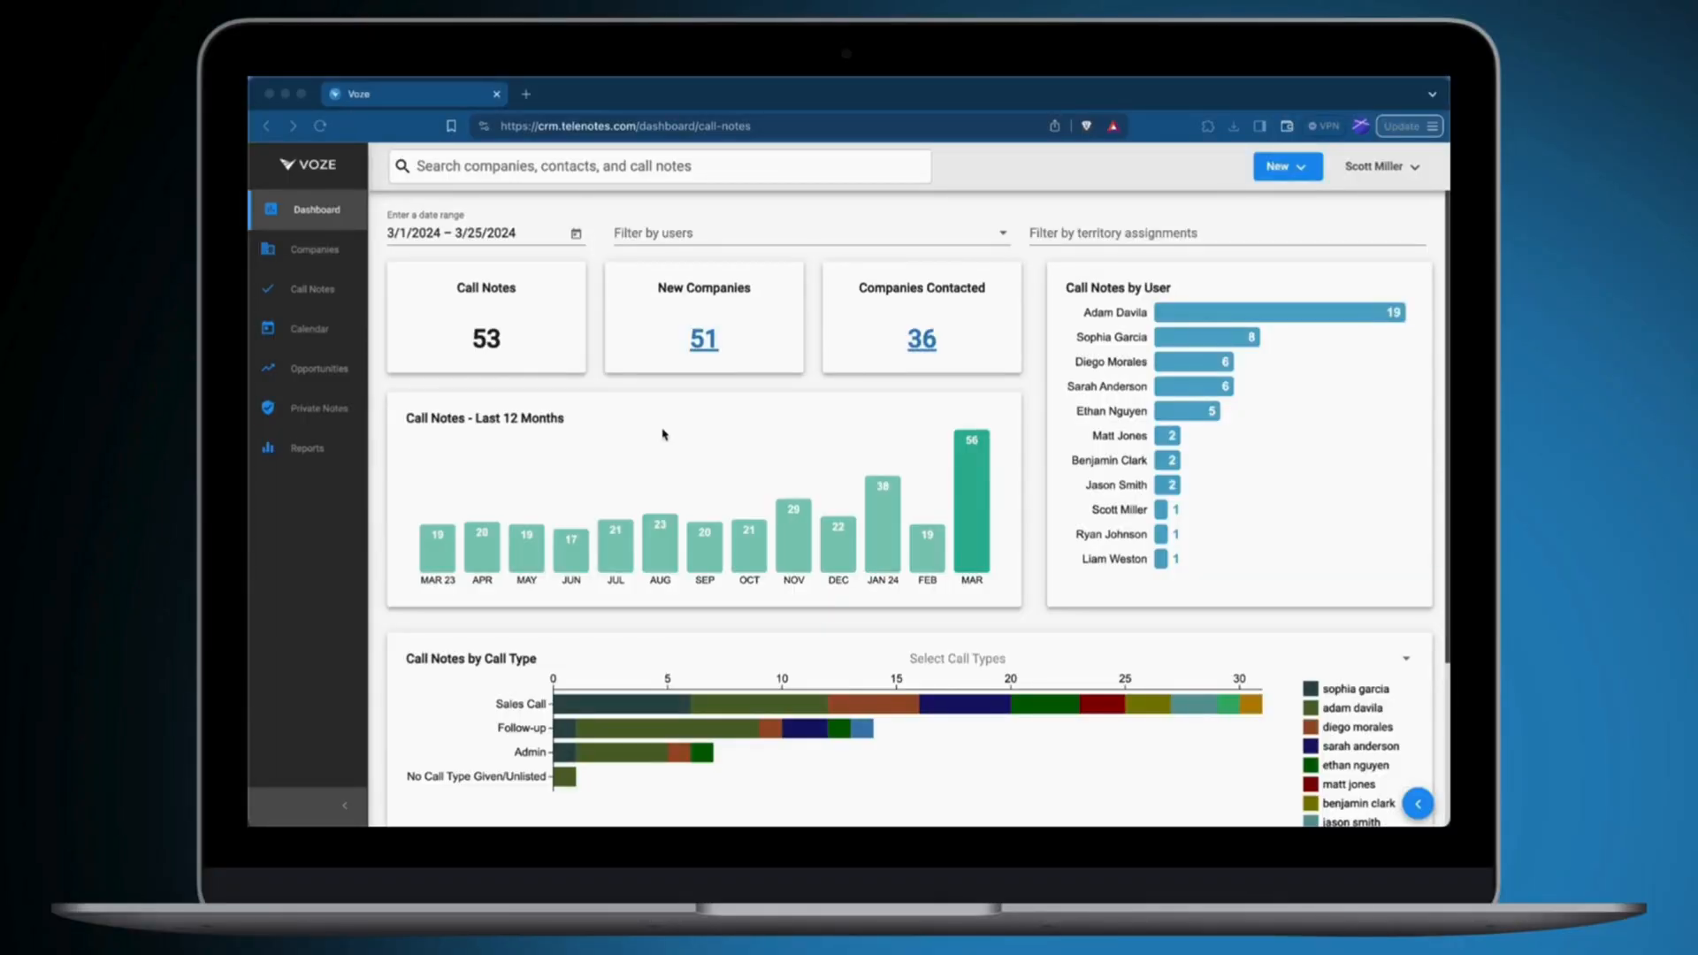
pyautogui.click(574, 232)
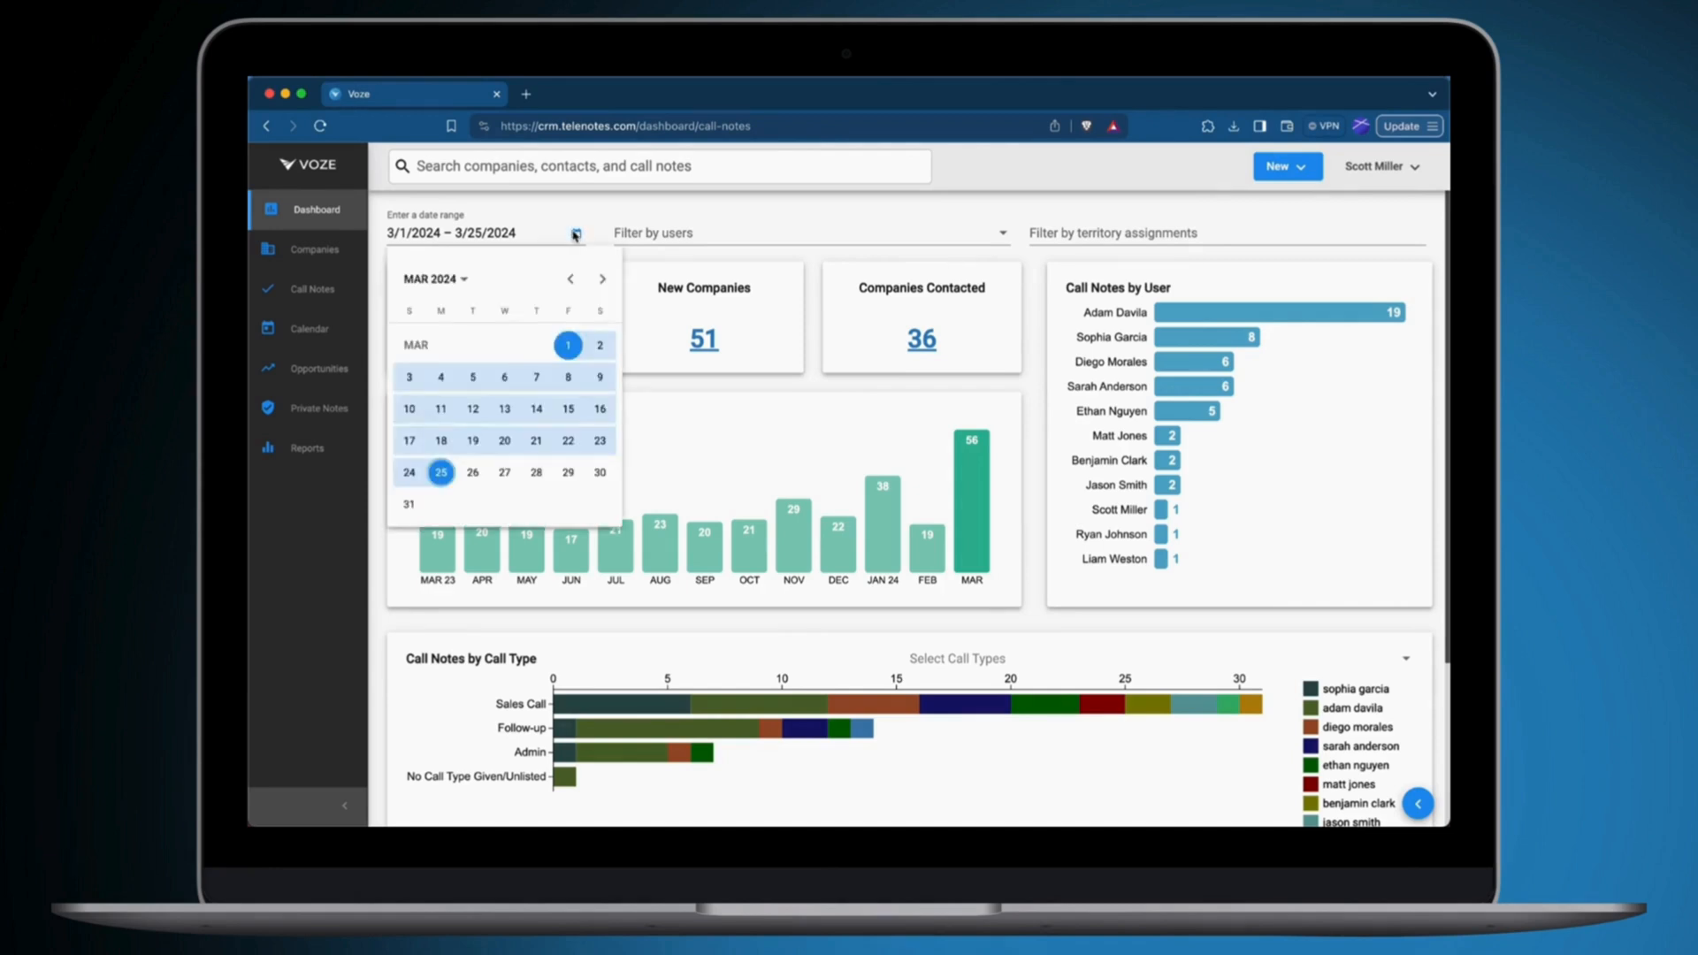
pyautogui.click(806, 231)
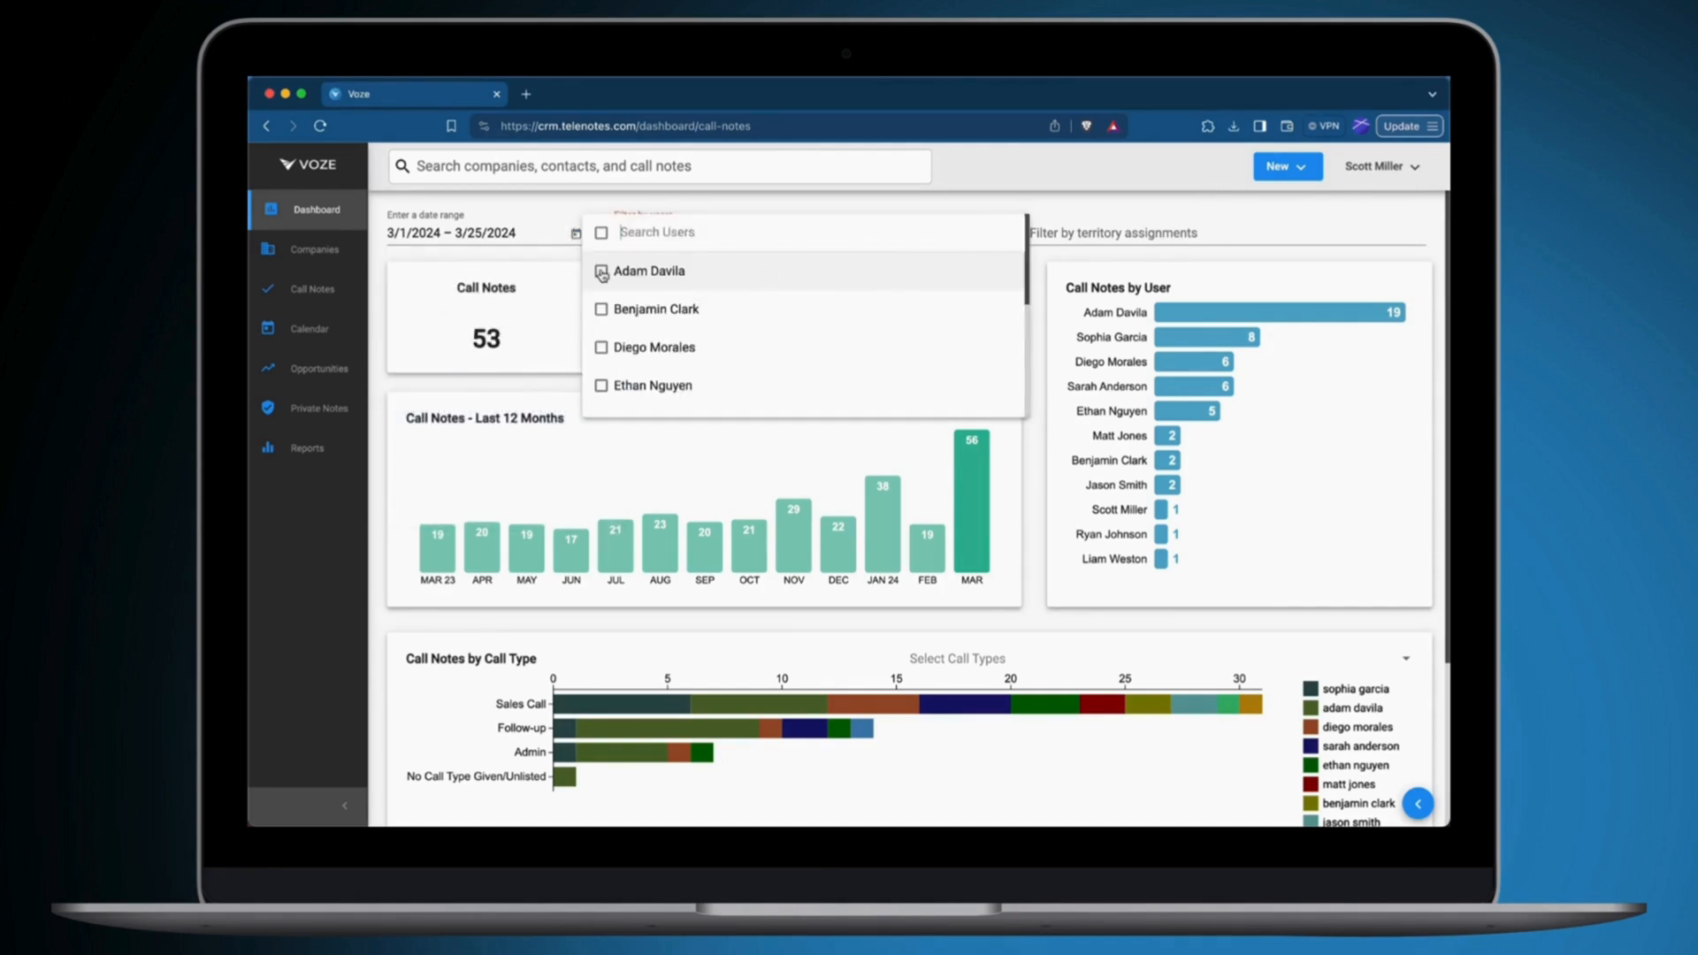
pyautogui.click(647, 271)
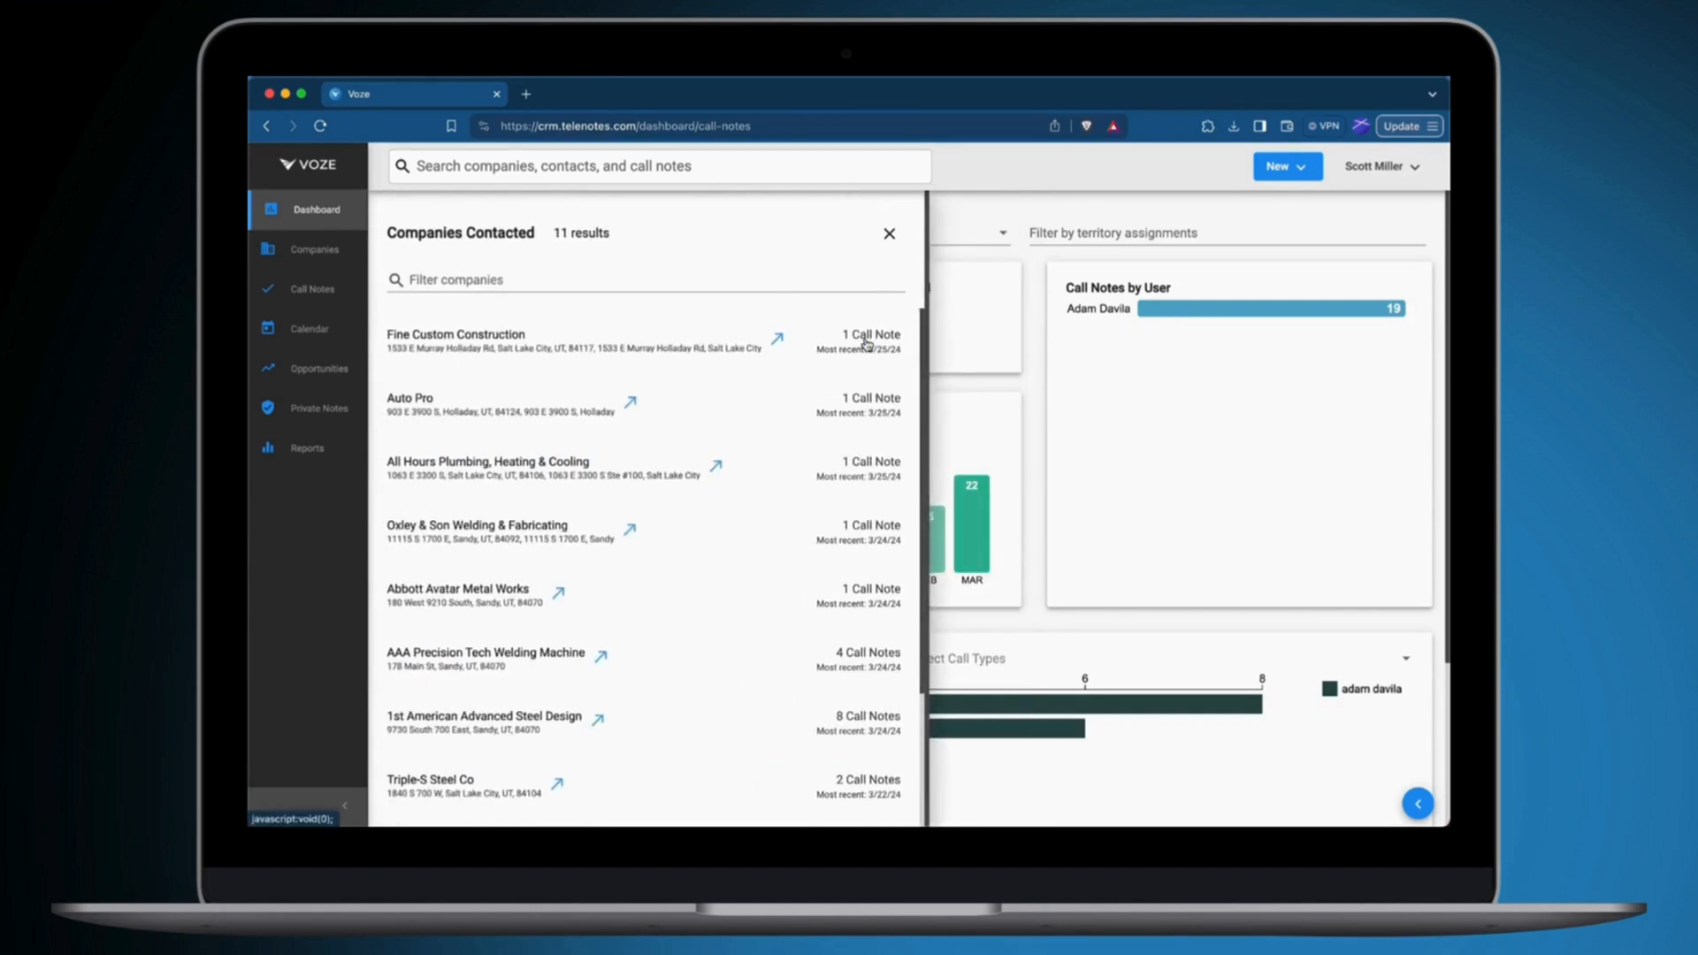
pyautogui.click(486, 656)
pyautogui.write('pr')
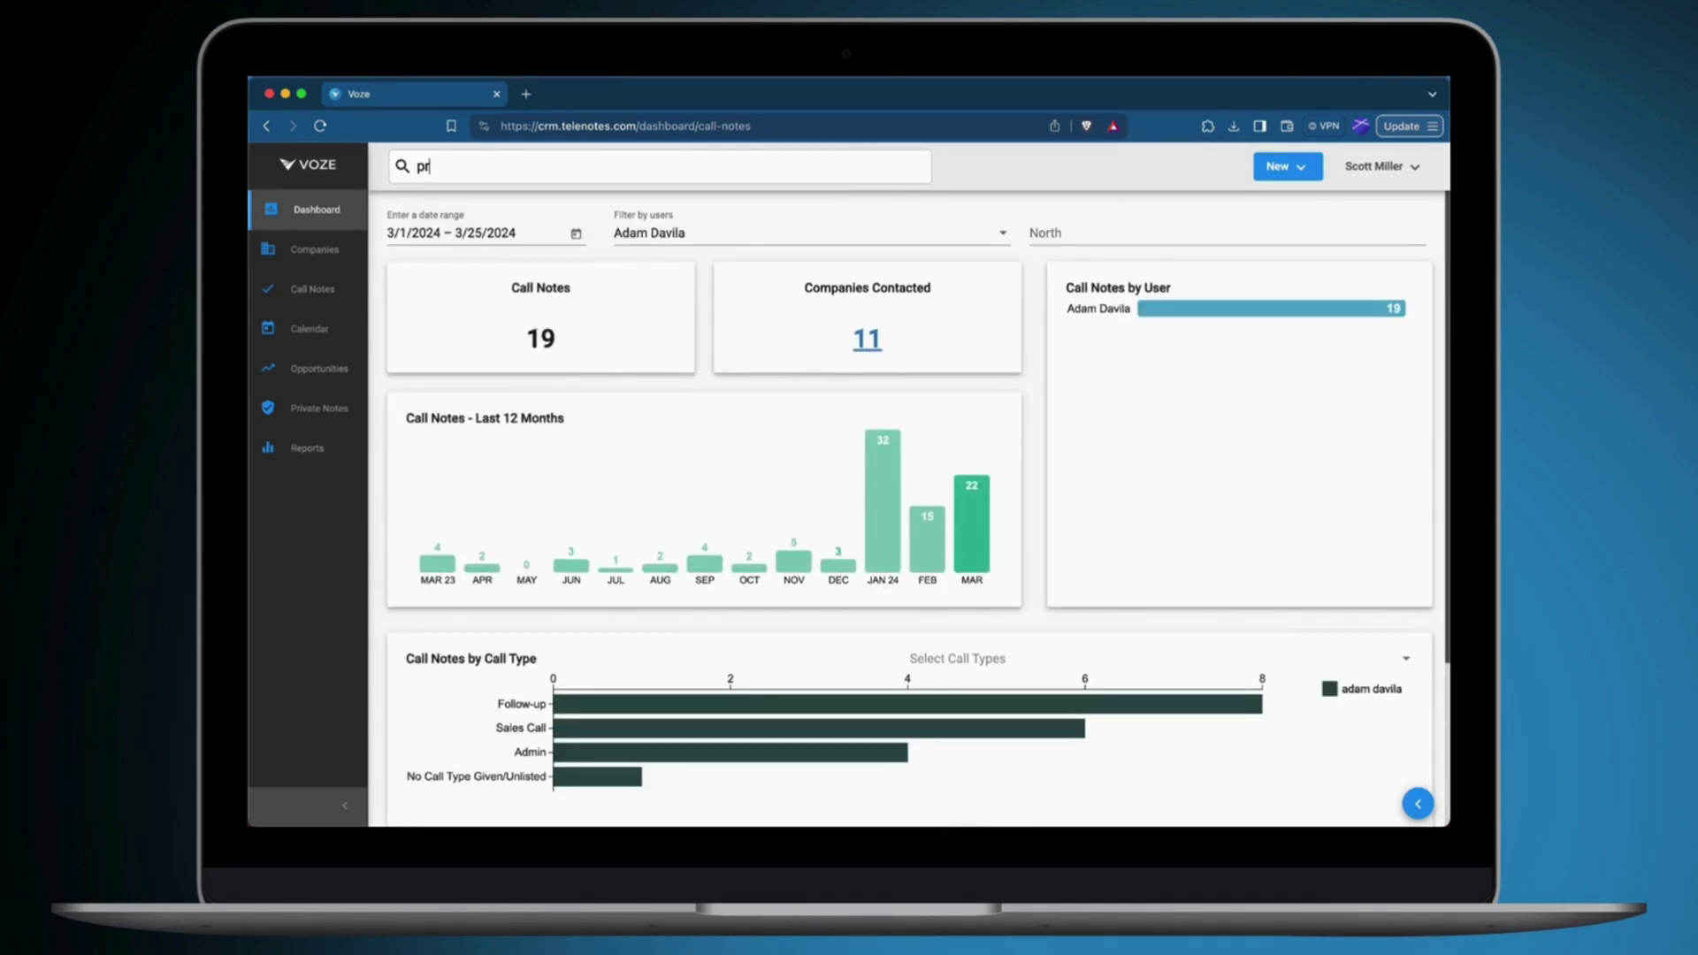
# Search for 'promotion' and open the March 24 Oxley & Son Welding call note.
pyautogui.write('omotion')
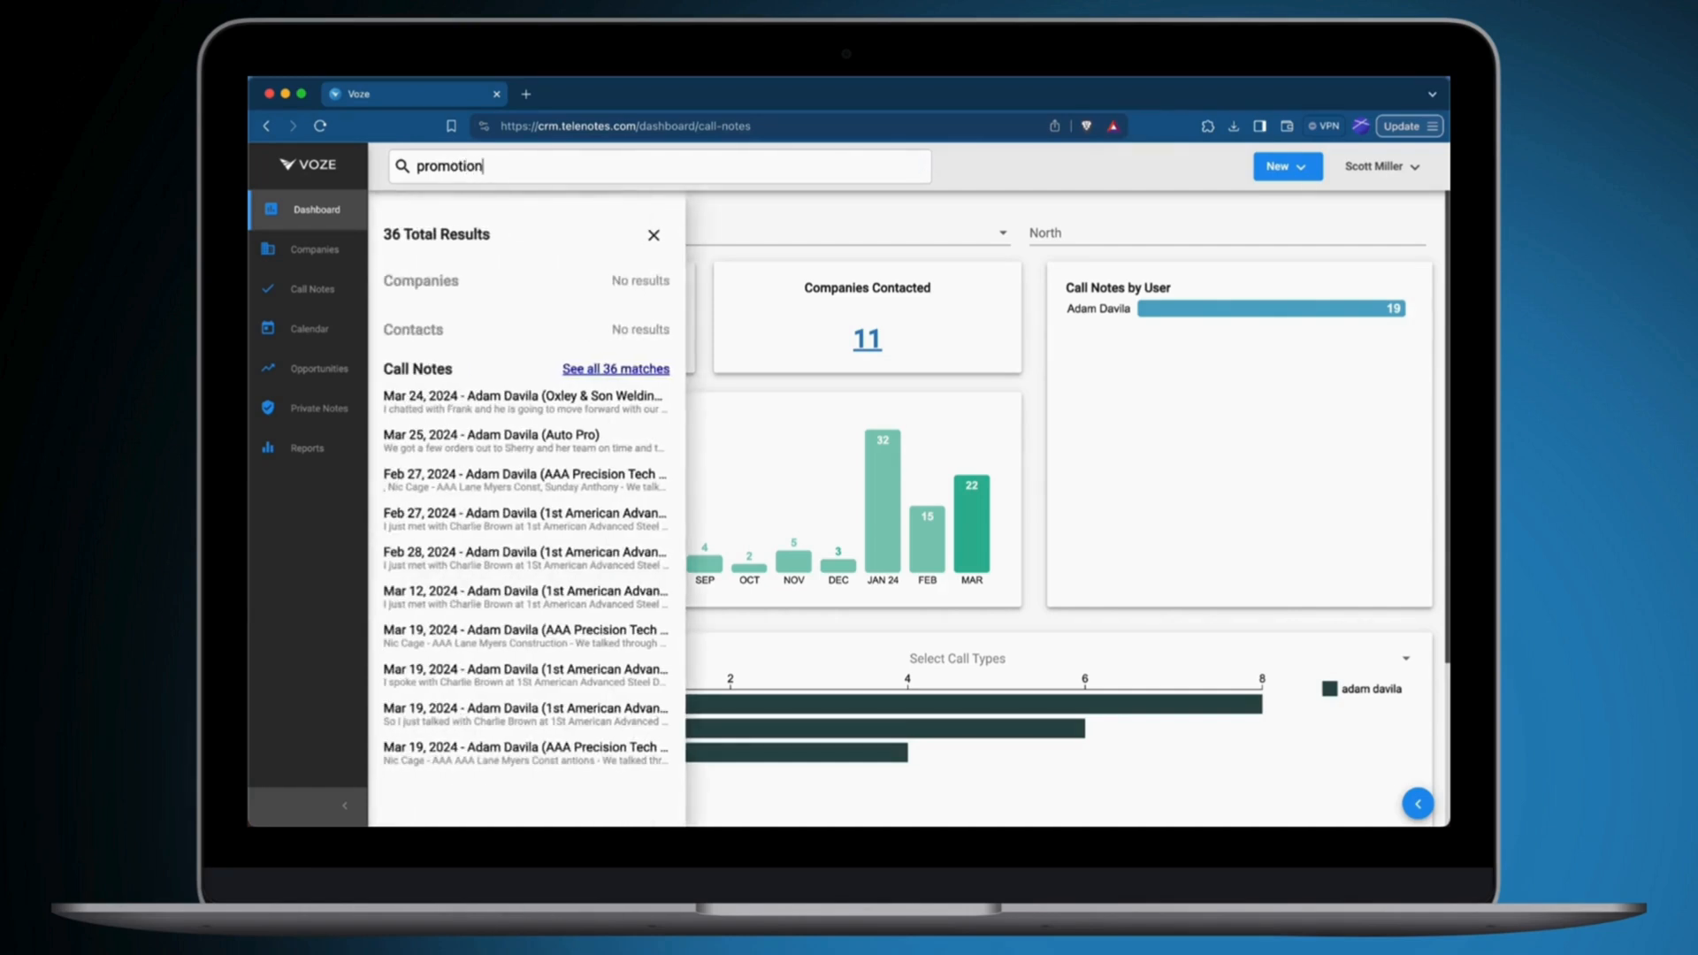
pyautogui.click(523, 402)
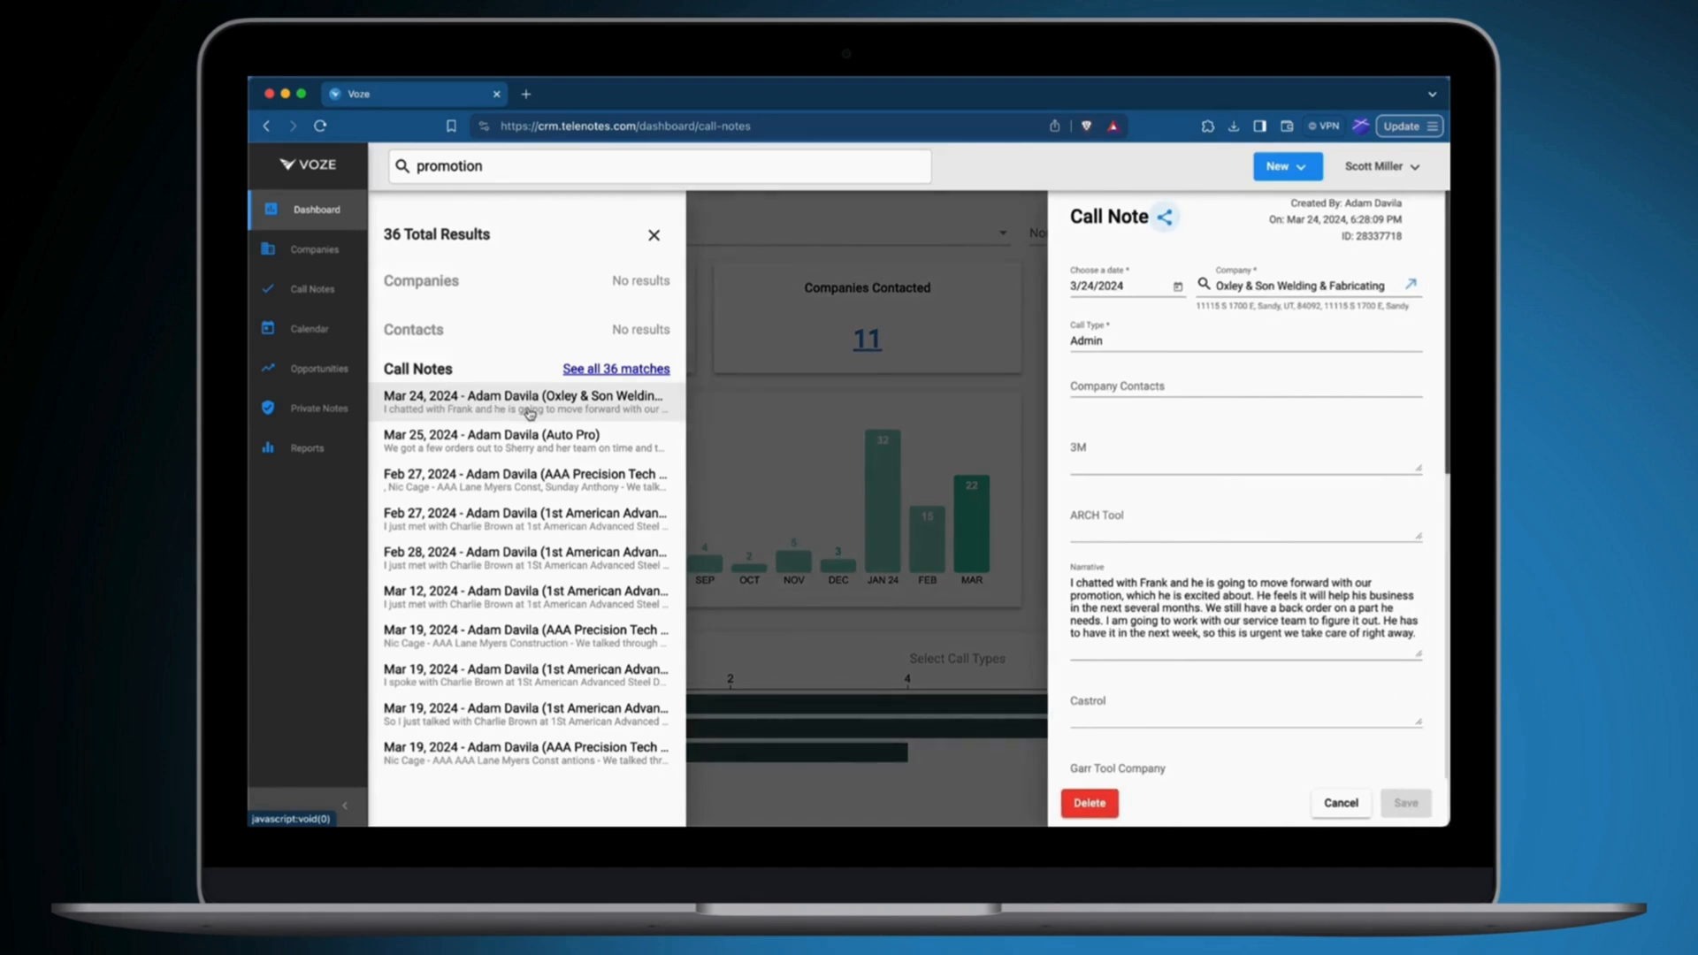
pyautogui.click(1285, 166)
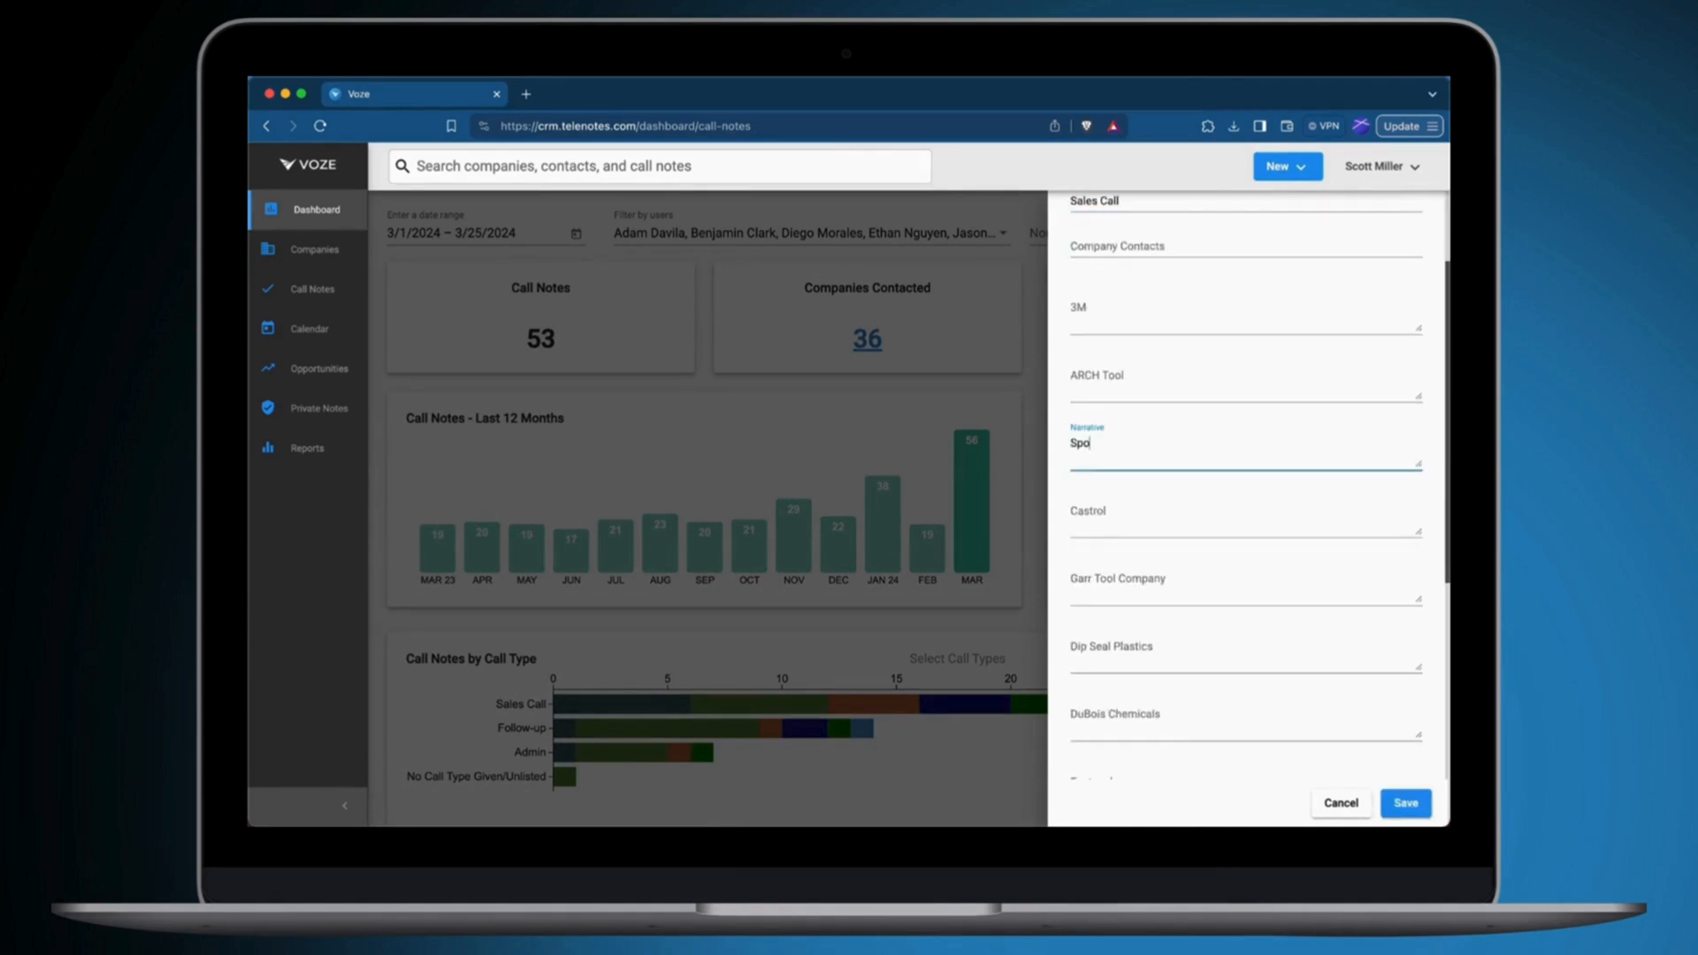
pyautogui.scroll(-3)
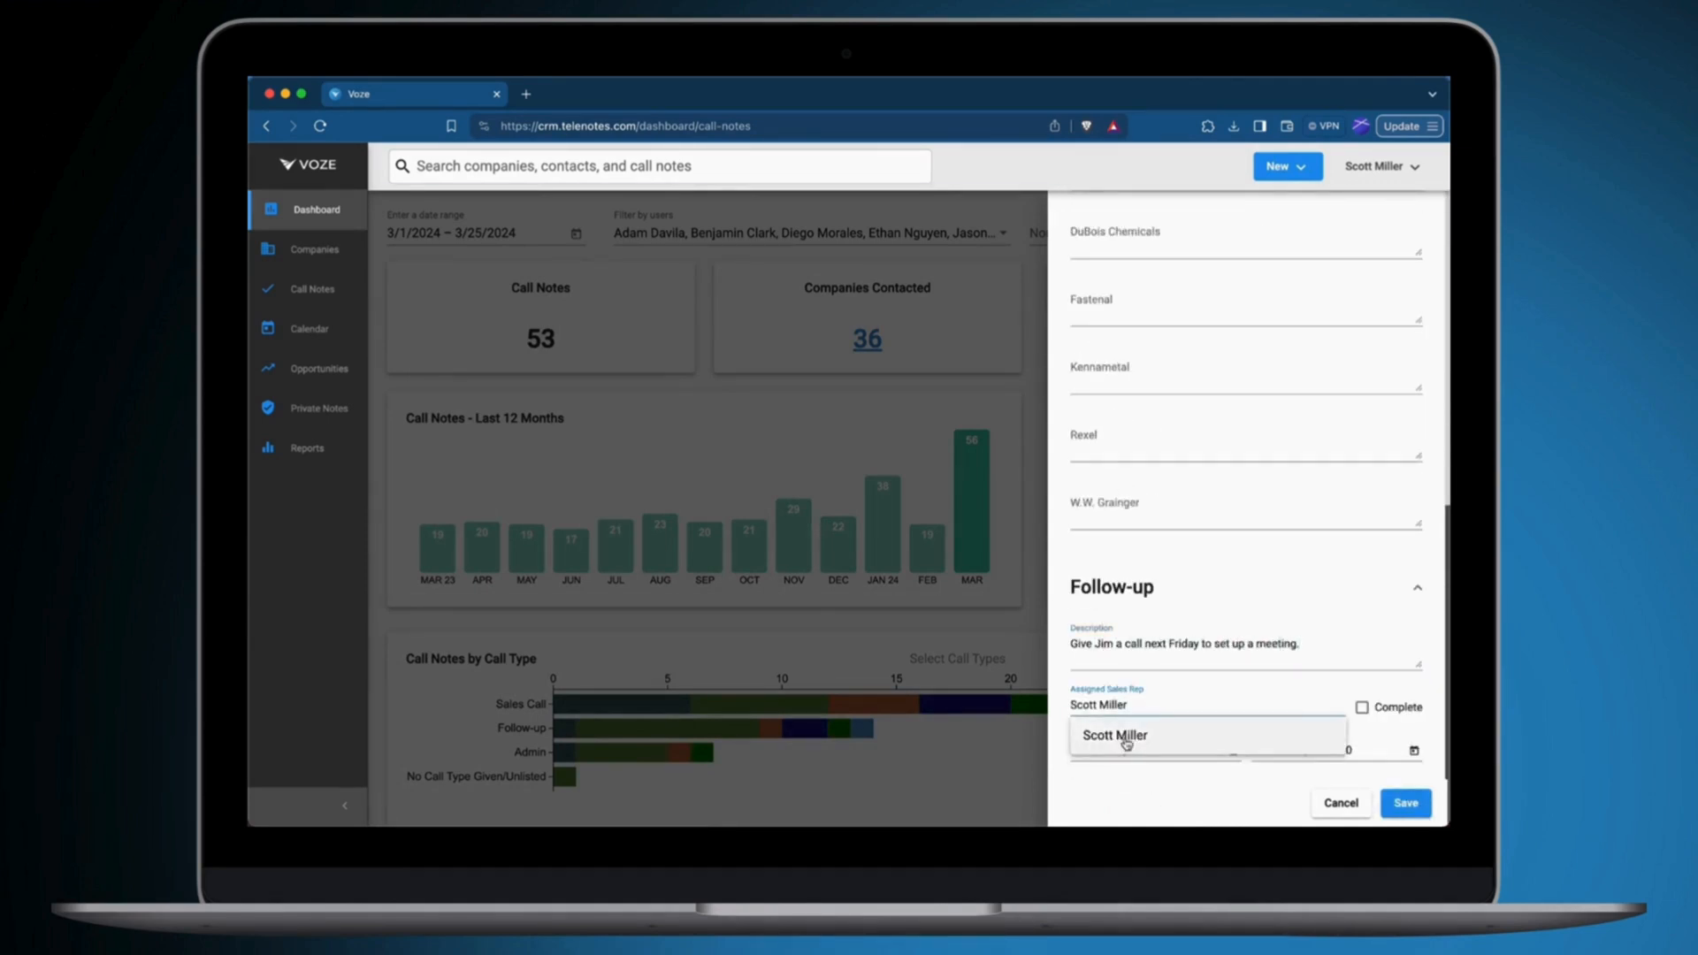
pyautogui.click(1404, 803)
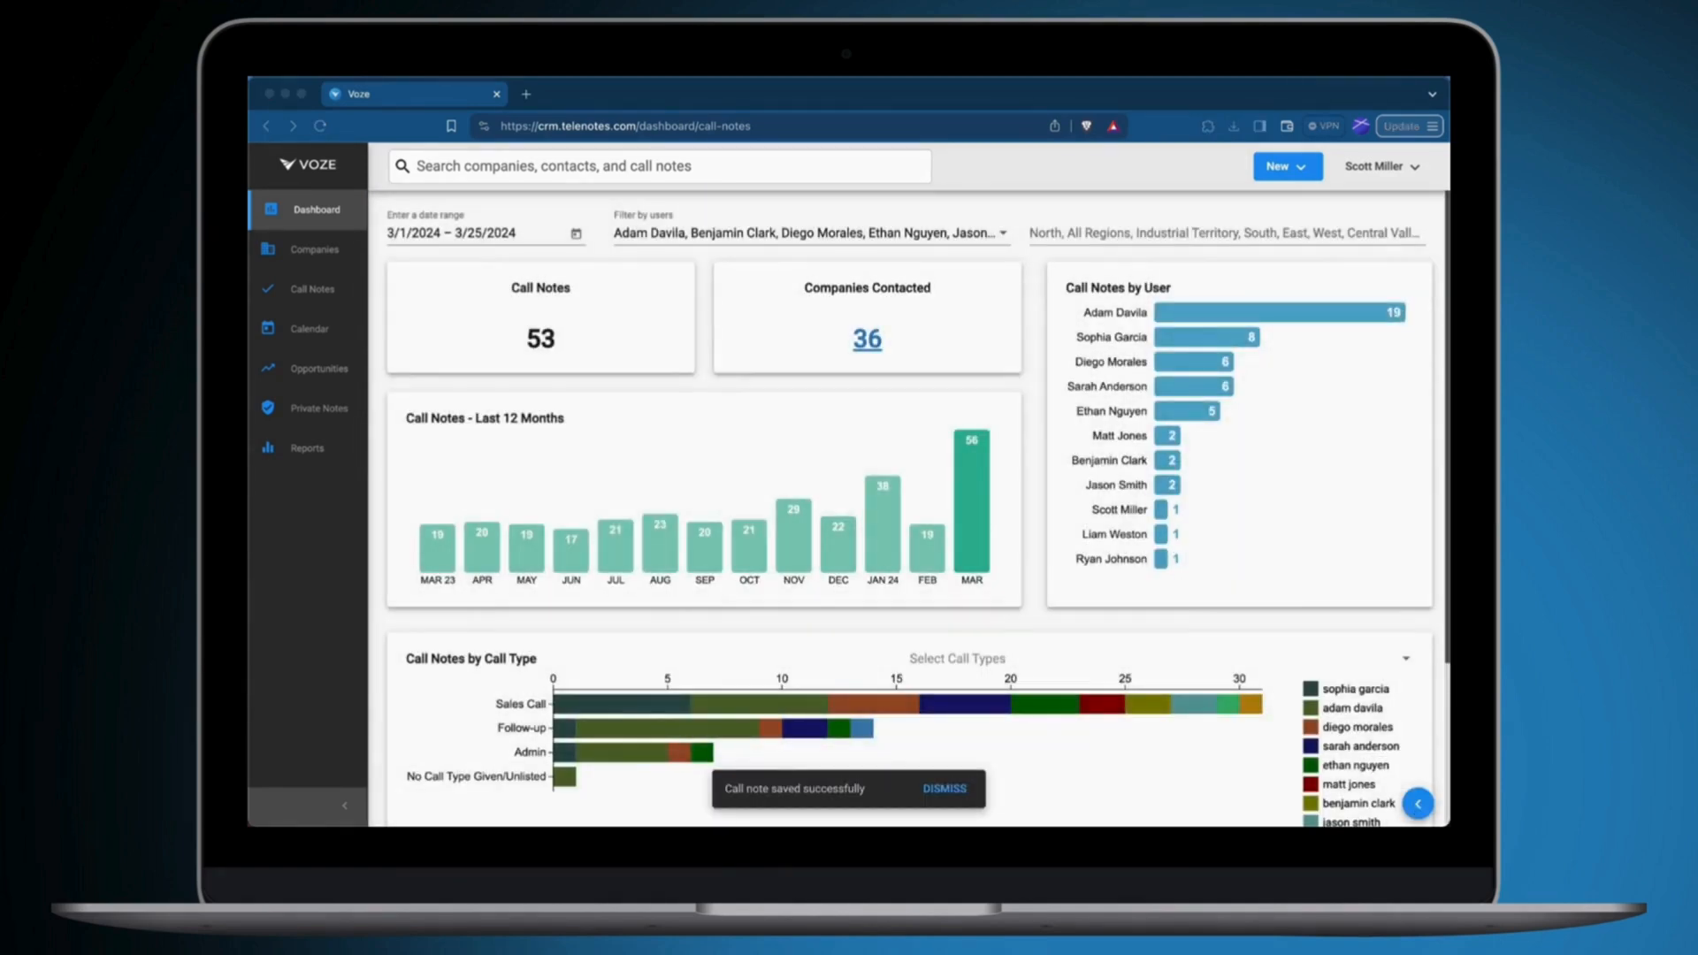
pyautogui.click(942, 788)
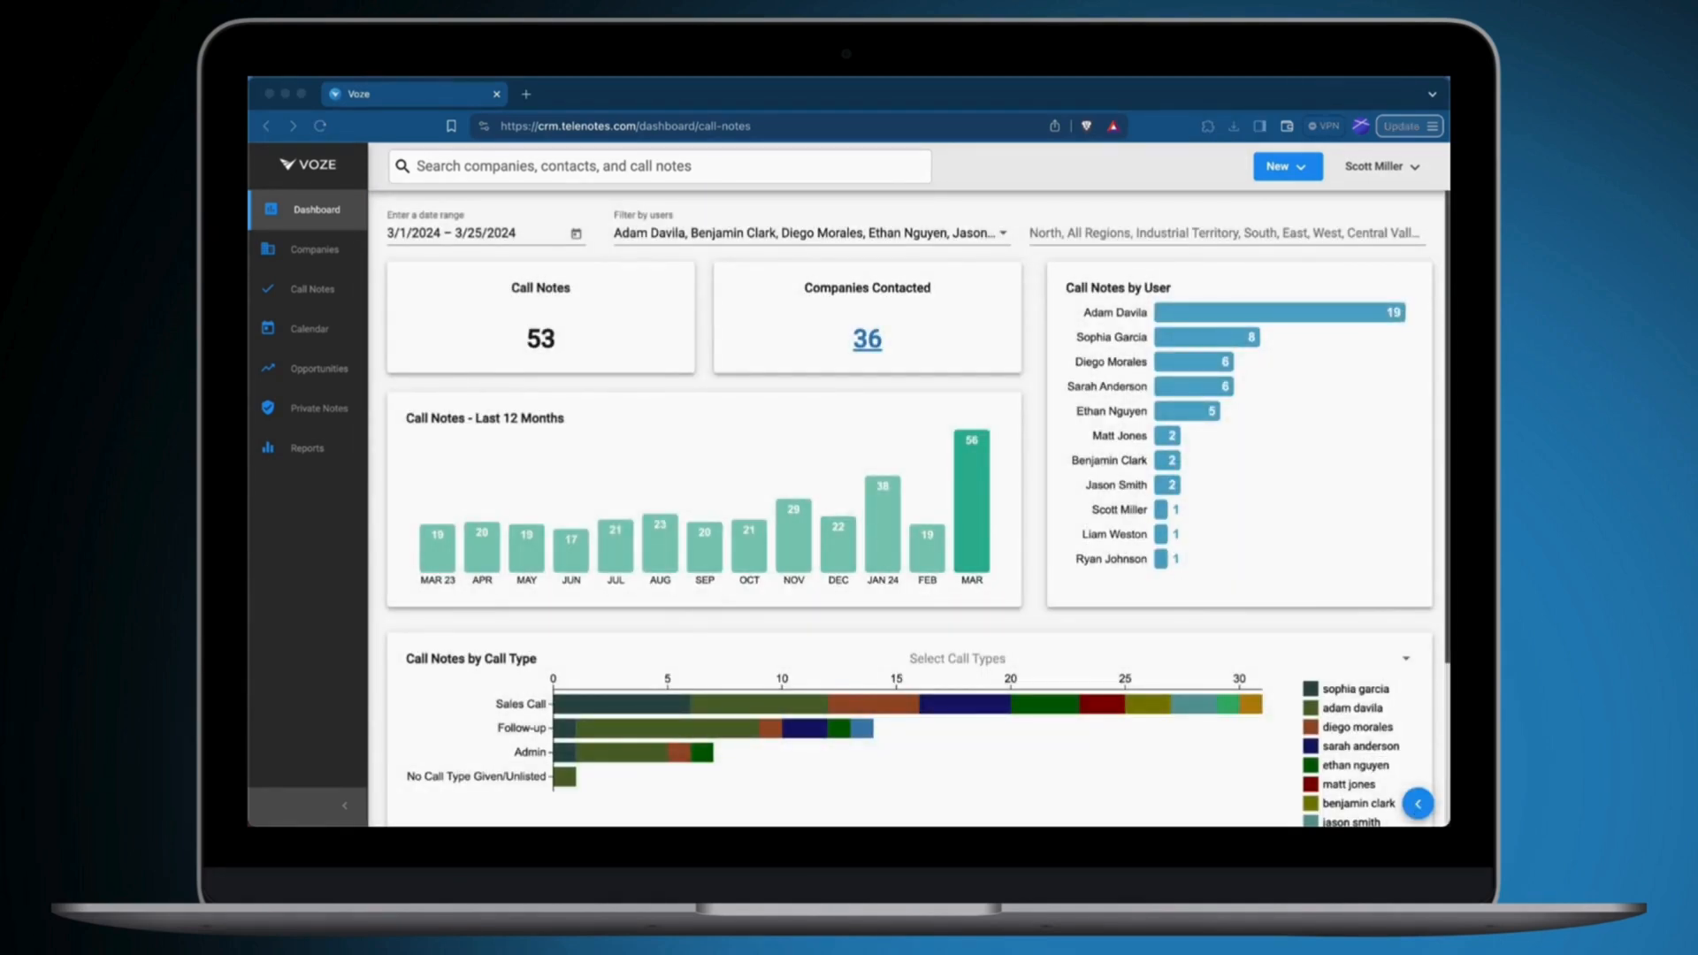
pyautogui.click(312, 328)
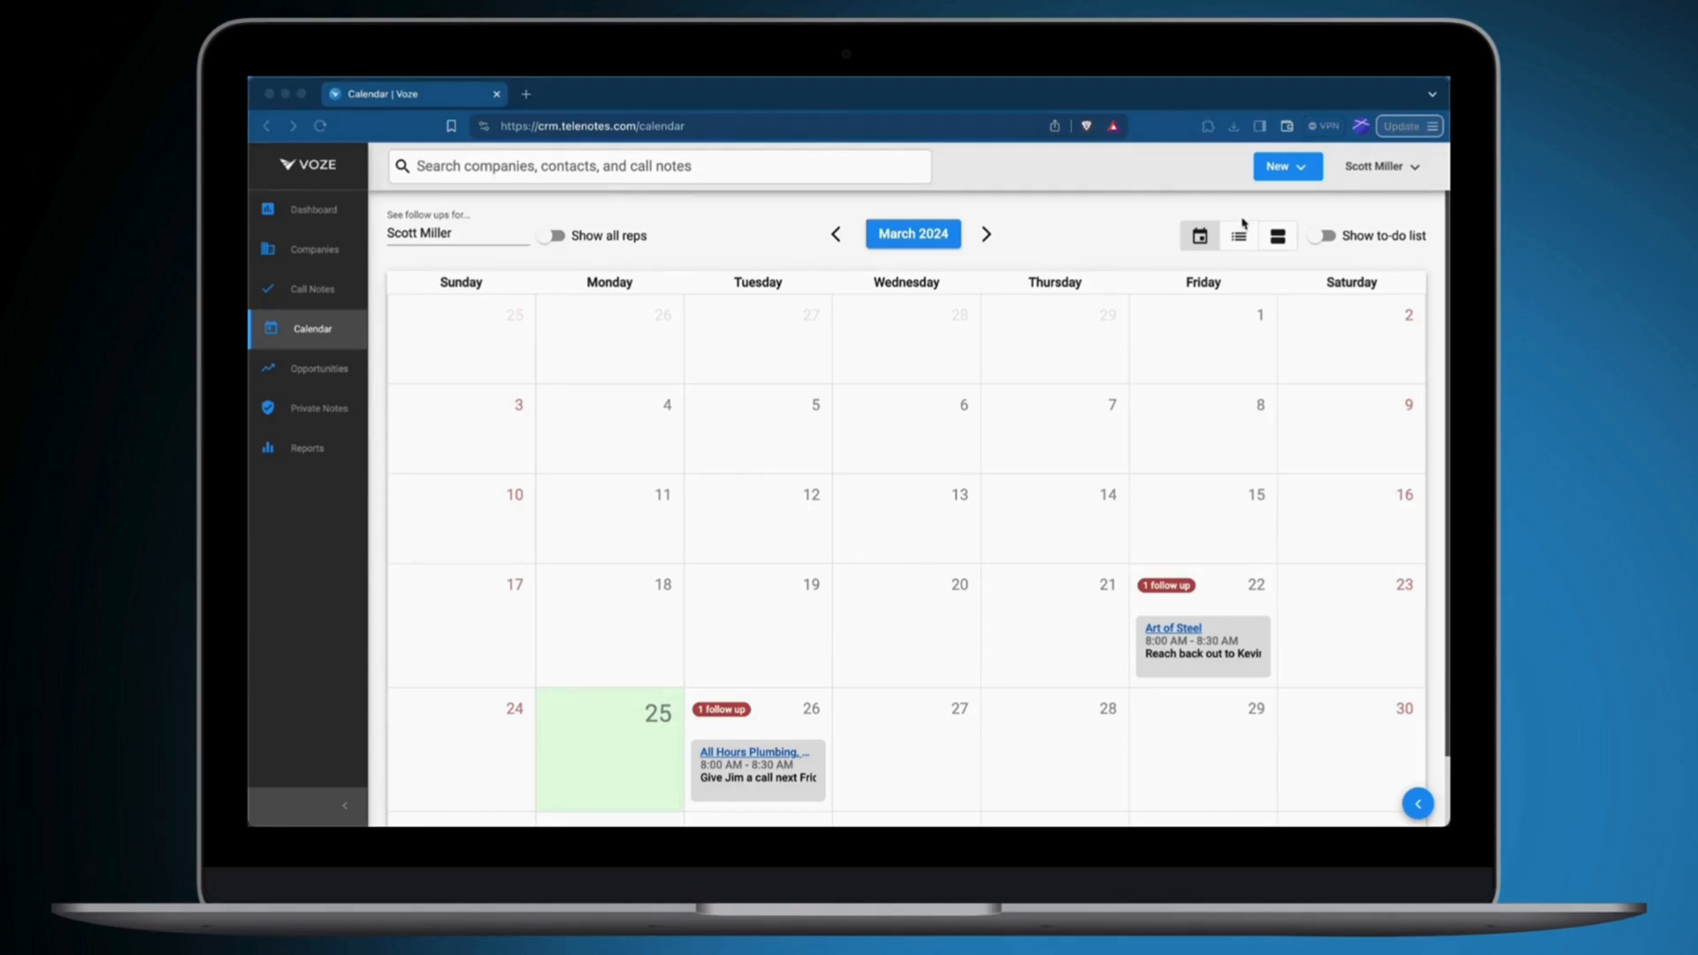
# Show follow-ups as a list, review the meeting follow-up, then go to Opportunities (34 open, $84,127).
pyautogui.click(1239, 235)
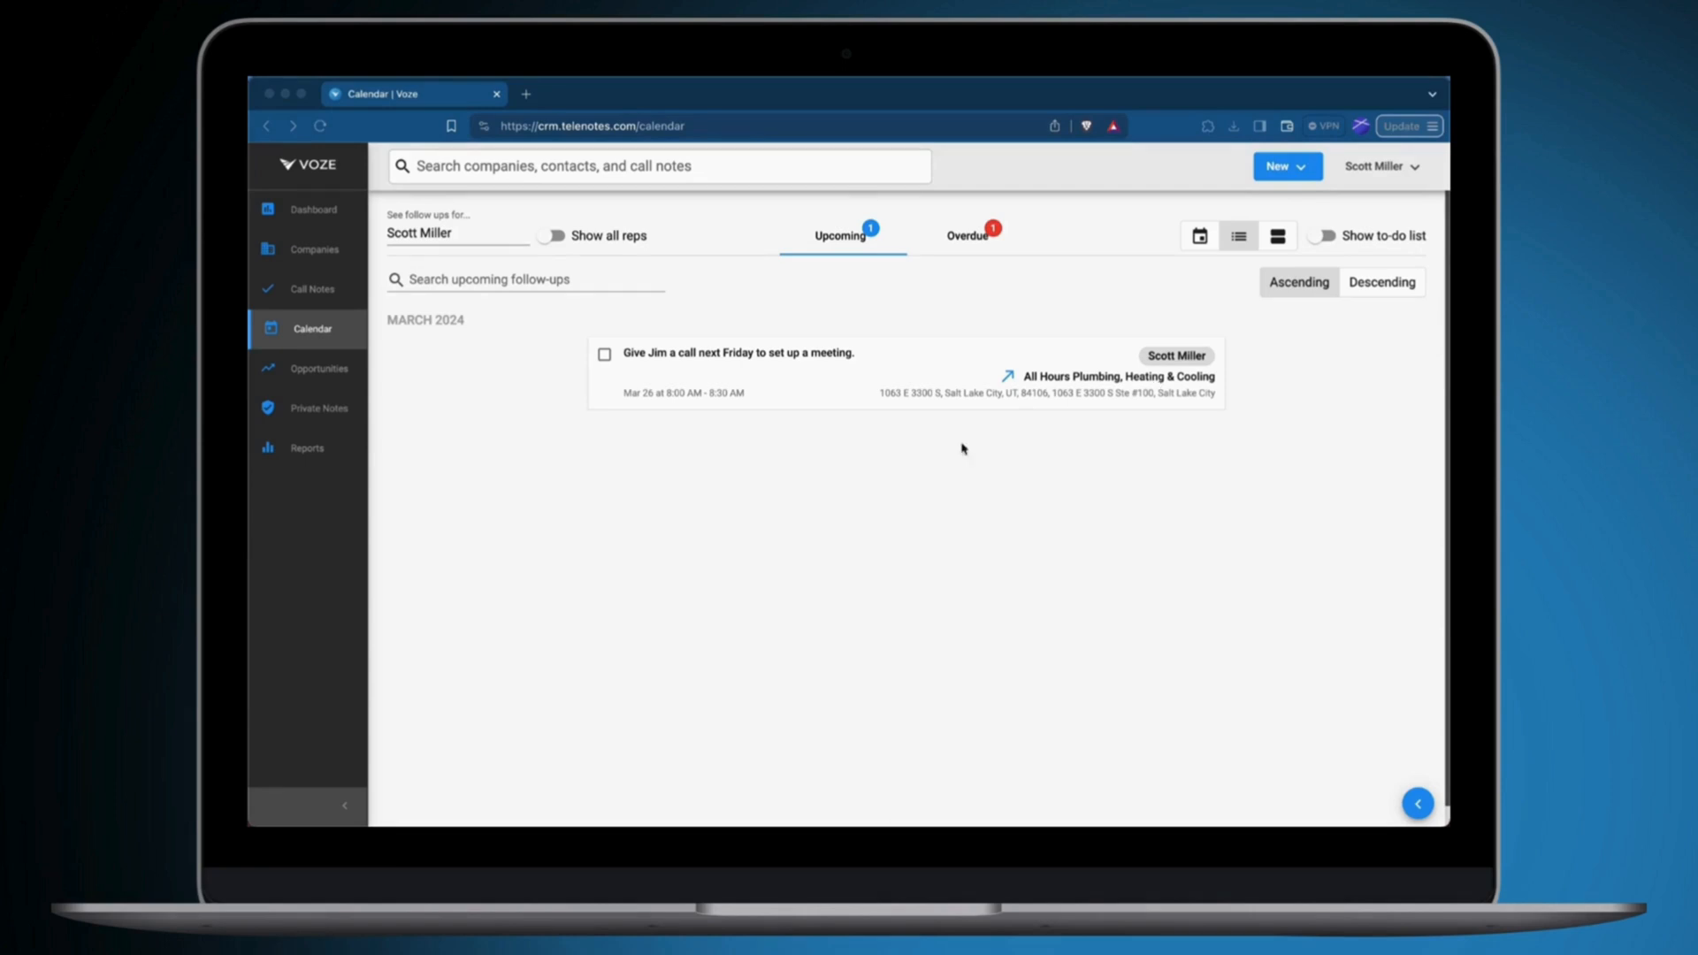
pyautogui.click(739, 353)
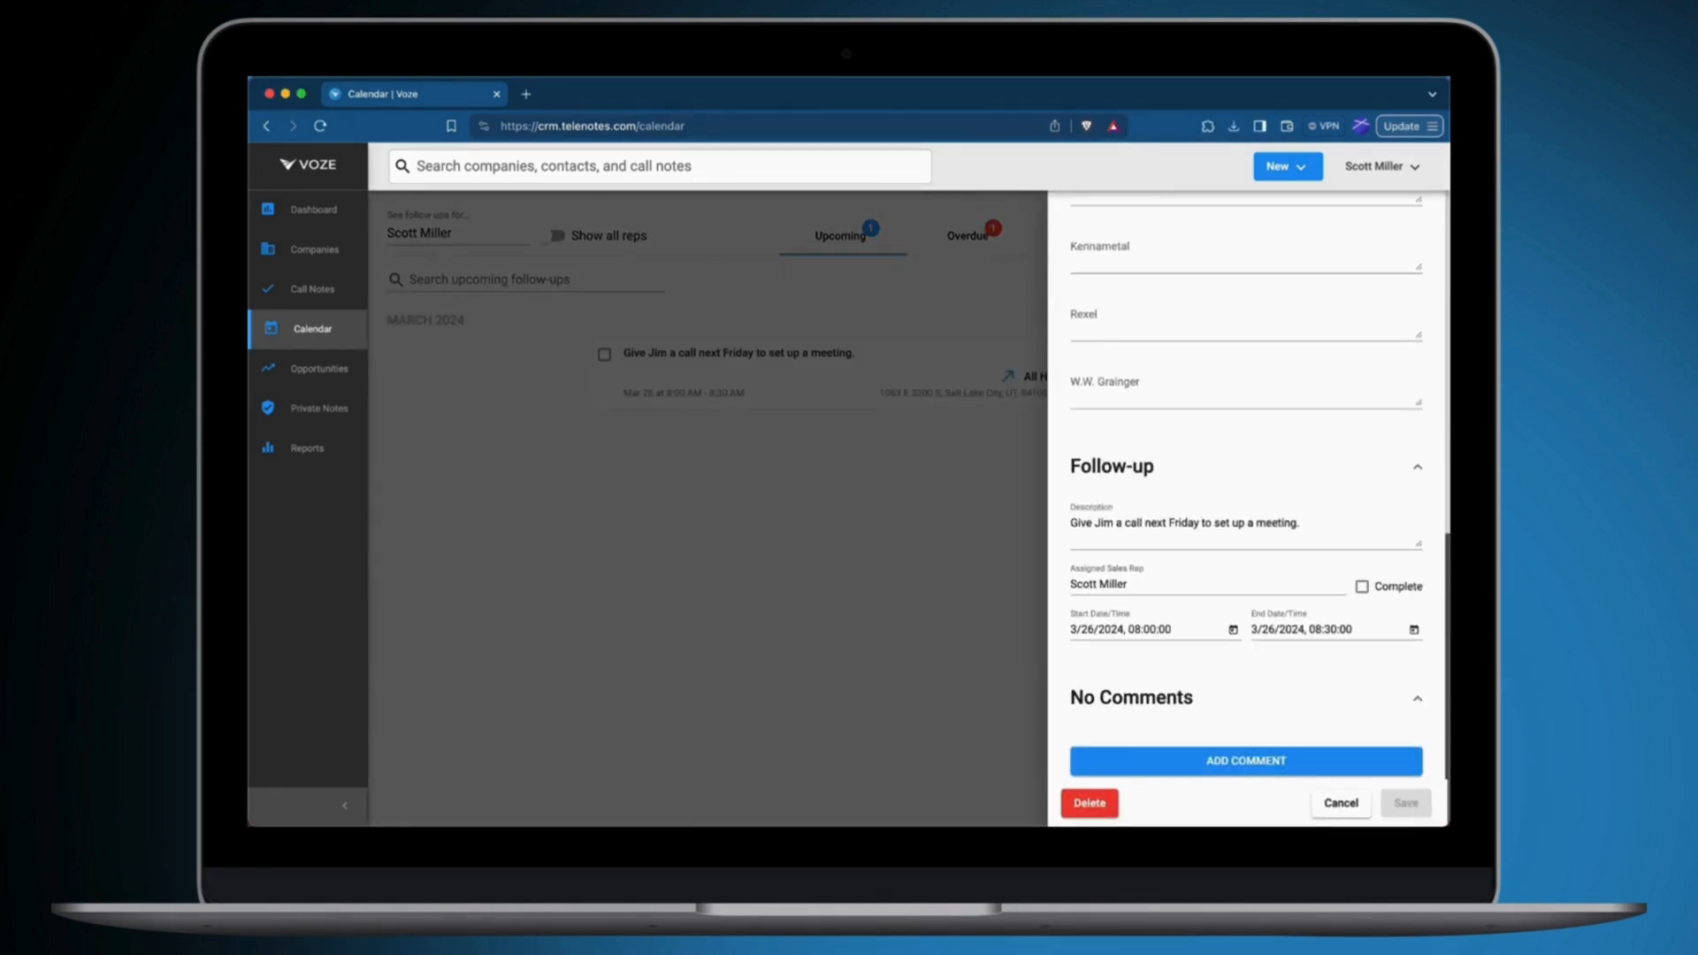
pyautogui.click(1340, 802)
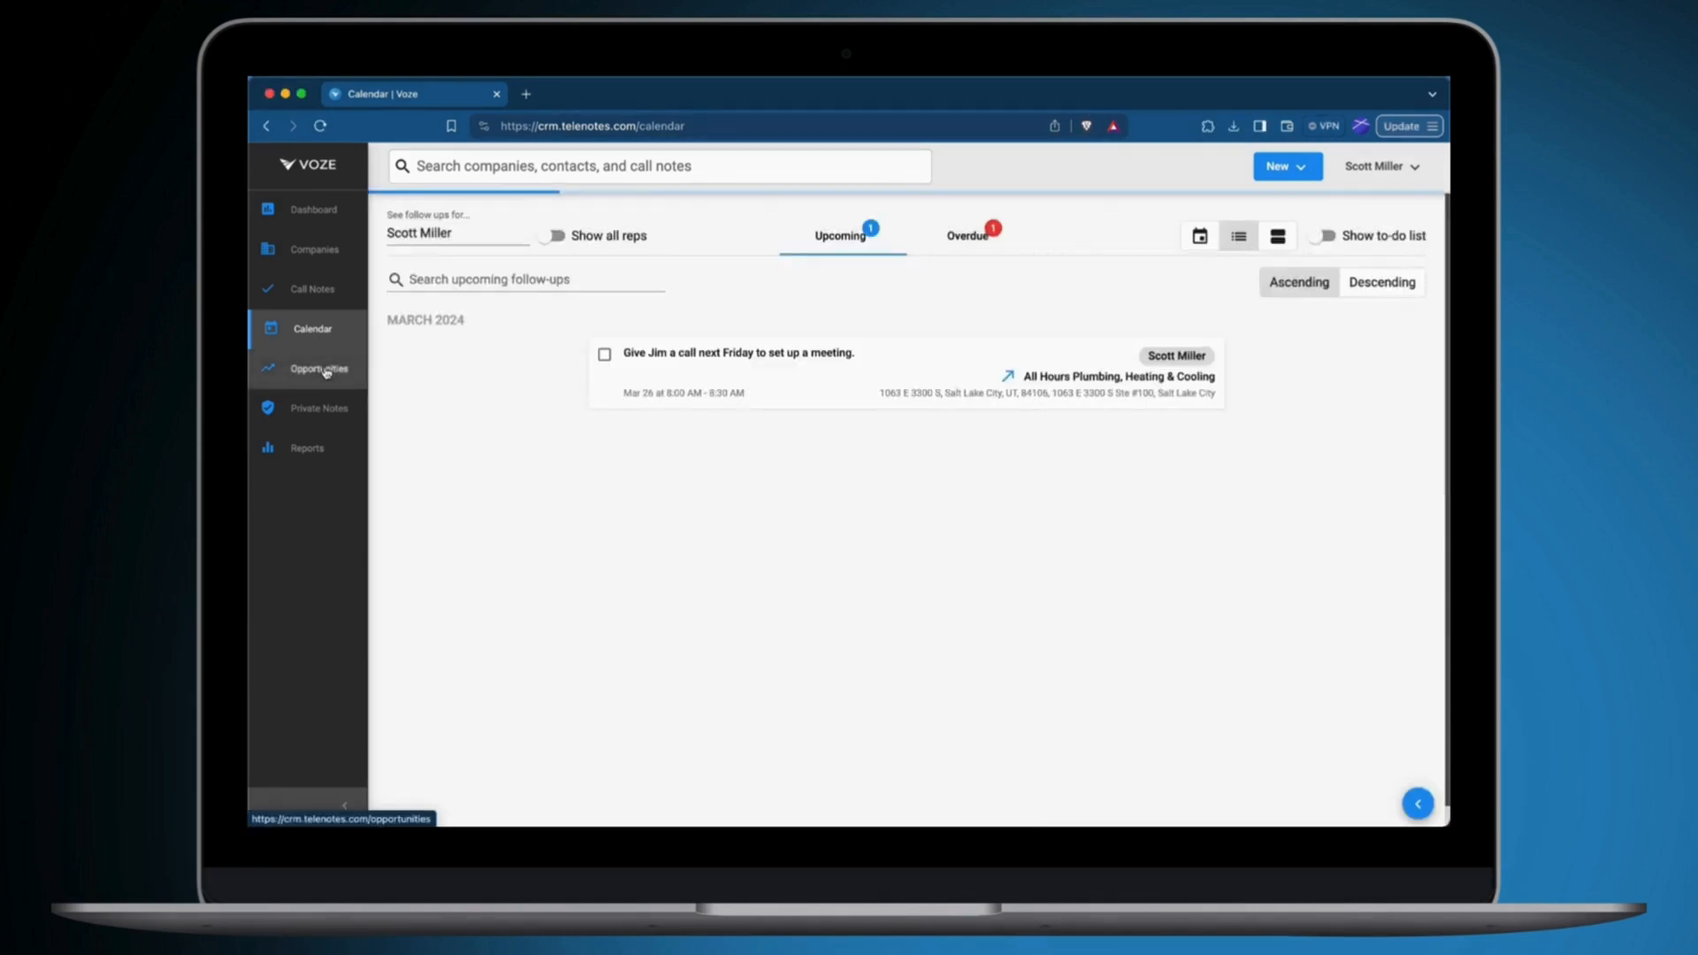
pyautogui.click(318, 368)
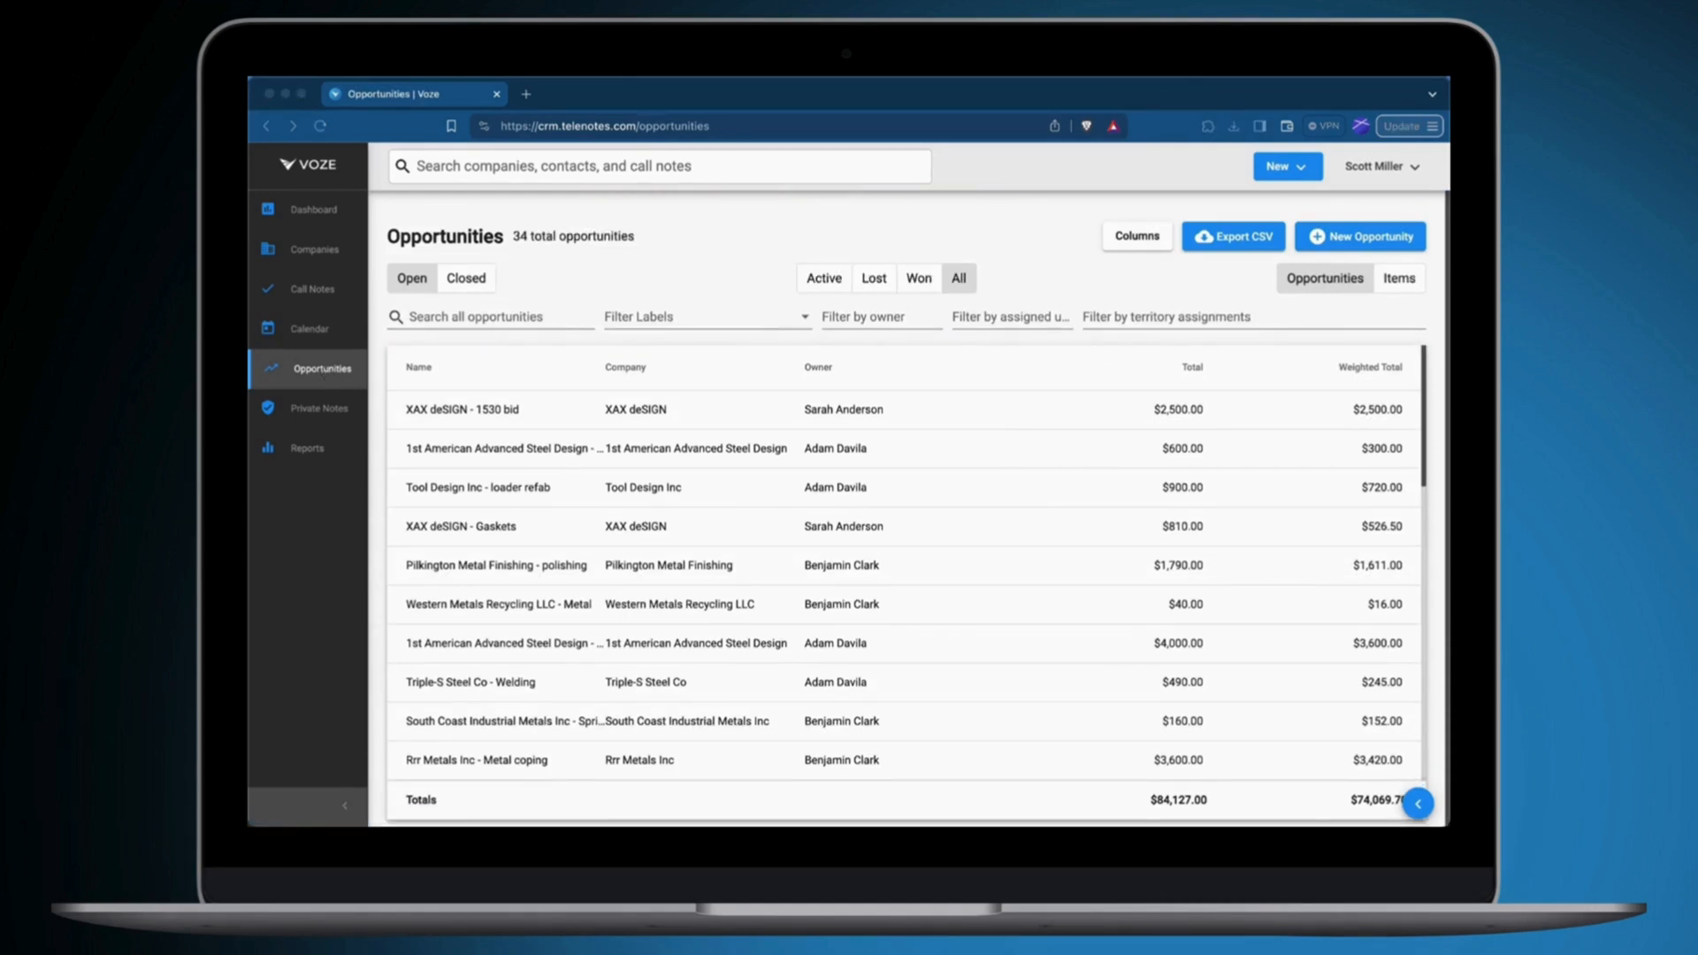
# Open the Industrial Hoses opportunity, view company call notes, then its follow-up about another hose order.
pyautogui.click(918, 279)
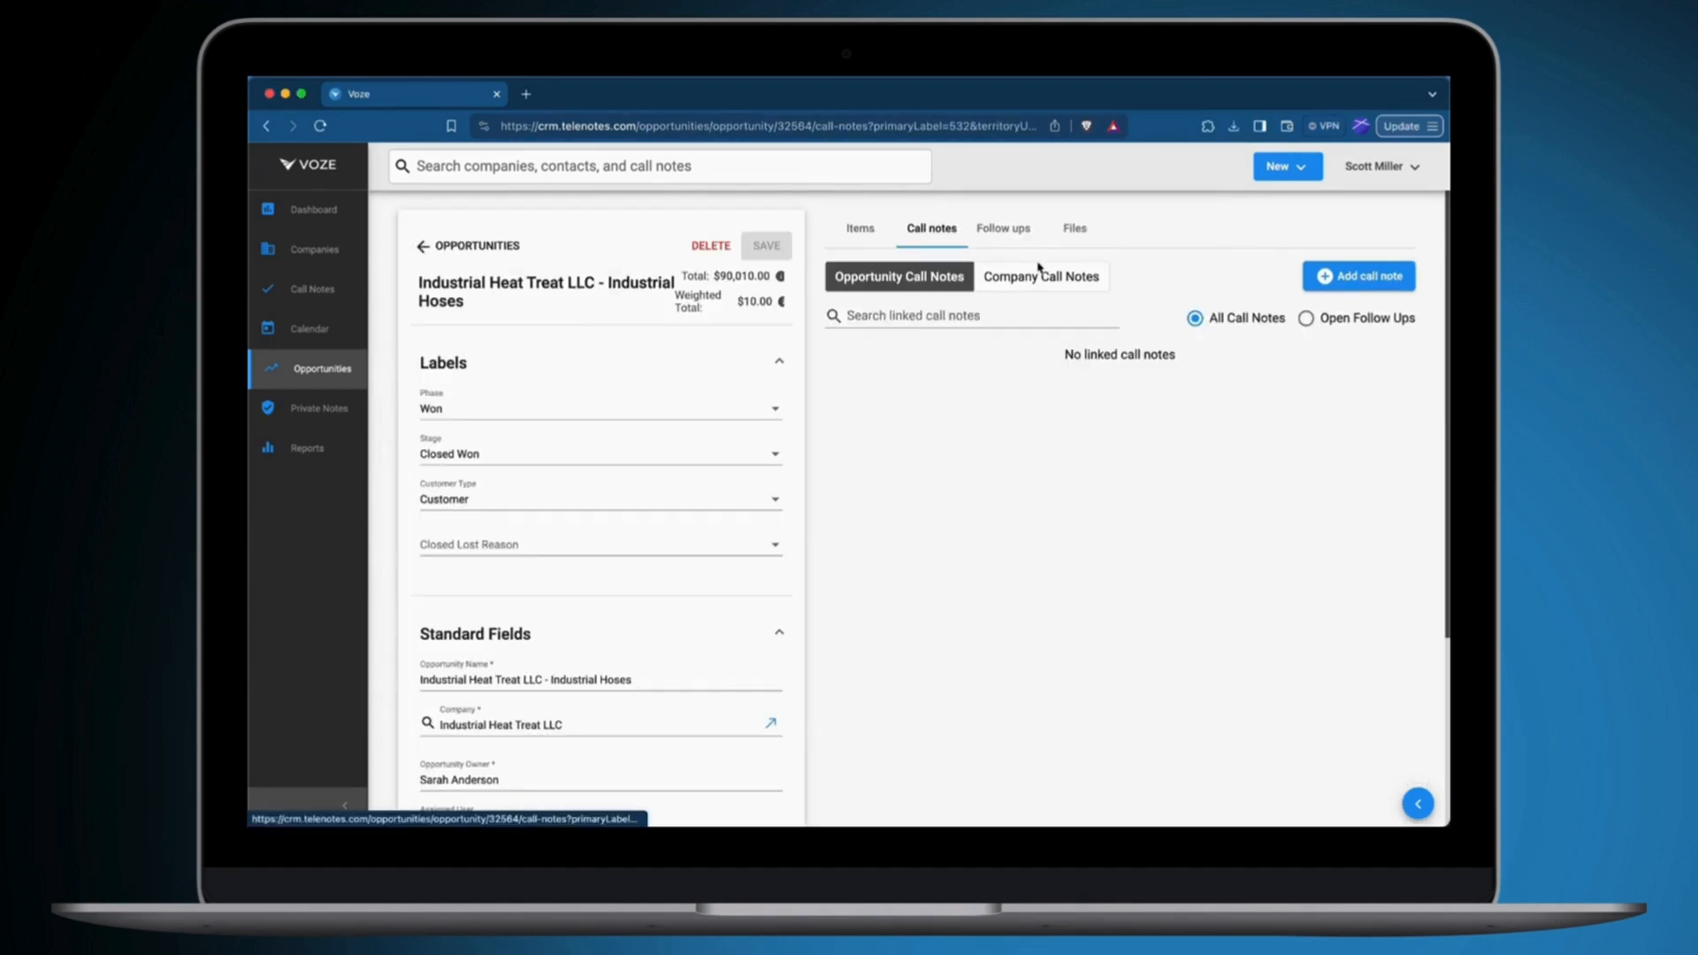
pyautogui.click(1040, 276)
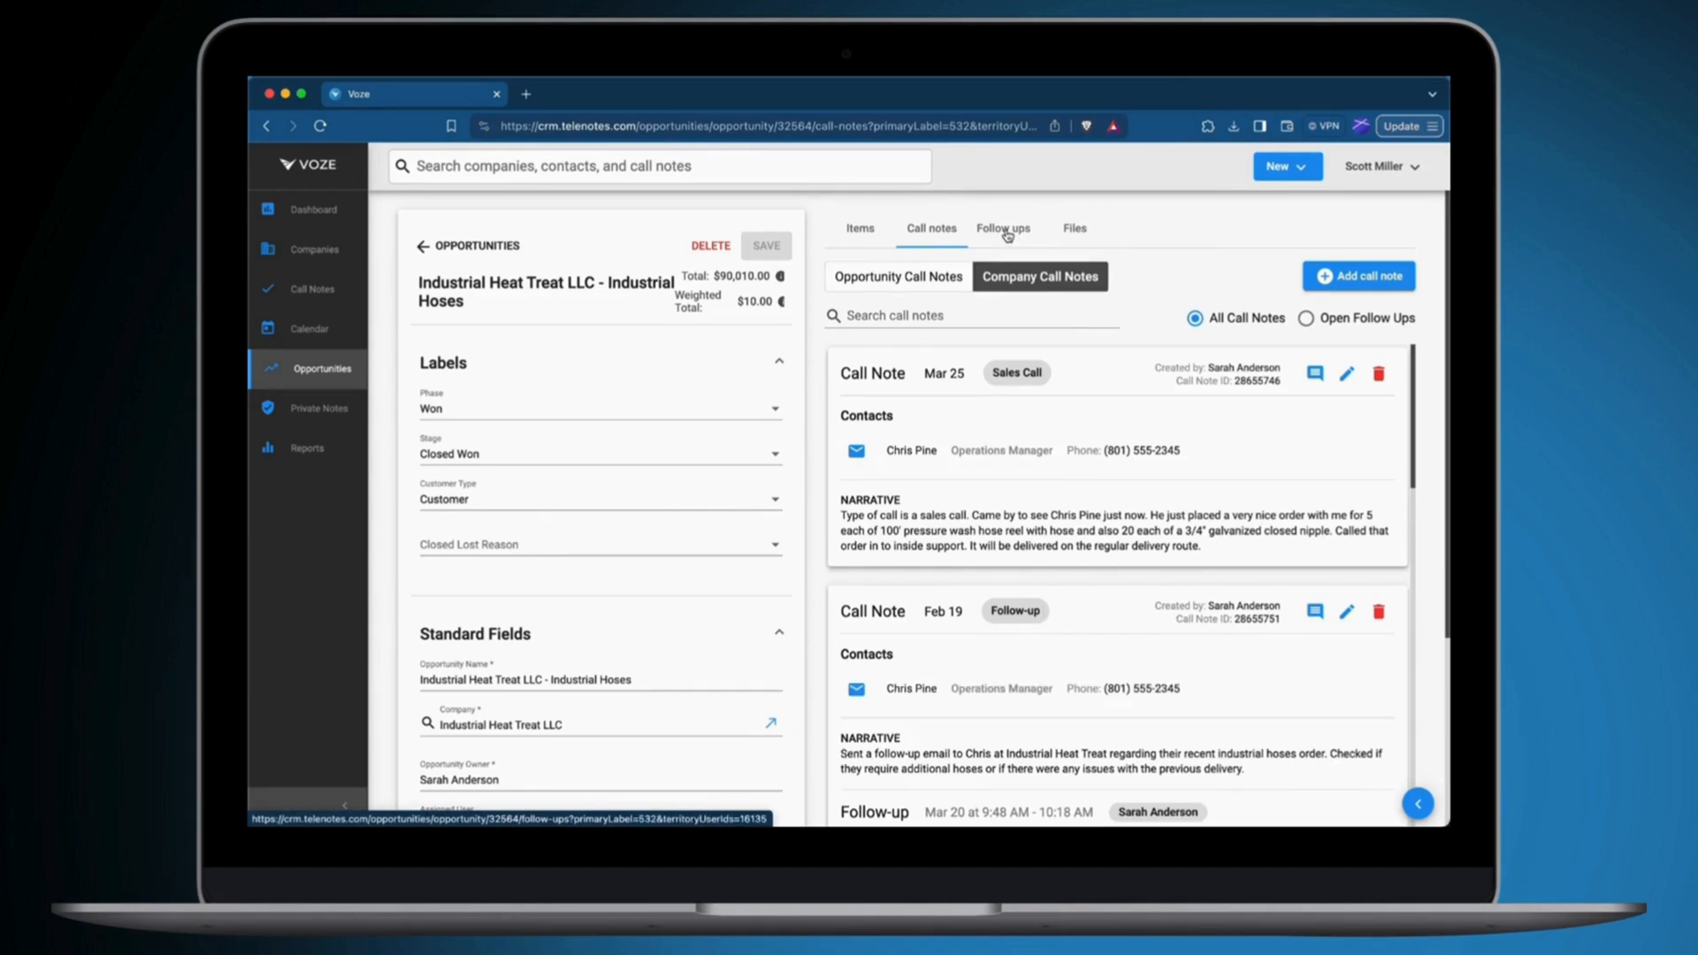
pyautogui.click(1002, 228)
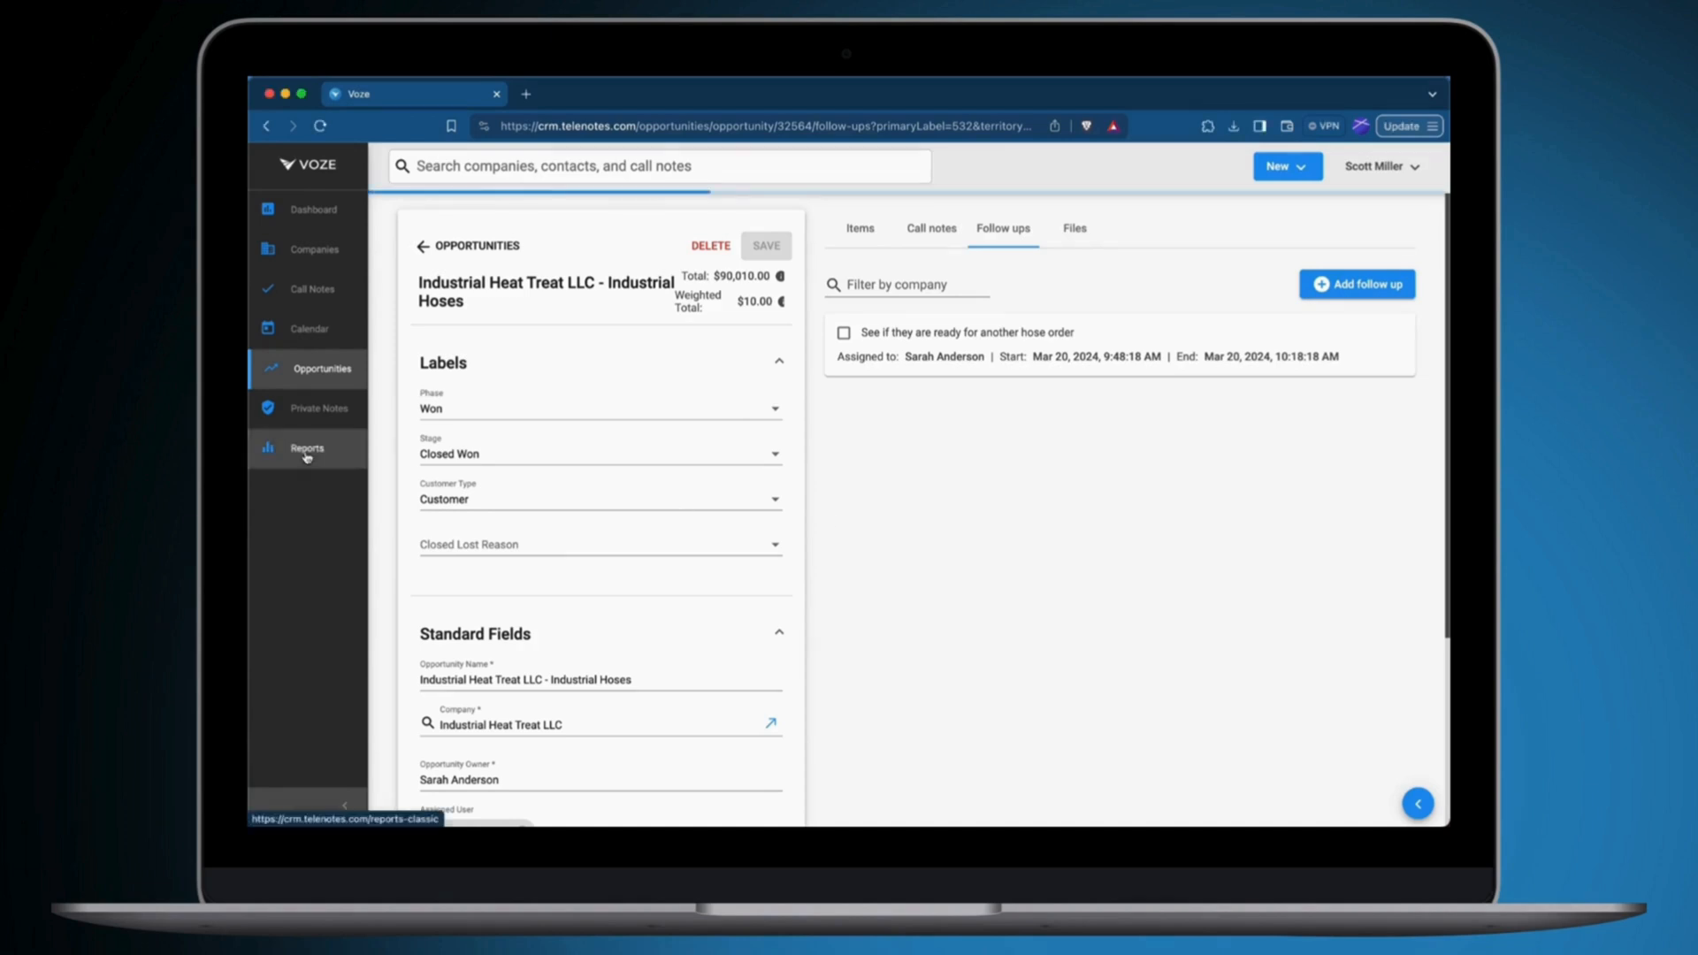
pyautogui.click(309, 448)
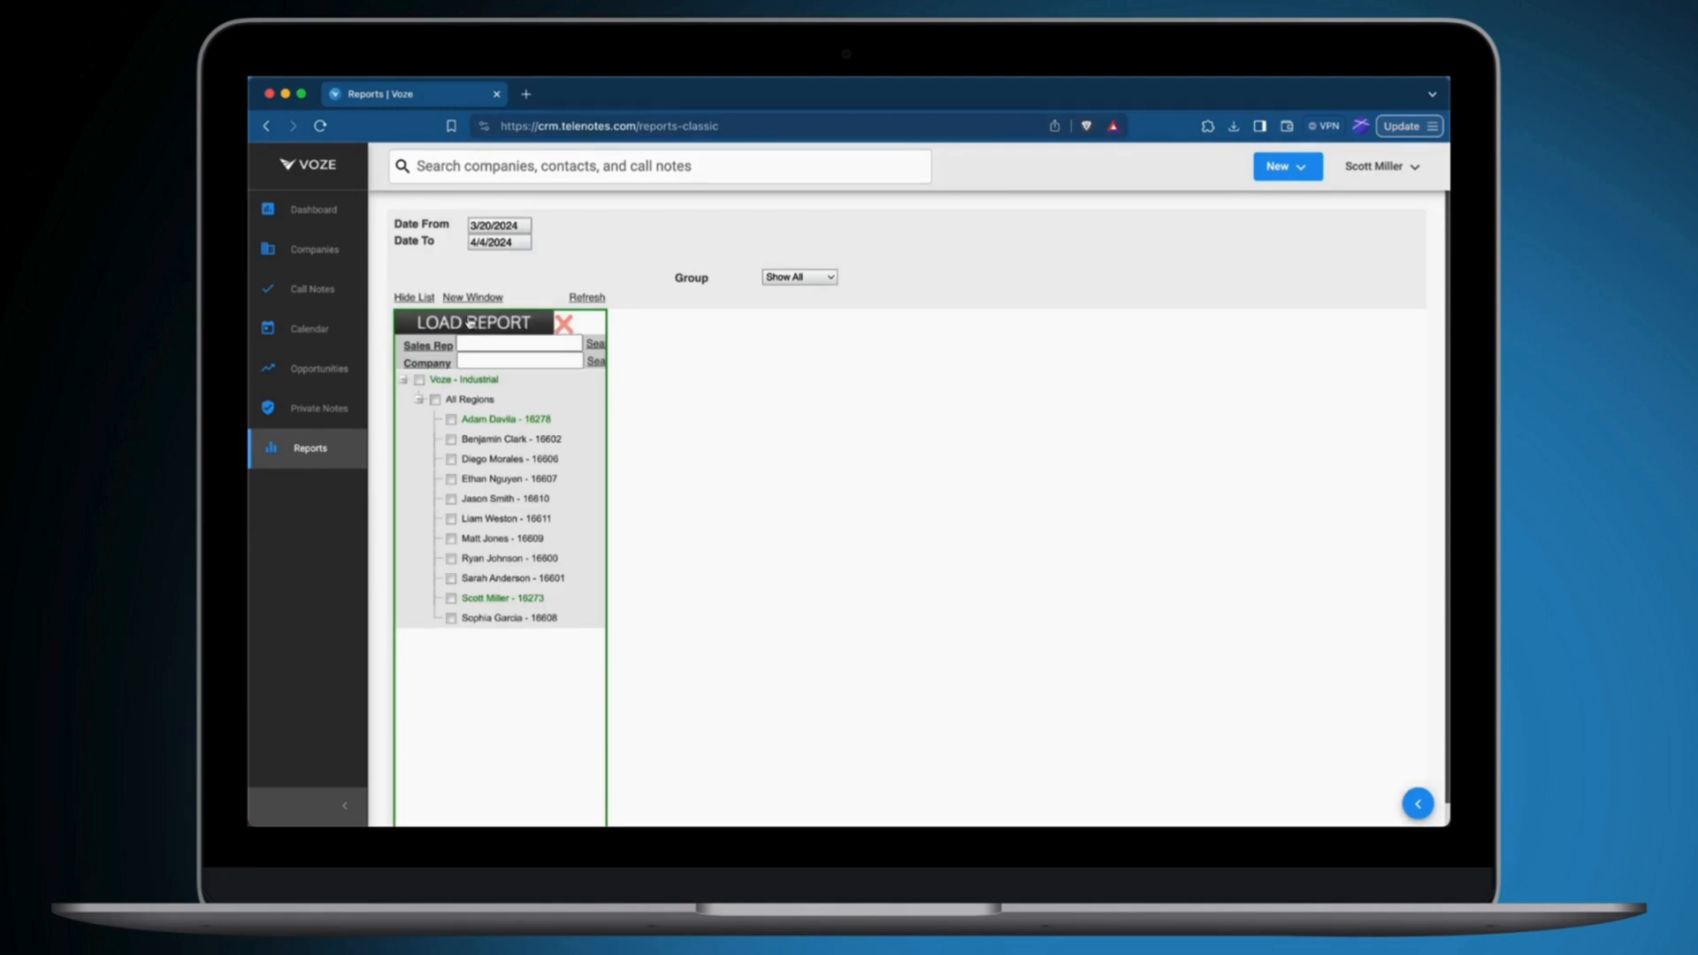
pyautogui.click(472, 322)
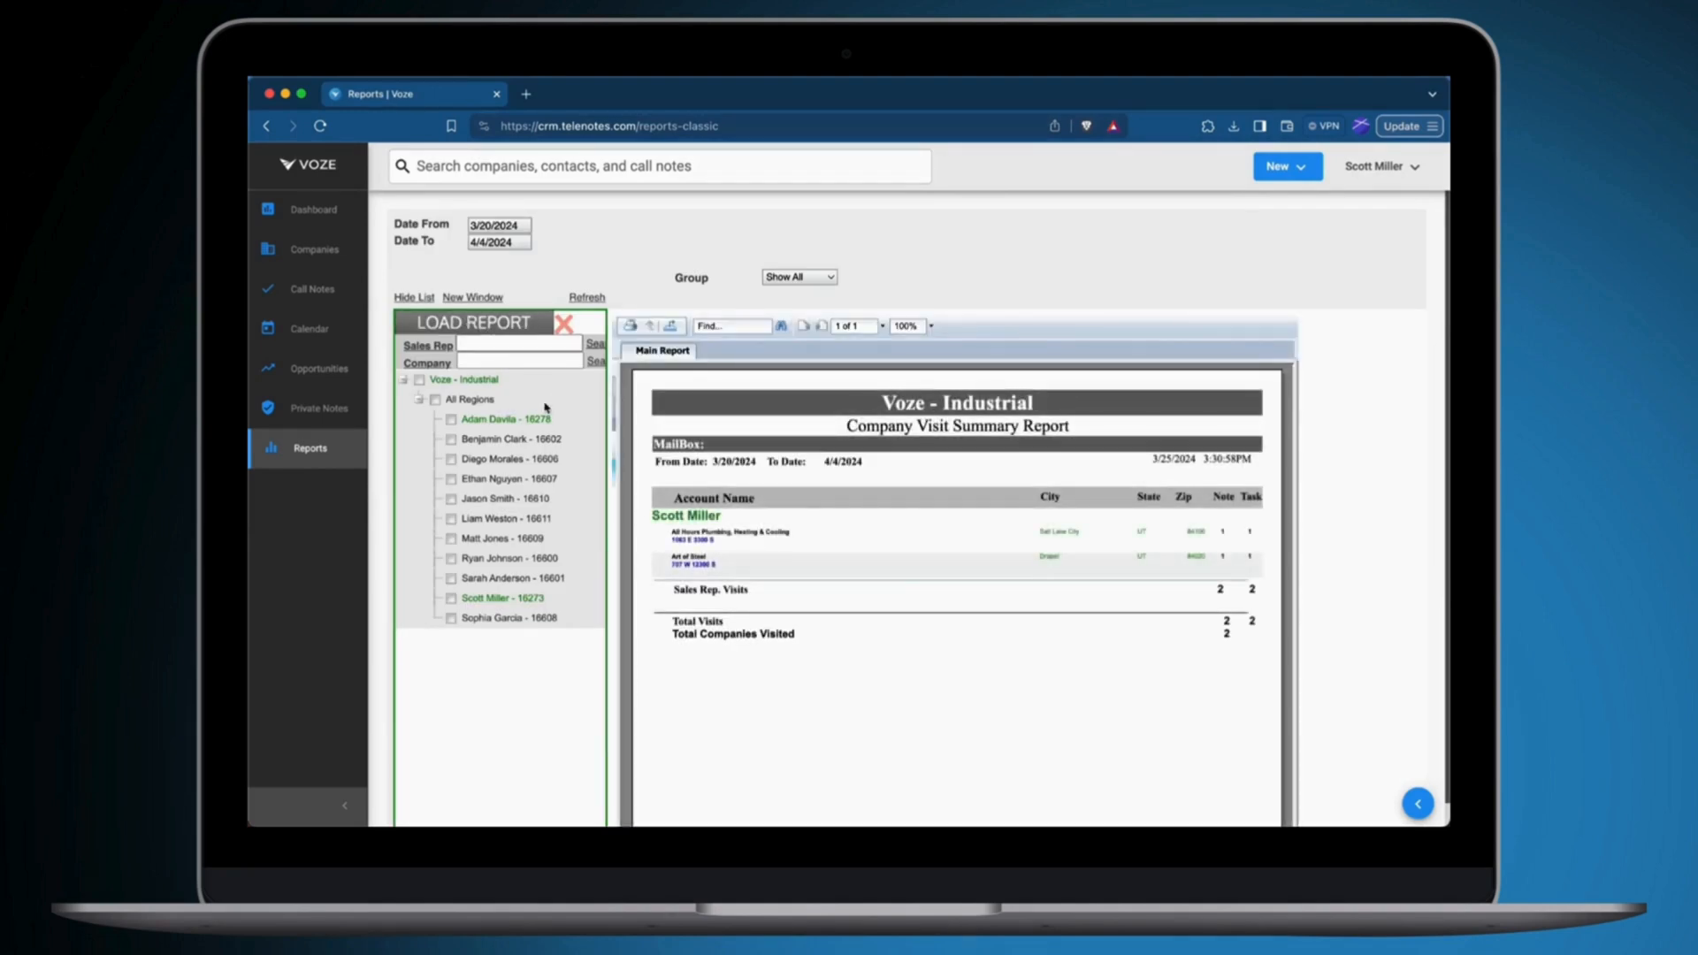
pyautogui.moveTo(1140, 430)
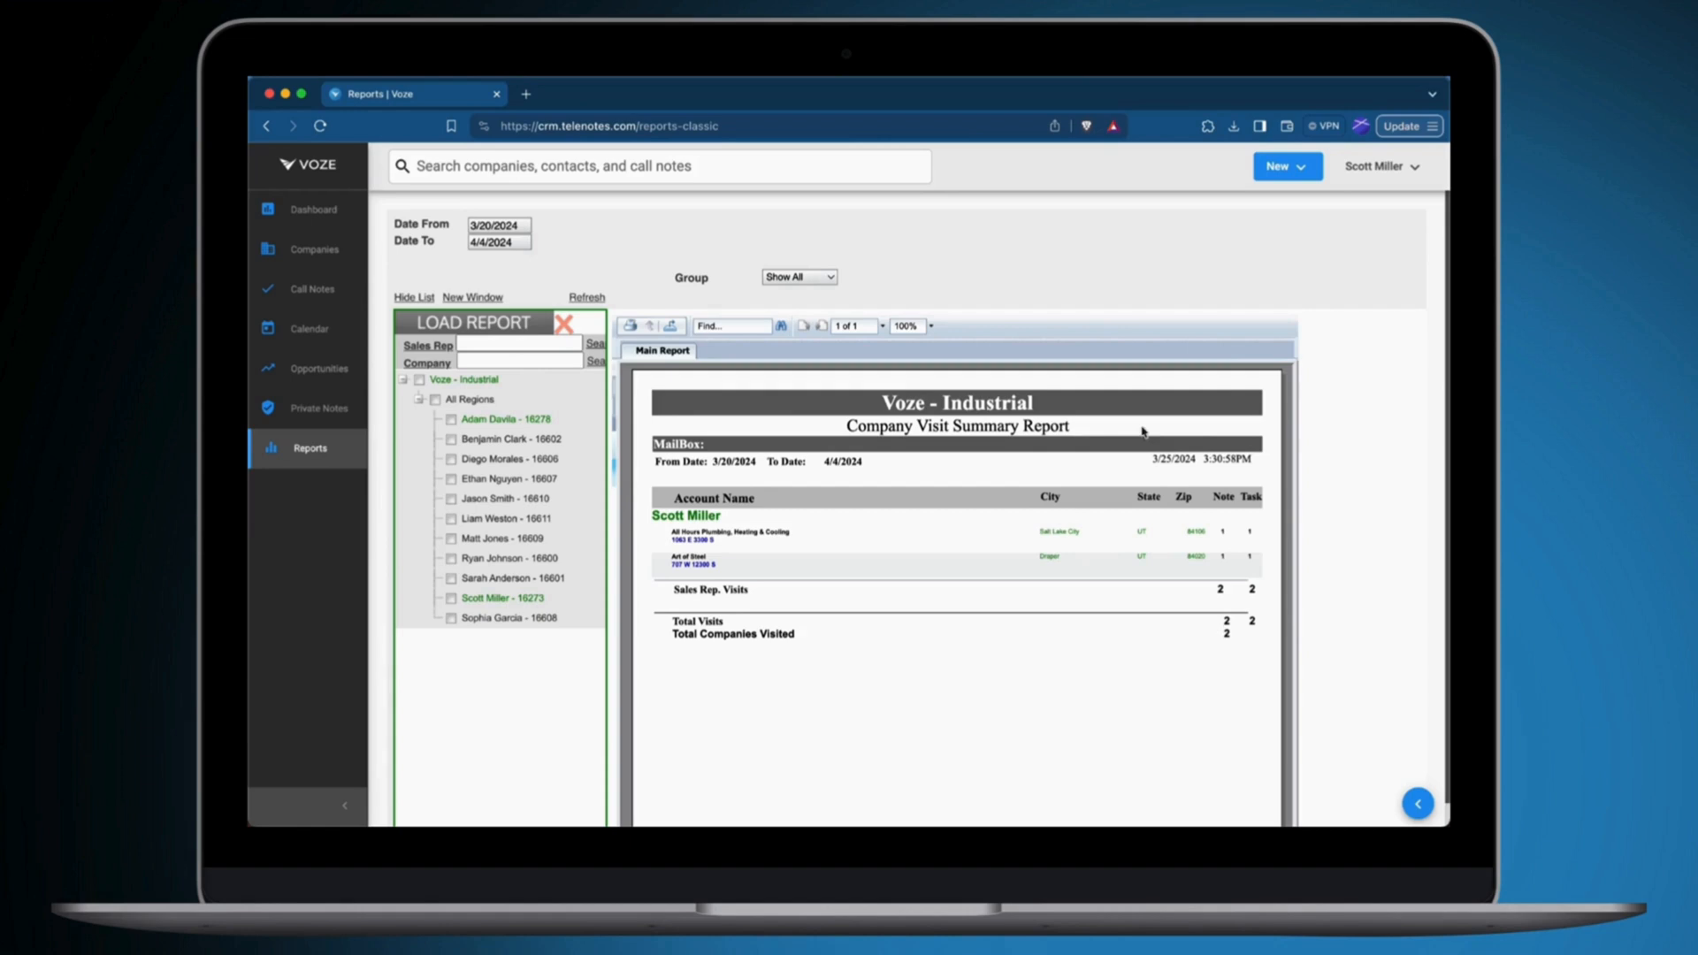
pyautogui.click(453, 336)
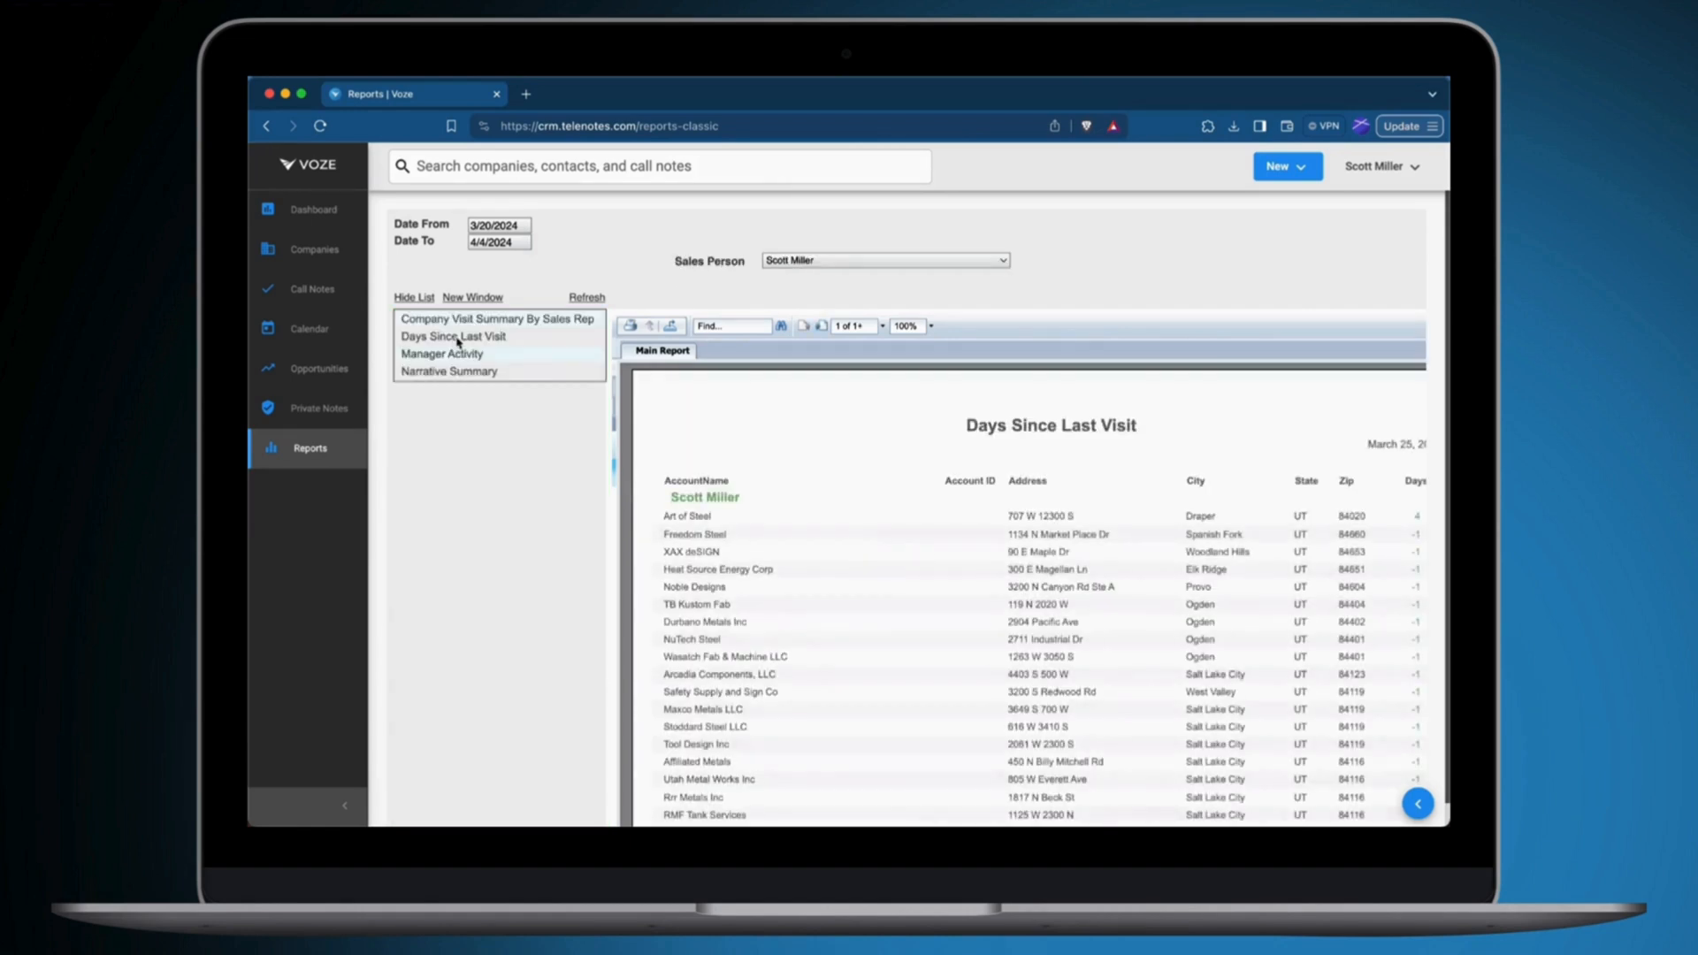